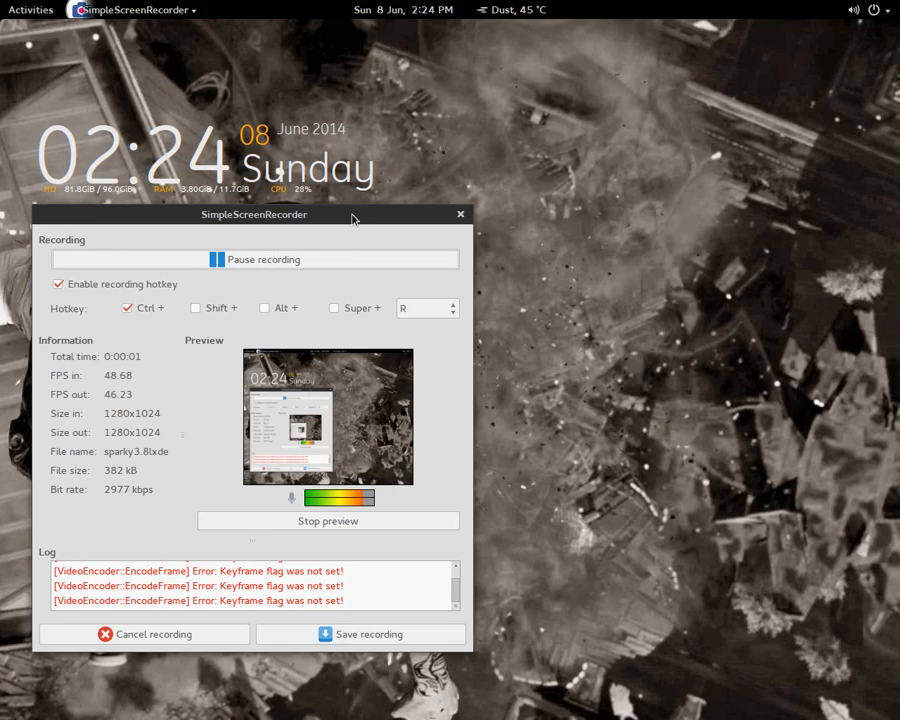
# Show the Properties of sparkylinux-3.4-x86_64-lxde.iso from the Downloads folder in Files.
pyautogui.click(30, 10)
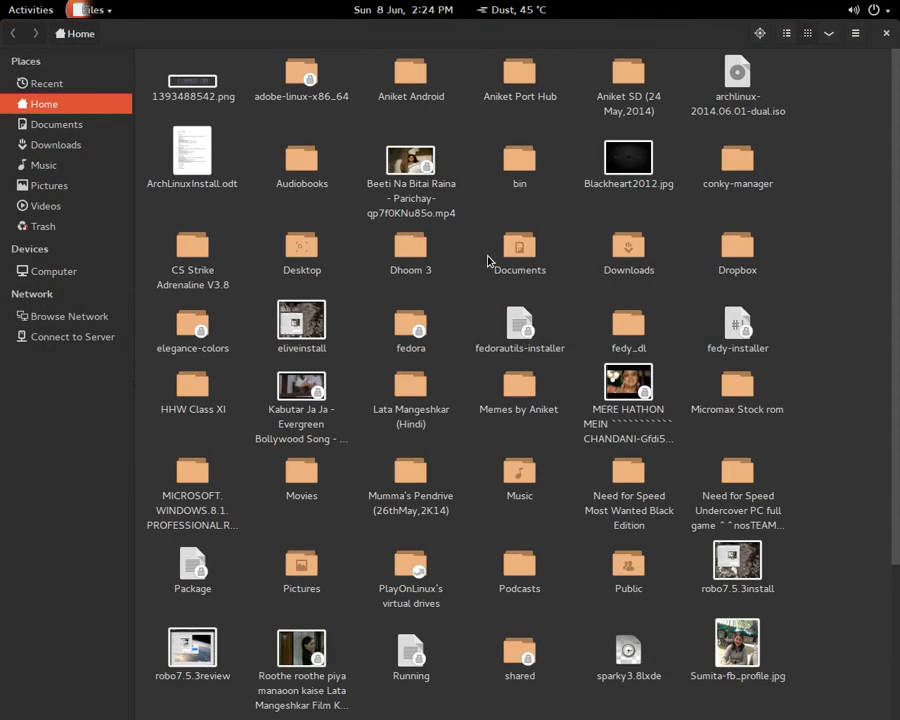
pyautogui.click(55, 144)
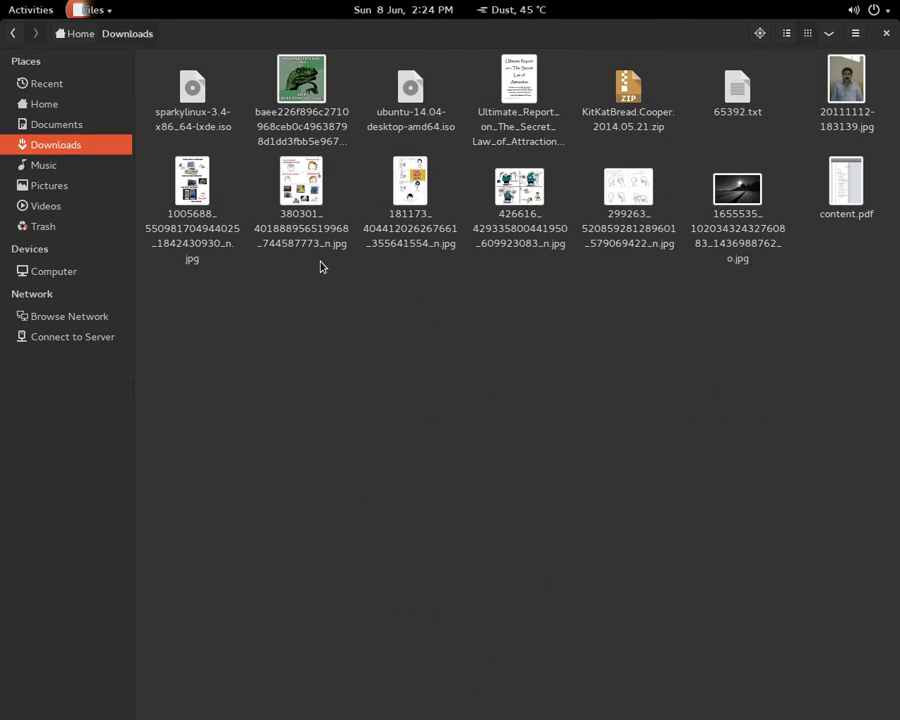
pyautogui.rightClick(192, 90)
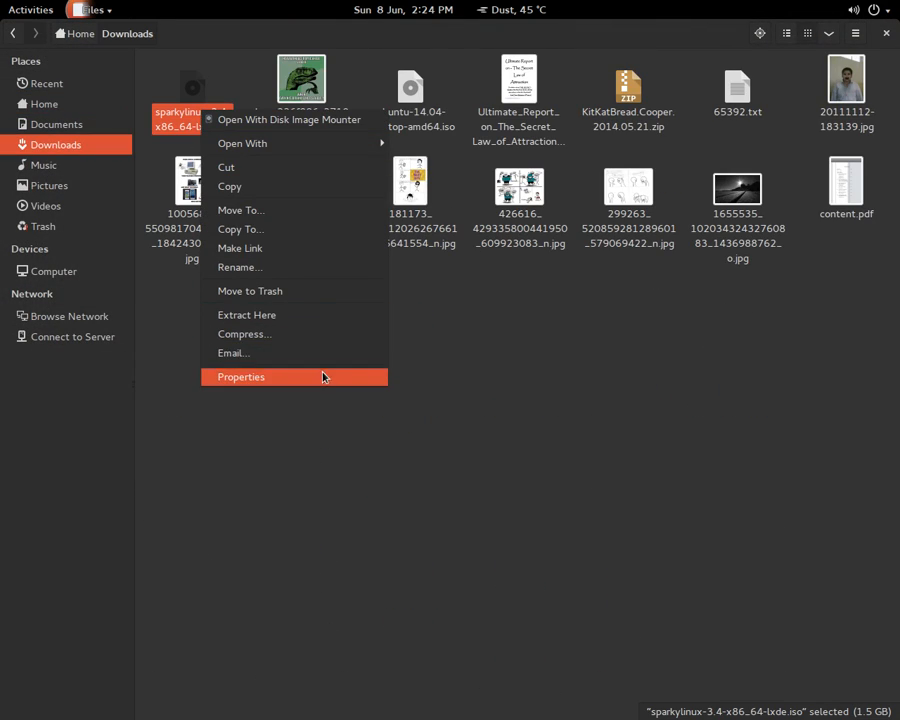
pyautogui.click(240, 377)
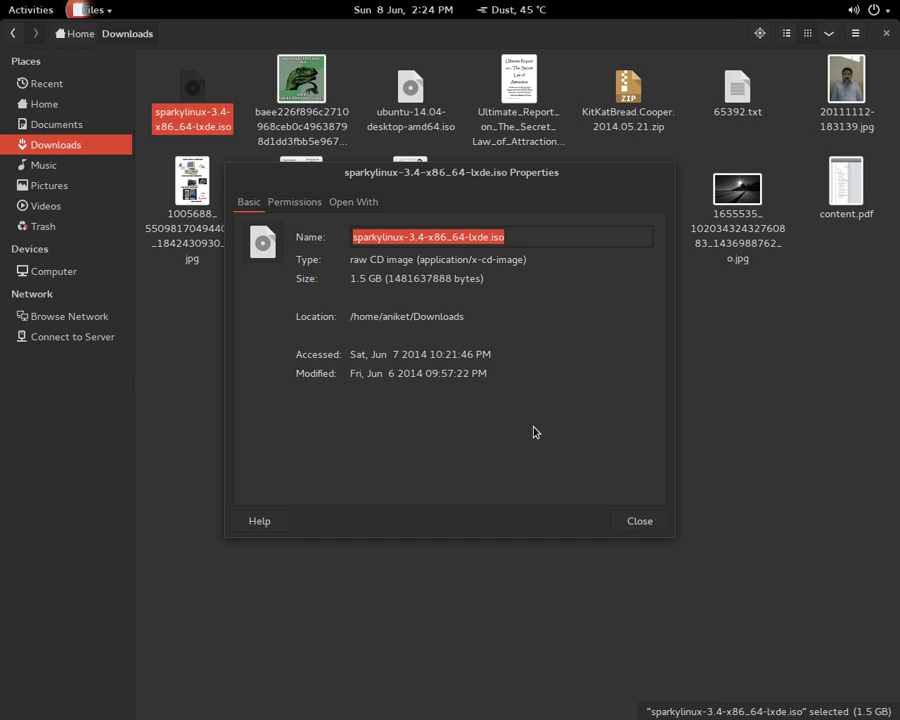
pyautogui.moveTo(652, 525)
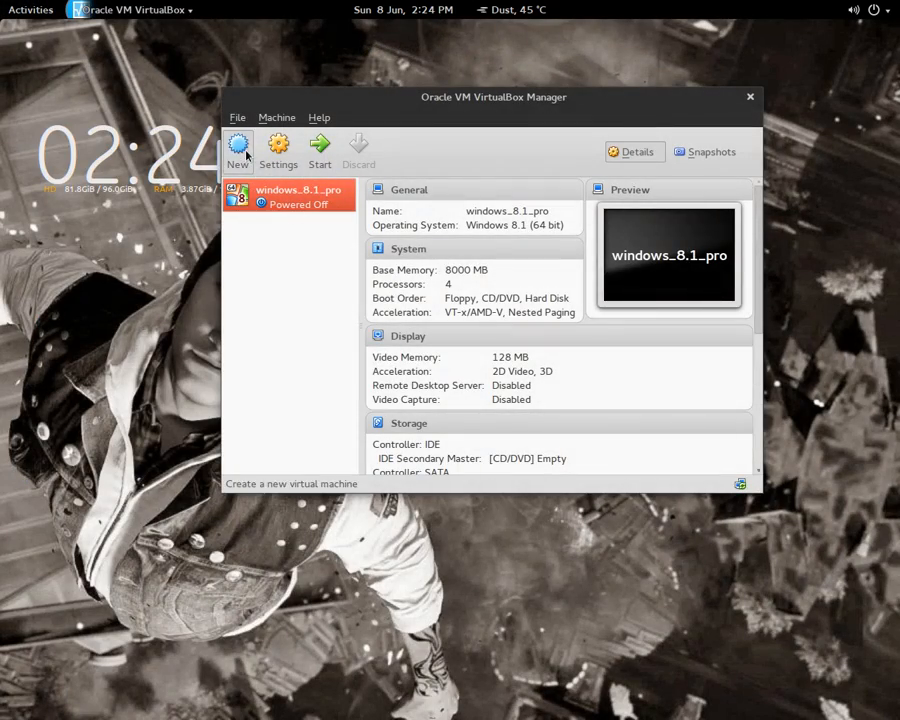
# Name the new Debian 64-bit machine Sparky3.4LXDE and choose a new virtual hard drive.
pyautogui.click(238, 147)
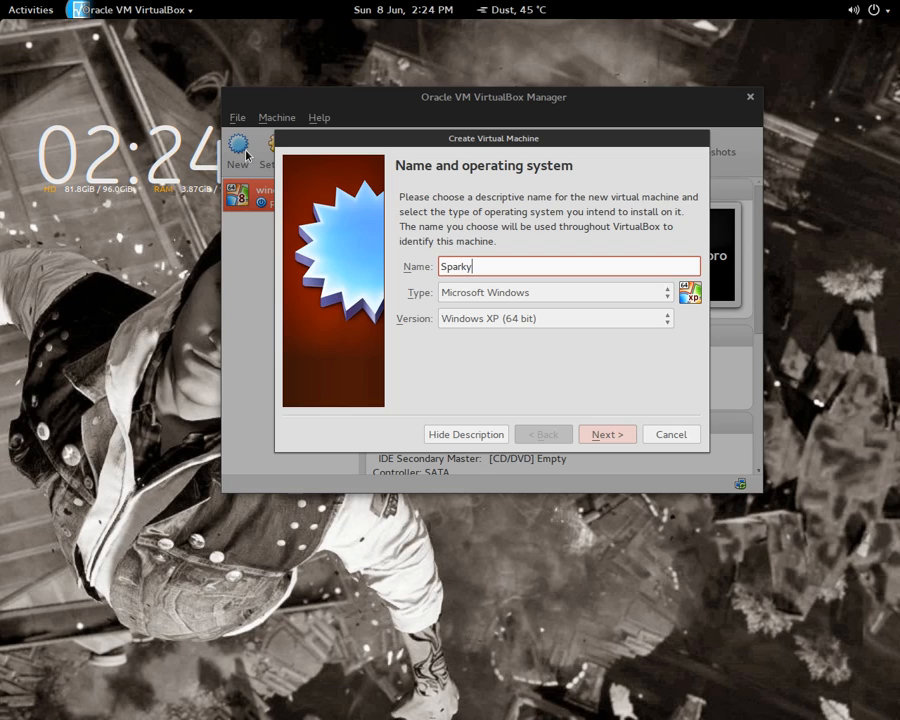
pyautogui.write('3.4LXD')
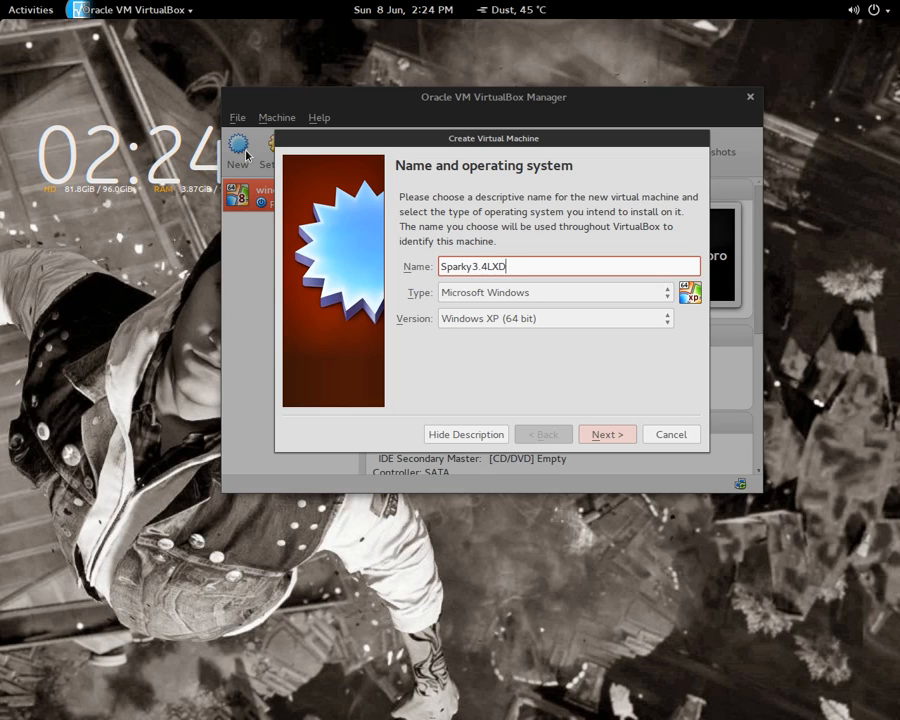
pyautogui.write('E')
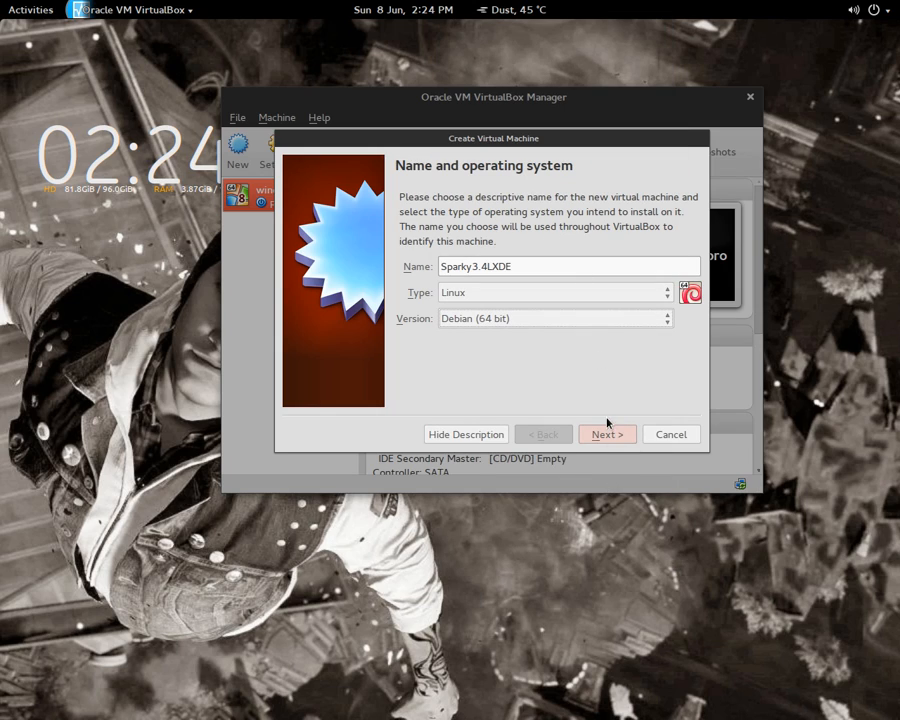
pyautogui.click(606, 434)
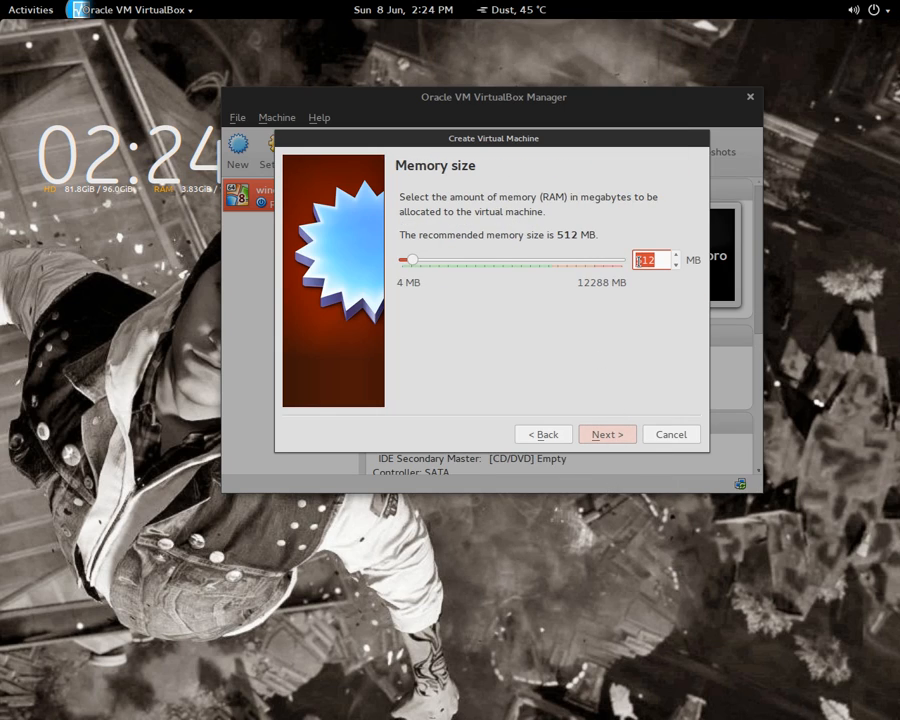
pyautogui.click(607, 434)
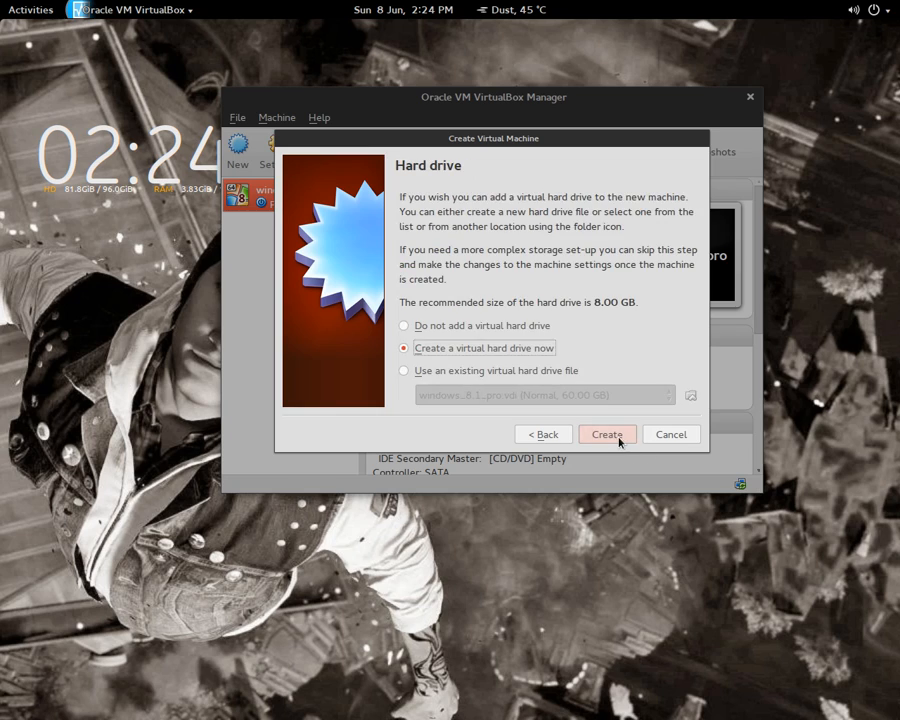
pyautogui.click(607, 434)
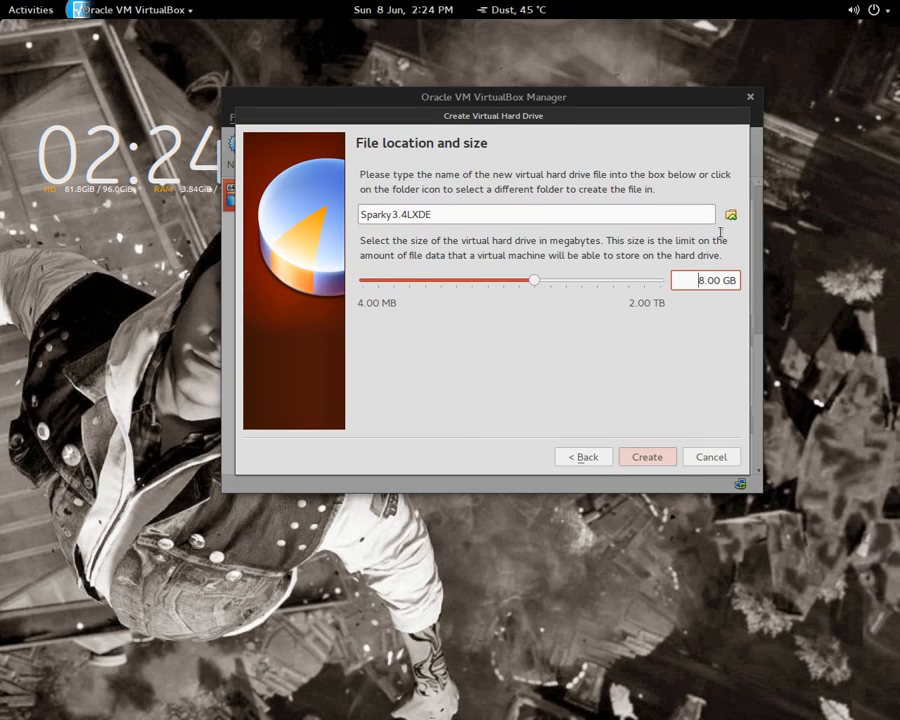
# Set the virtual disk size to 20 GB and create the machine.
pyautogui.moveTo(533, 281); pyautogui.dragTo(517, 281)
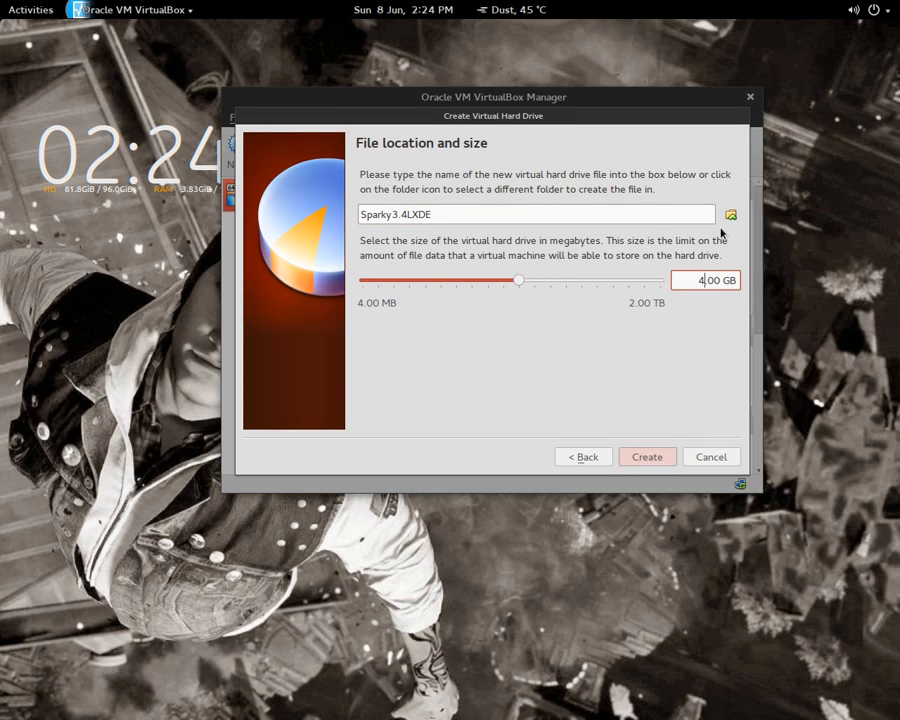
pyautogui.moveTo(517, 280); pyautogui.dragTo(553, 280)
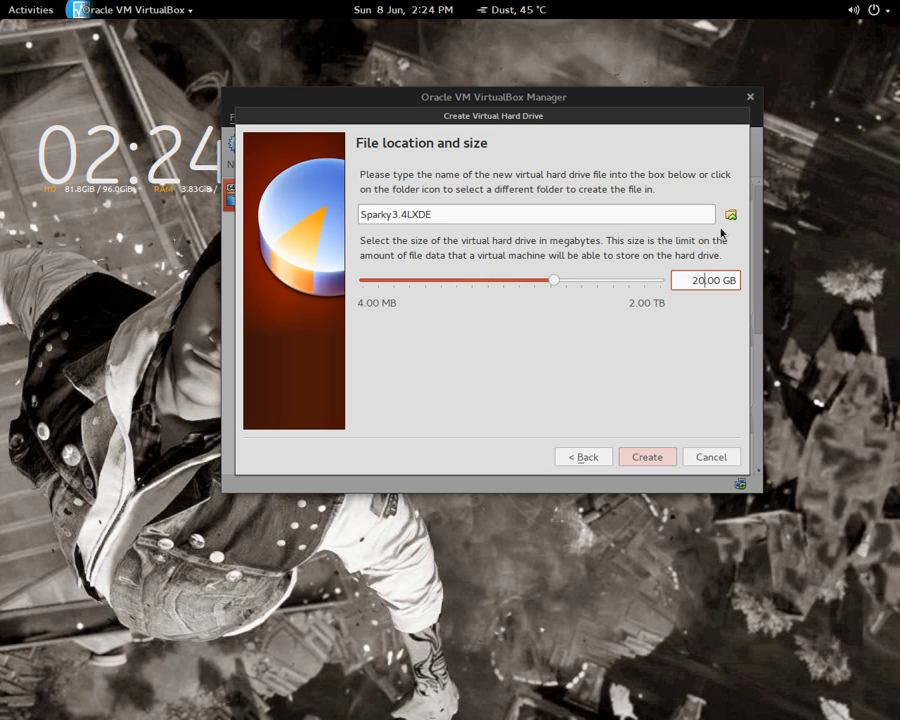
pyautogui.click(646, 456)
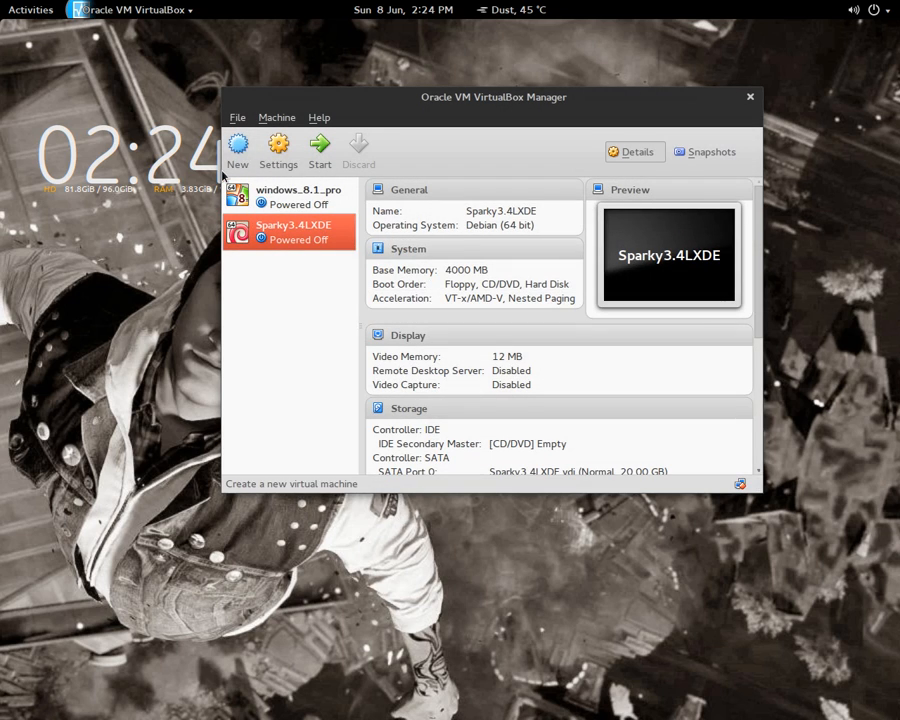
# Review System and Processor settings, then pick sparkylinux-3.4-x86_64-lxde.iso as start-up disk.
pyautogui.click(278, 150)
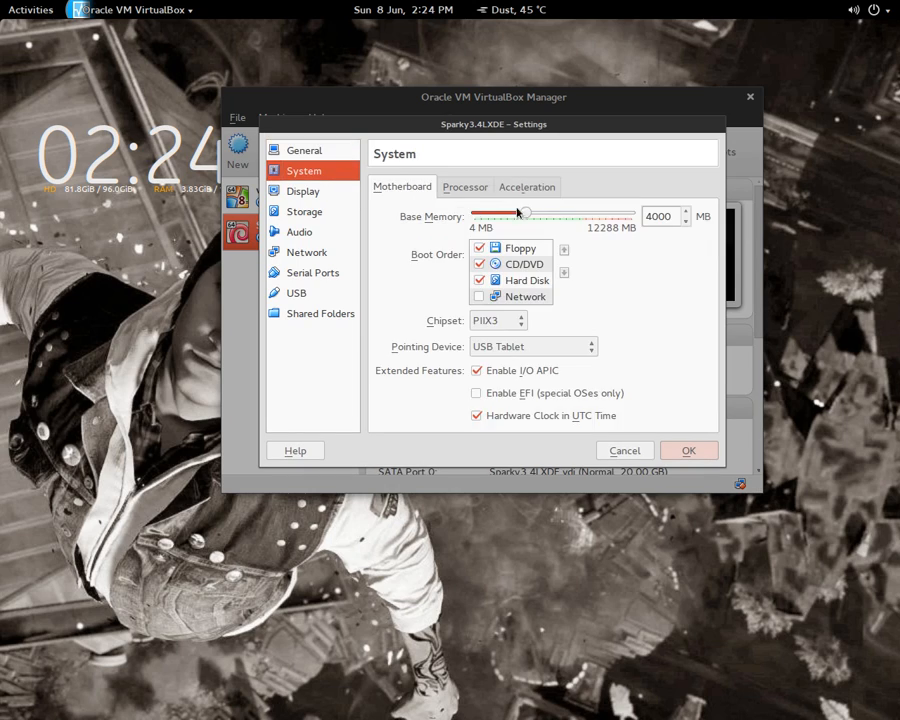
pyautogui.click(464, 187)
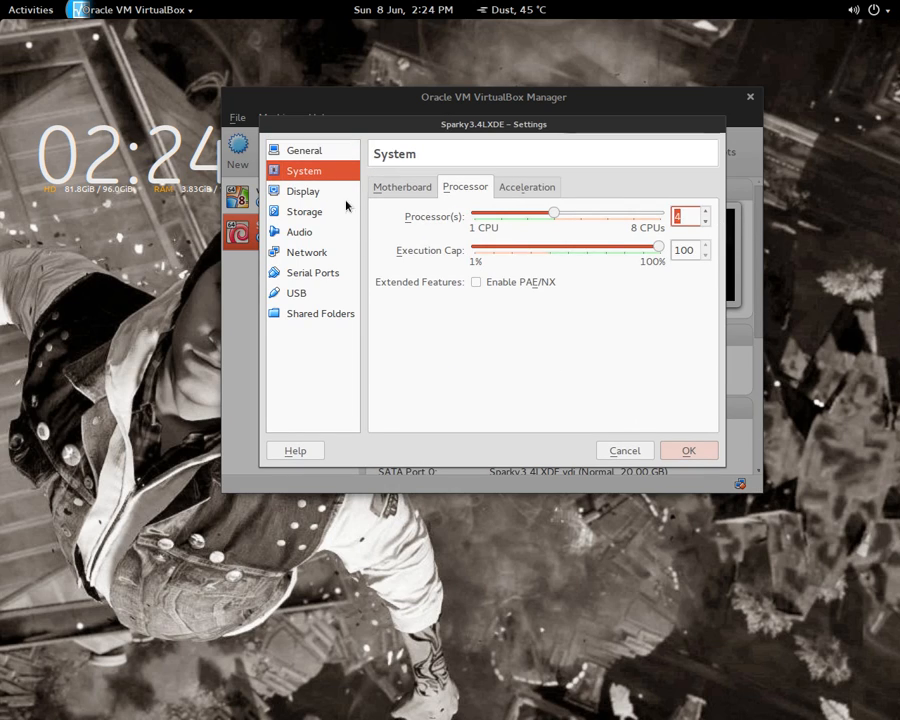
pyautogui.click(302, 191)
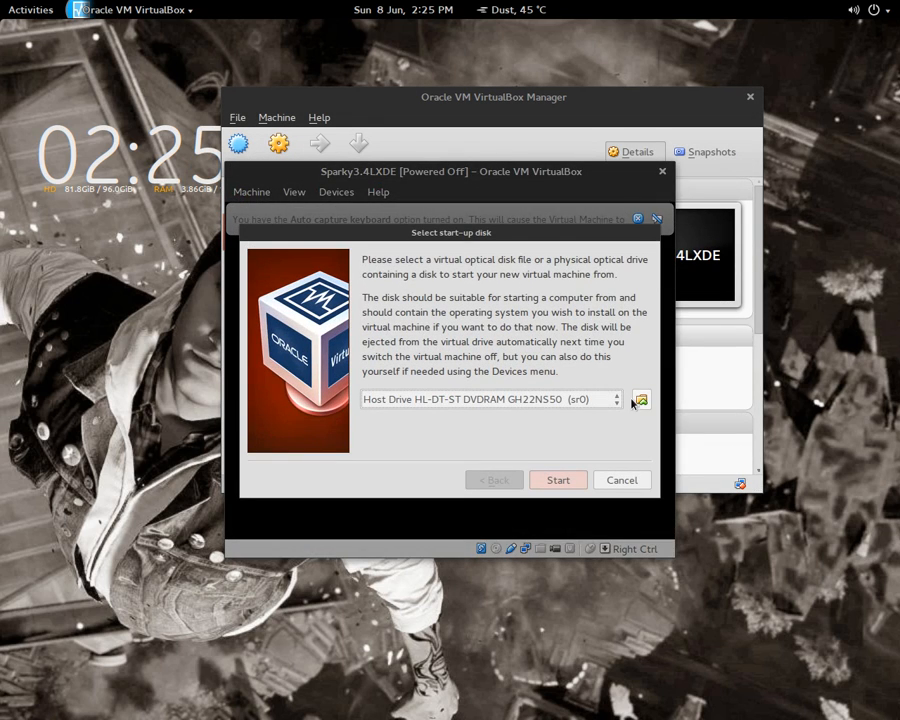
pyautogui.click(640, 399)
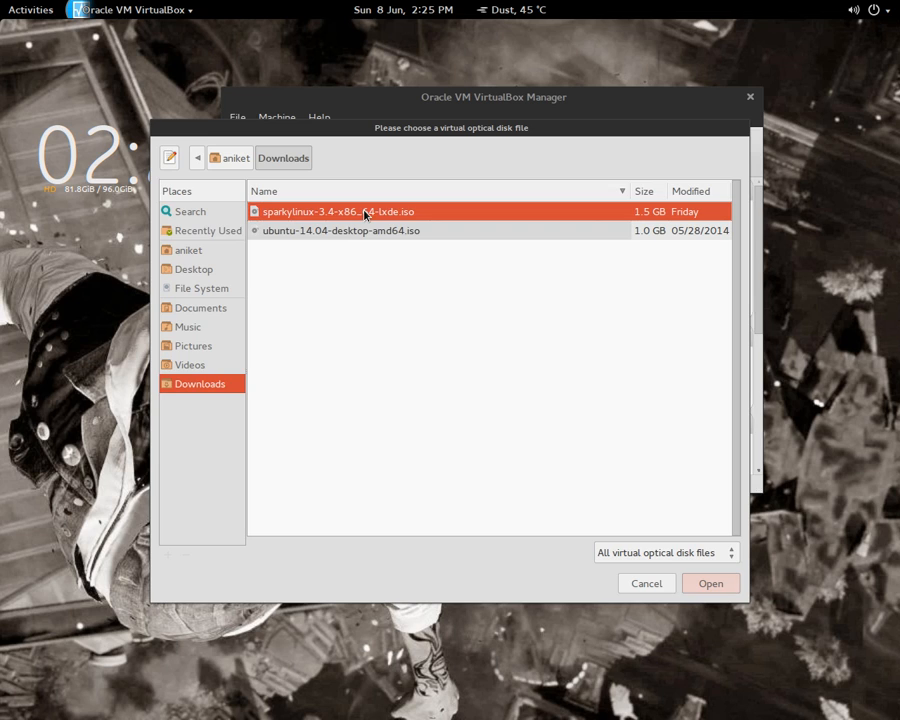
pyautogui.click(710, 583)
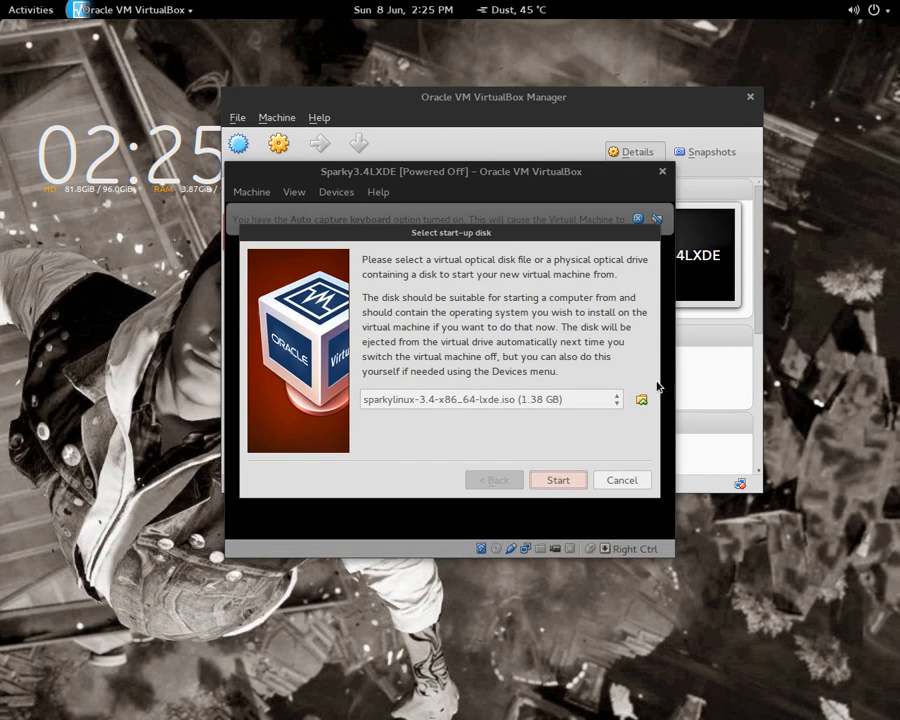
# Start the VM fullscreen and boot the English SparkyLinux live entry.
pyautogui.click(69, 49)
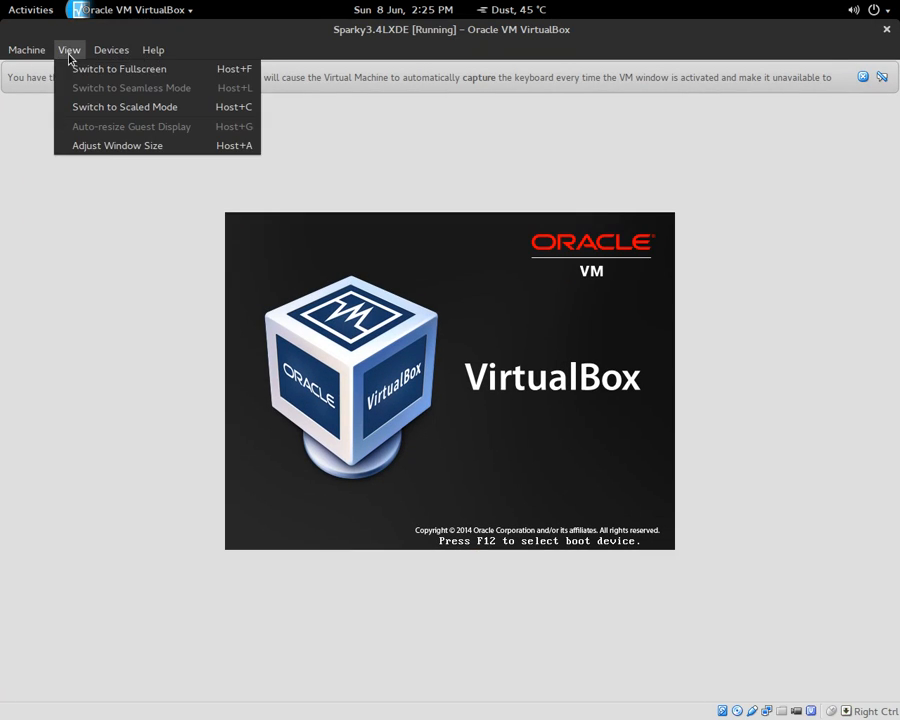
pyautogui.click(118, 68)
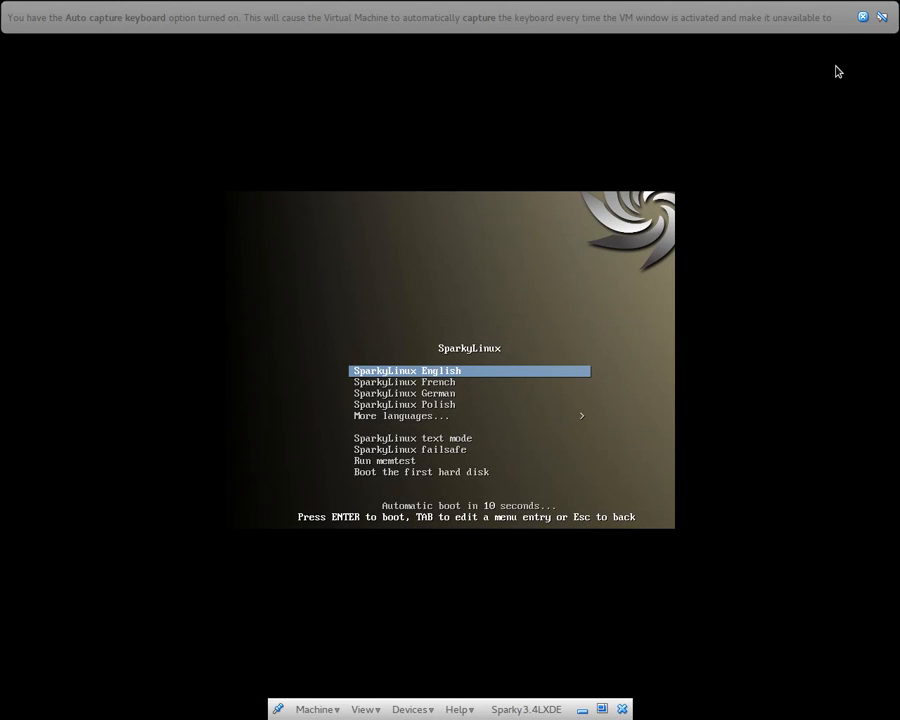
pyautogui.press('Down')
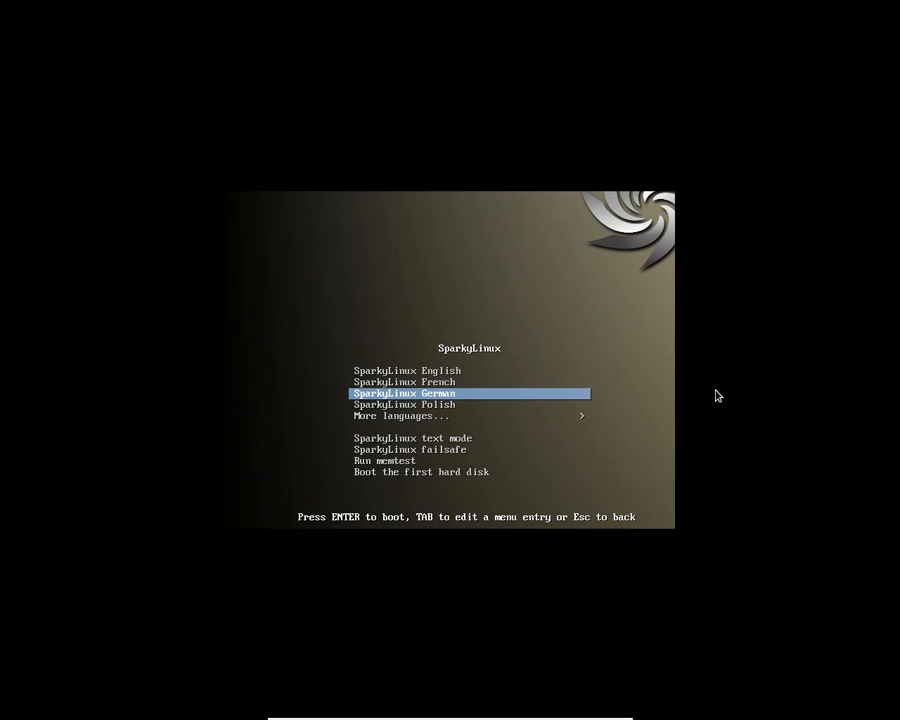
pyautogui.press('Up')
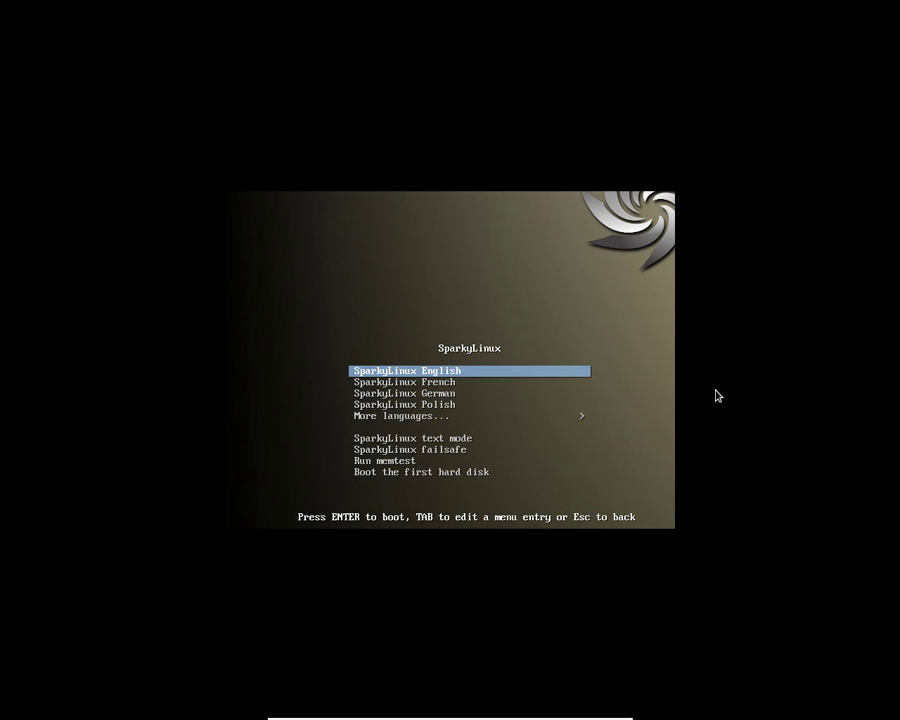
pyautogui.press('Return')
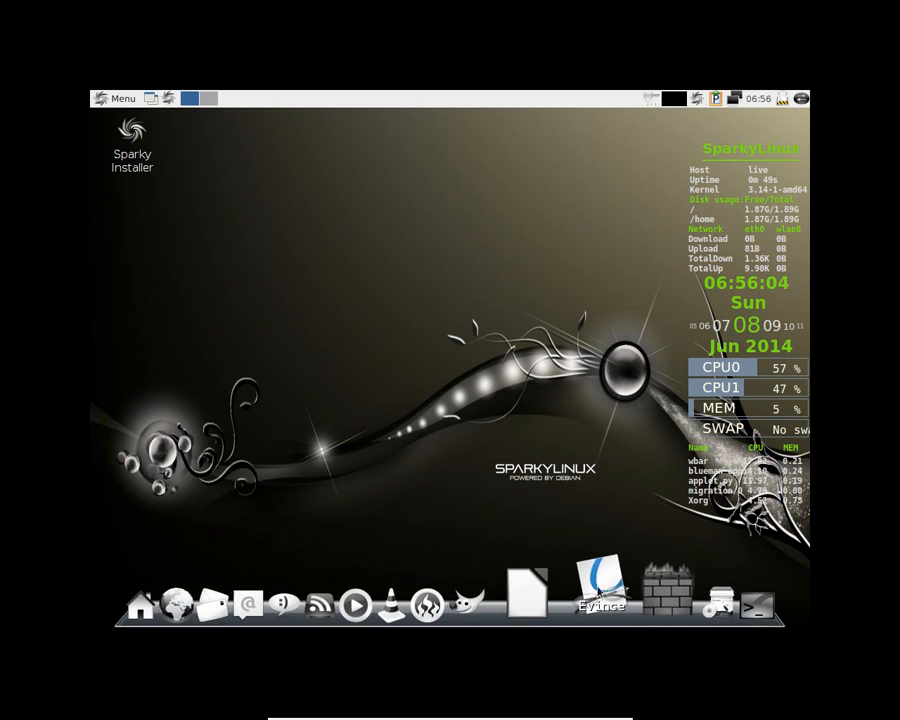
pyautogui.moveTo(210, 600)
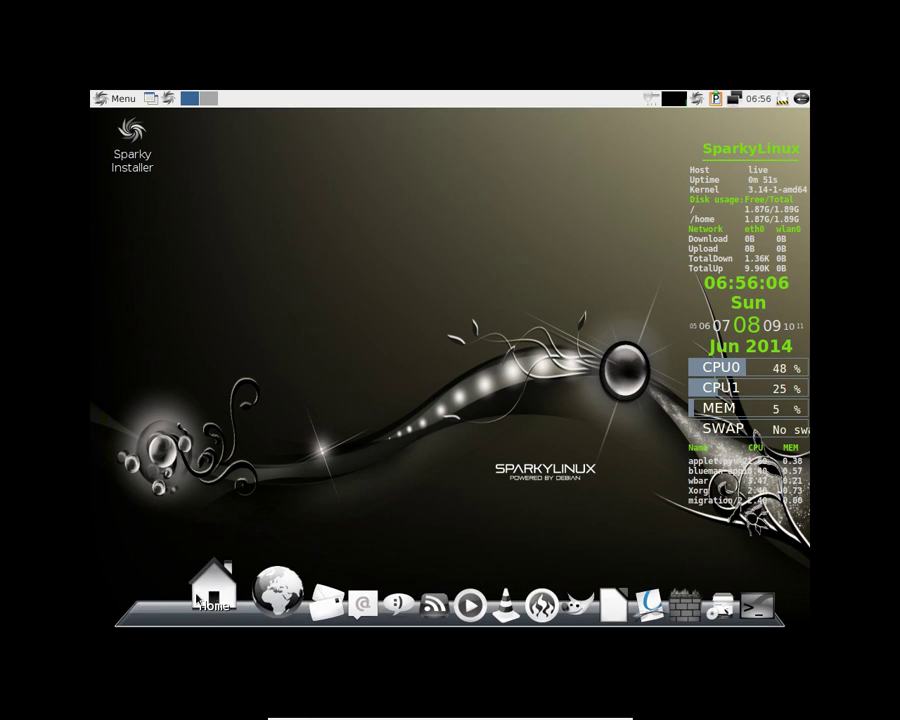
pyautogui.moveTo(50, 103)
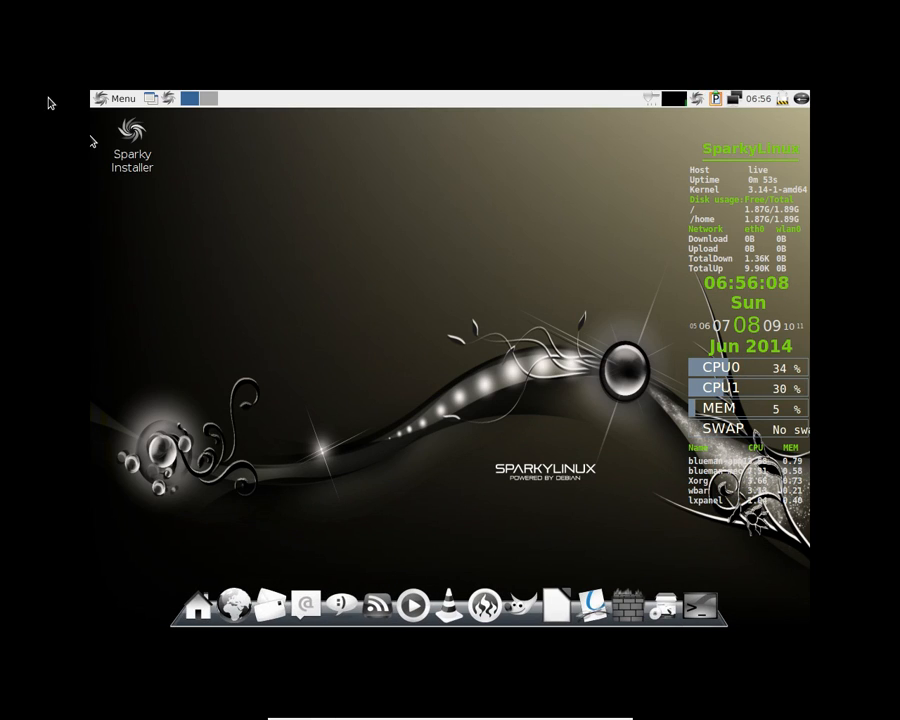
# Browse the Accessories, Games, Graphics and Internet submenus of the application menu.
pyautogui.click(117, 98)
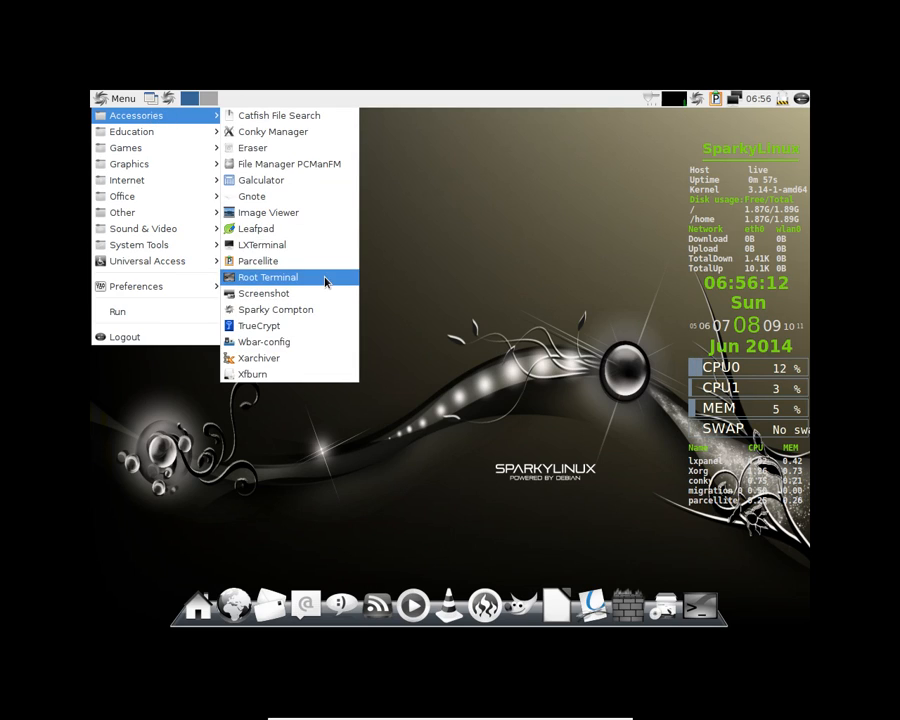
pyautogui.moveTo(263, 293)
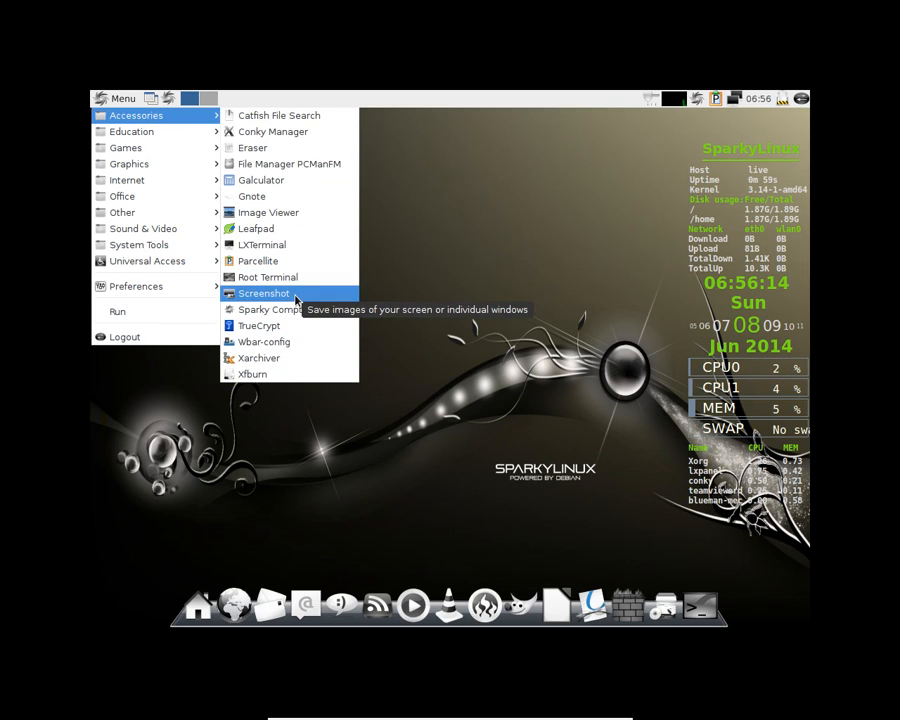
pyautogui.moveTo(259, 358)
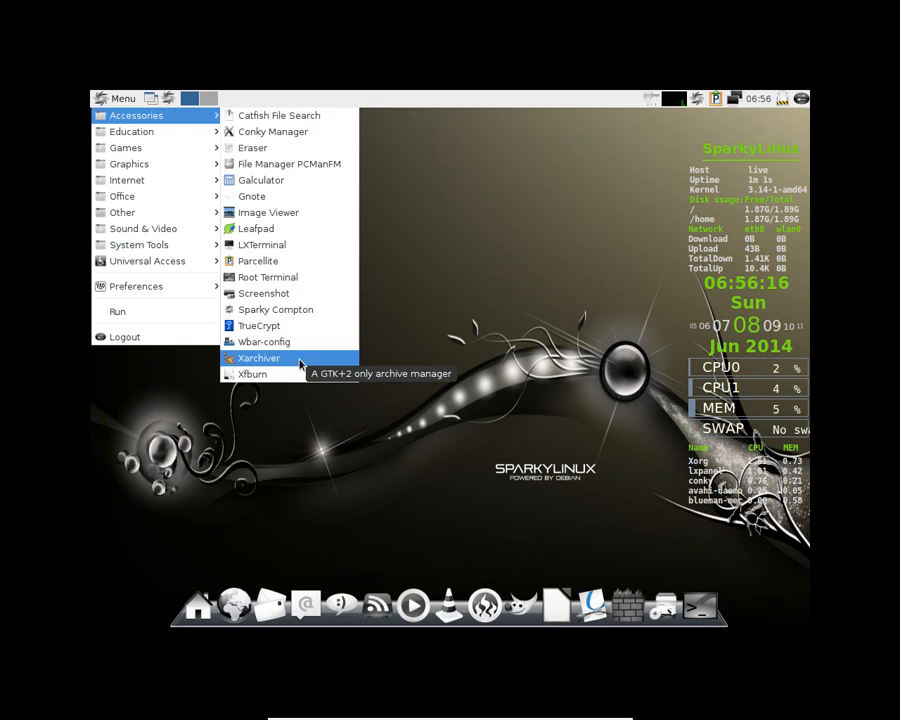
pyautogui.moveTo(251, 196)
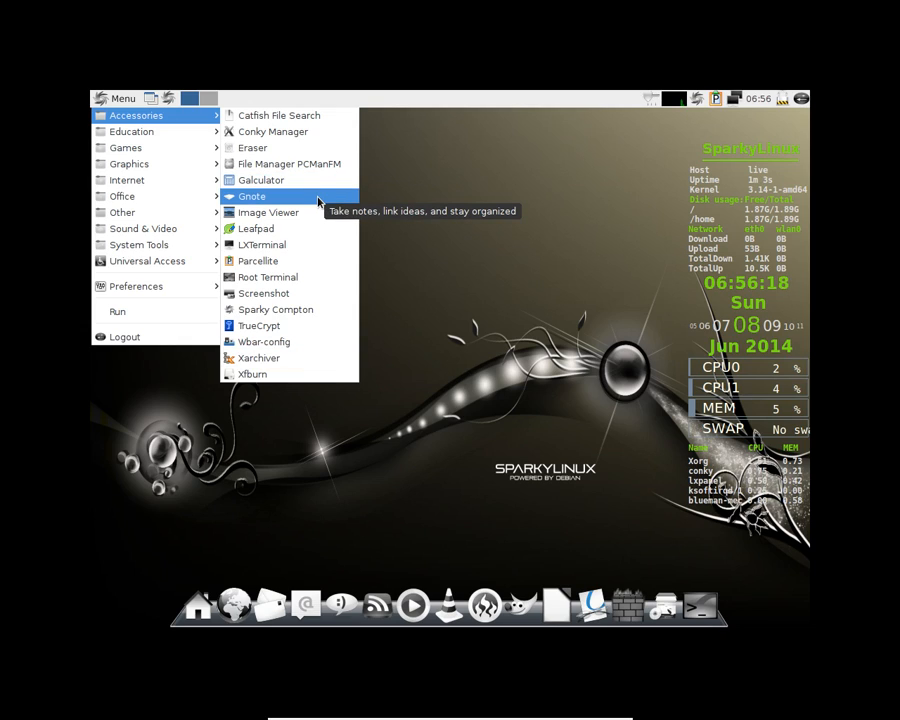
pyautogui.moveTo(261, 180)
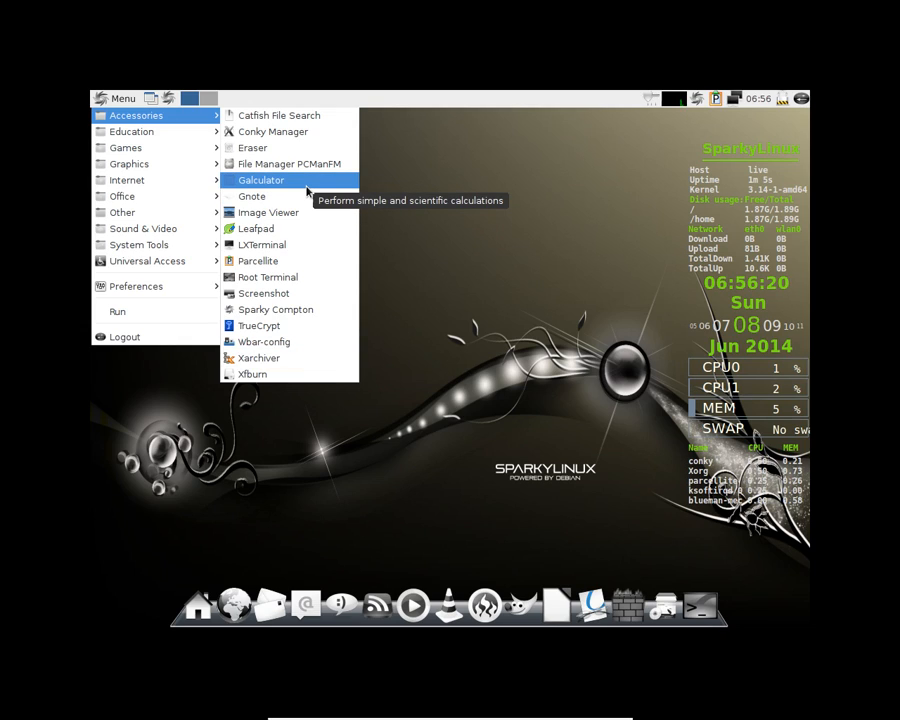
pyautogui.moveTo(273, 131)
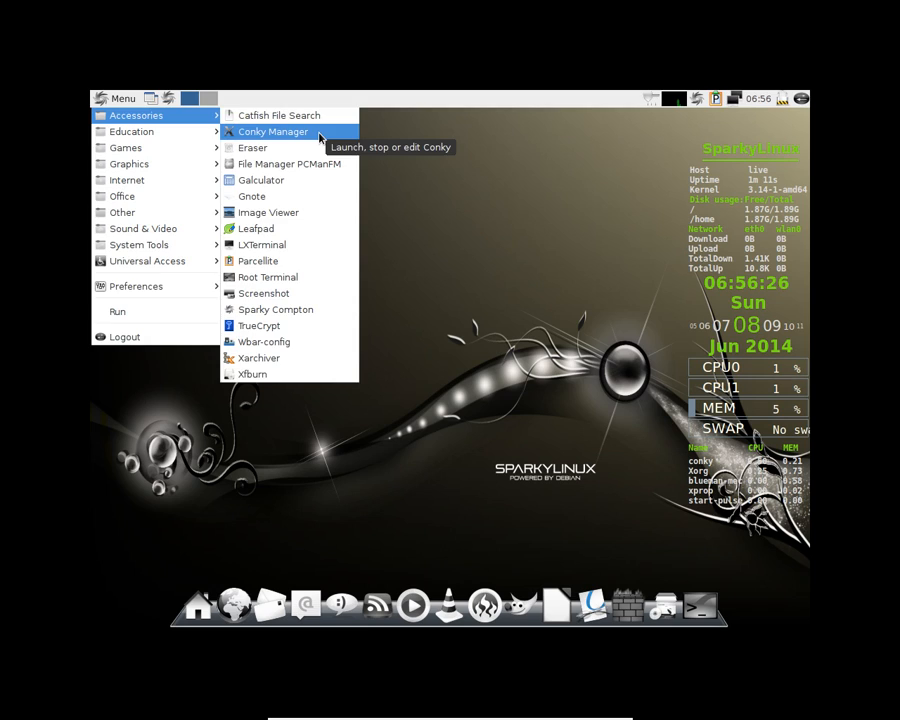
pyautogui.click(272, 131)
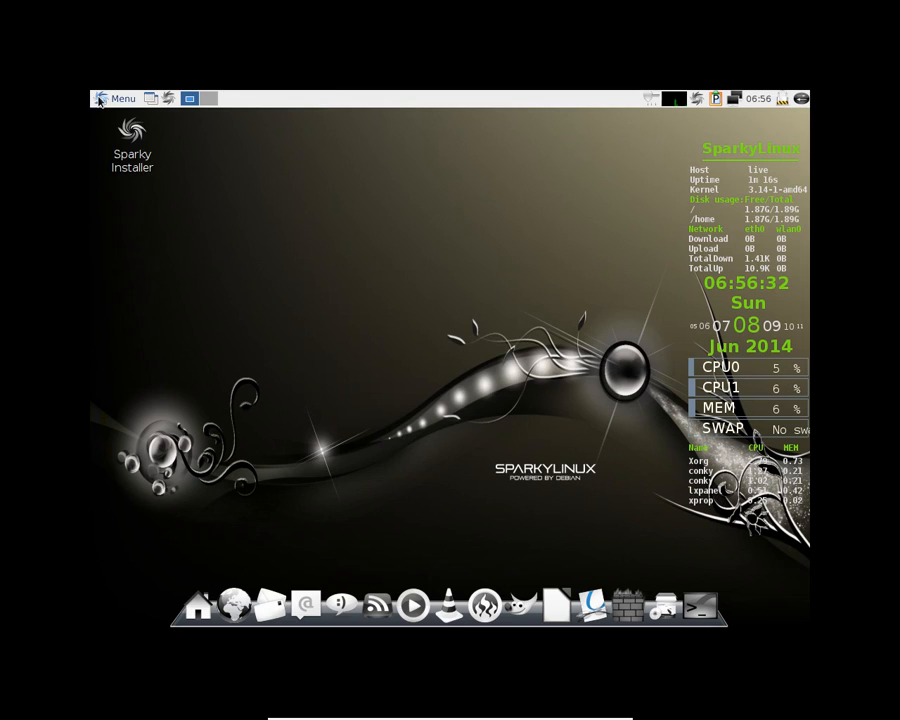
pyautogui.click(116, 98)
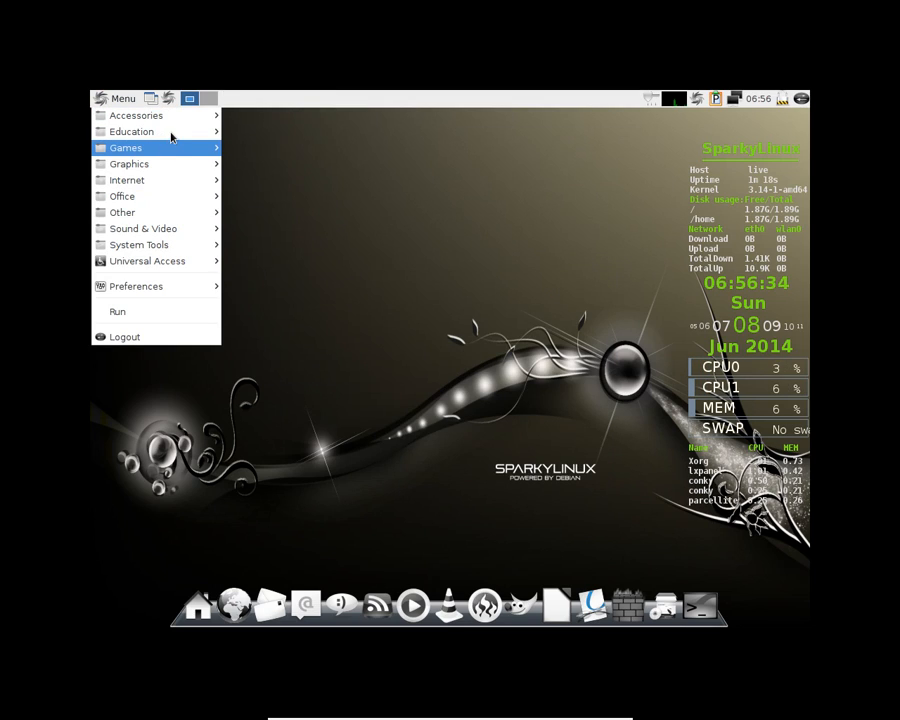
pyautogui.moveTo(128, 163)
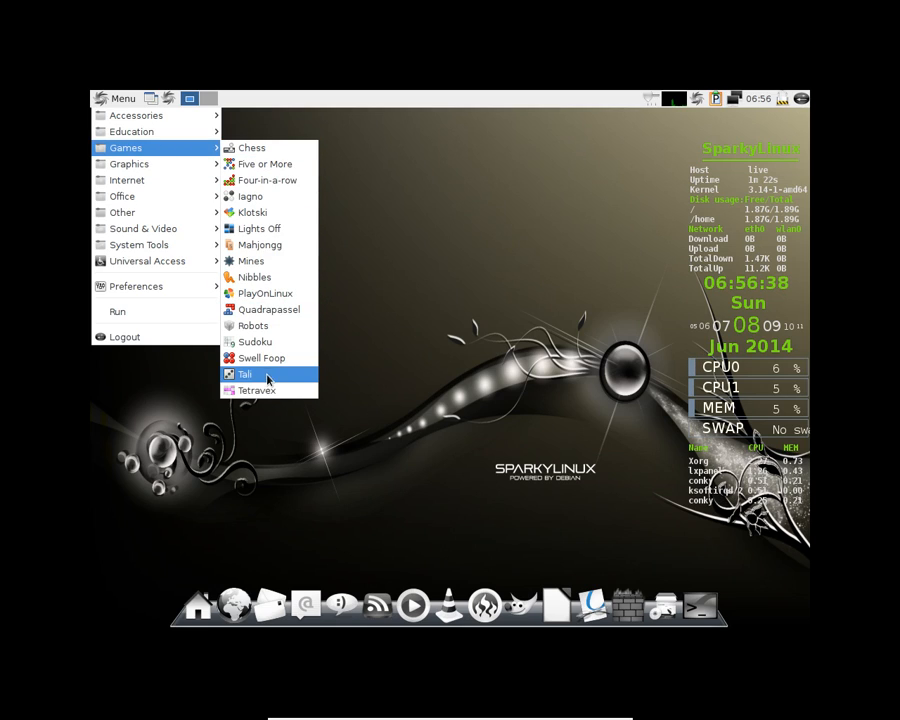
pyautogui.moveTo(265, 293)
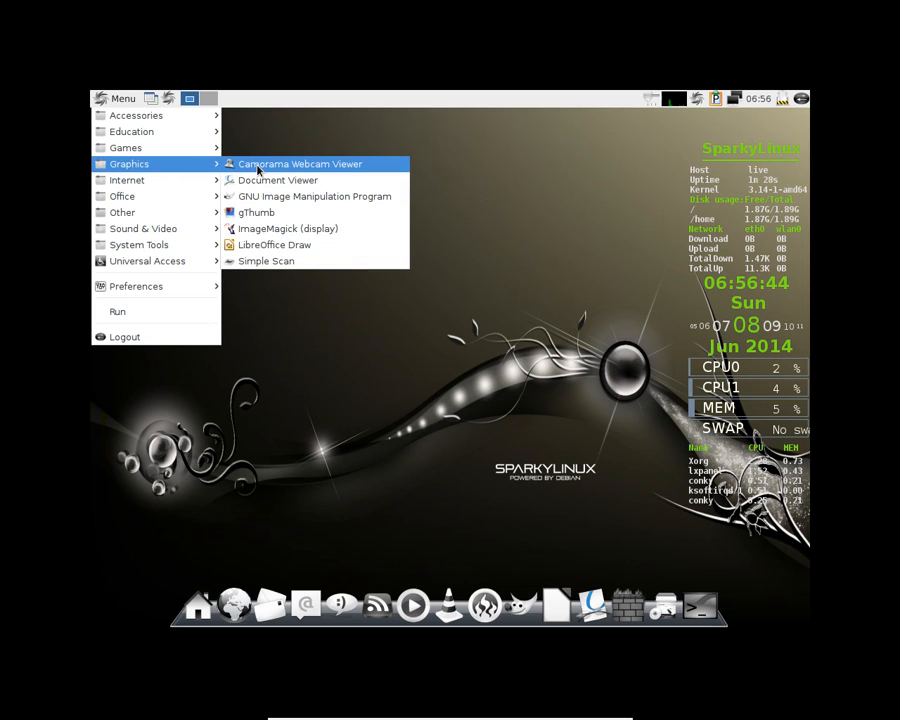
pyautogui.moveTo(275, 244)
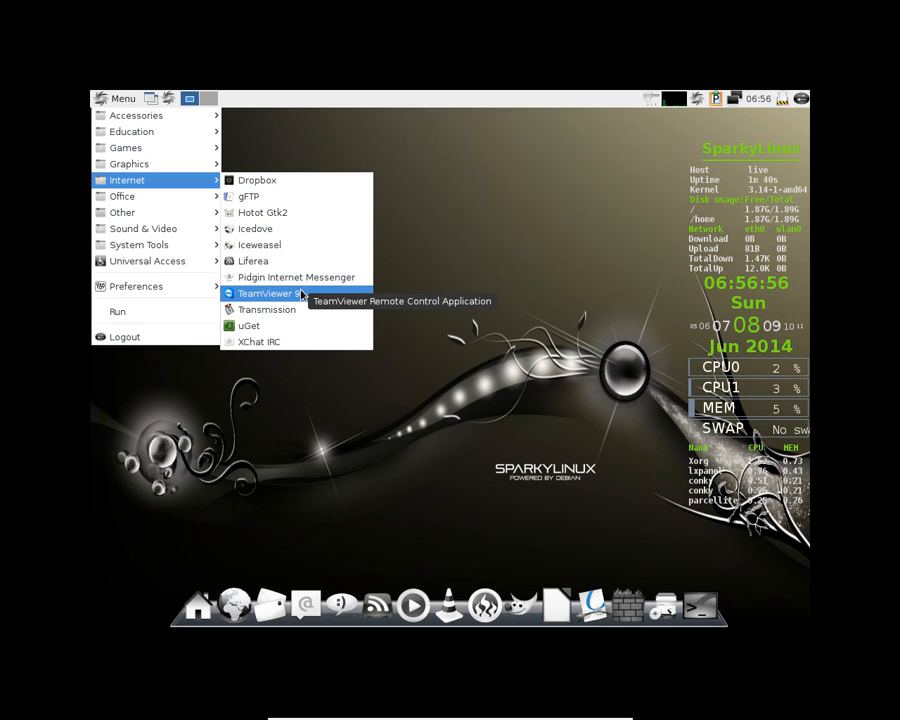
pyautogui.moveTo(258, 245)
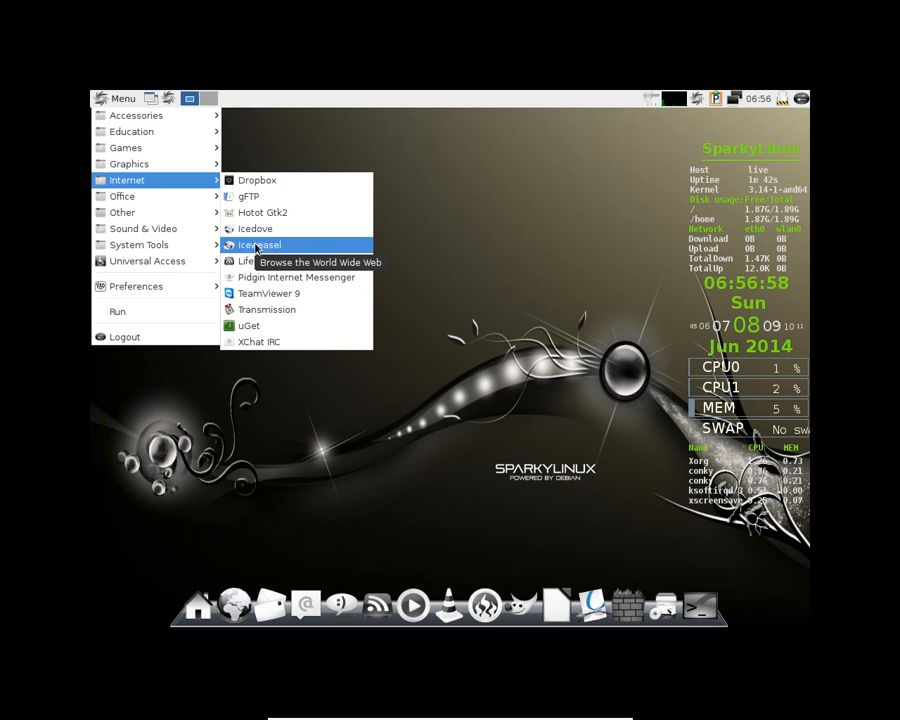
pyautogui.moveTo(268, 293)
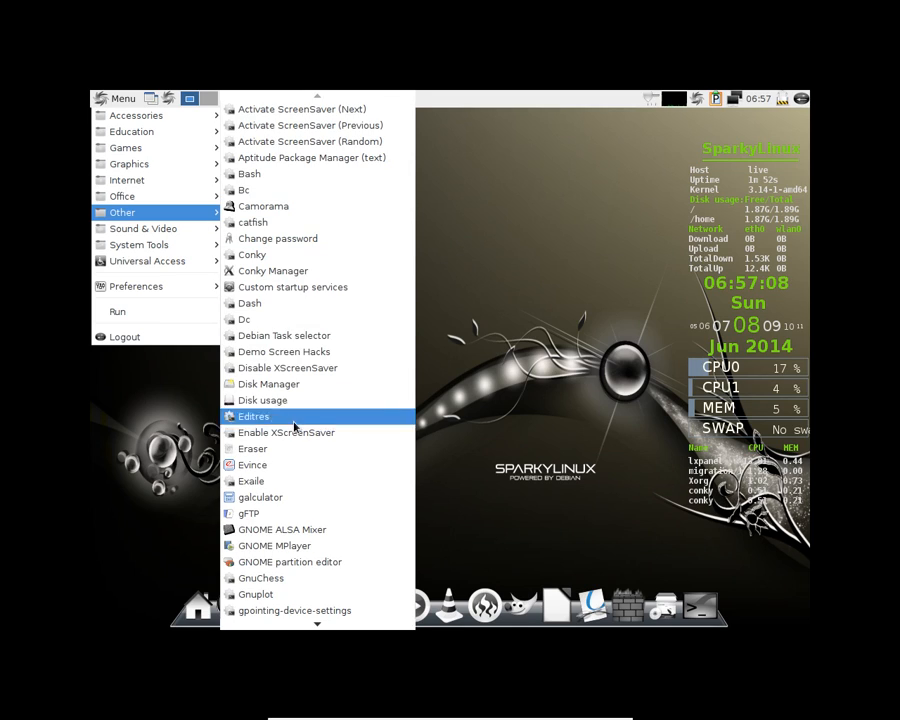
pyautogui.moveTo(312, 157)
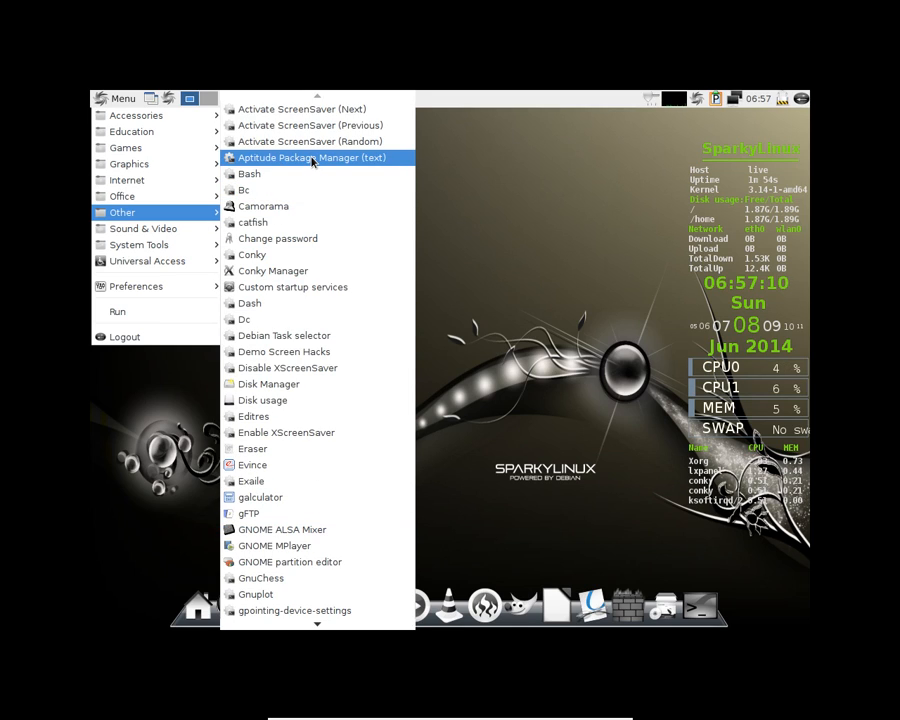
pyautogui.moveTo(304, 189)
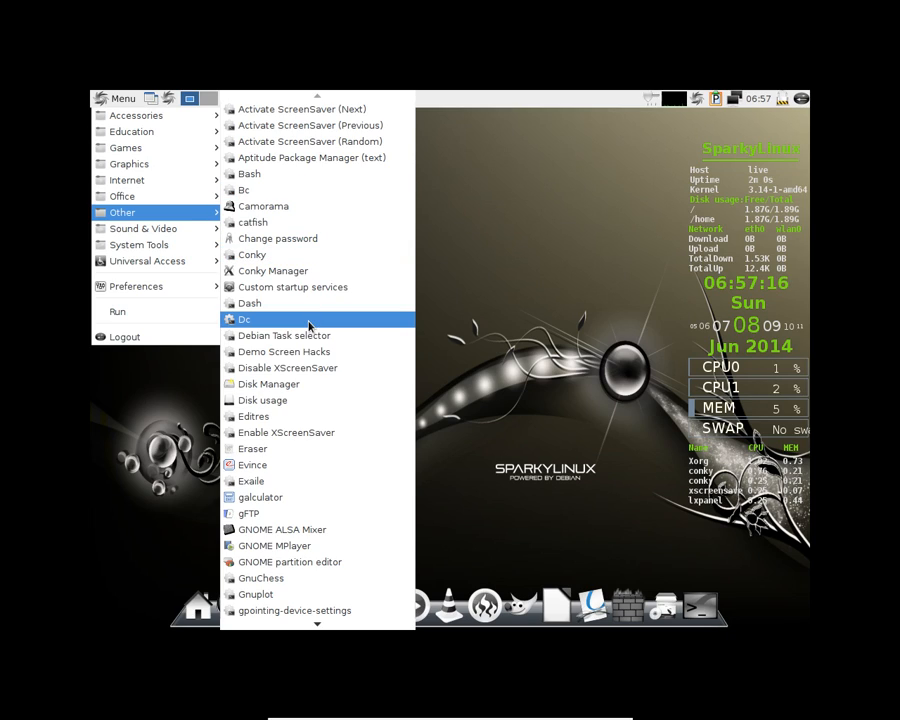
pyautogui.moveTo(248, 513)
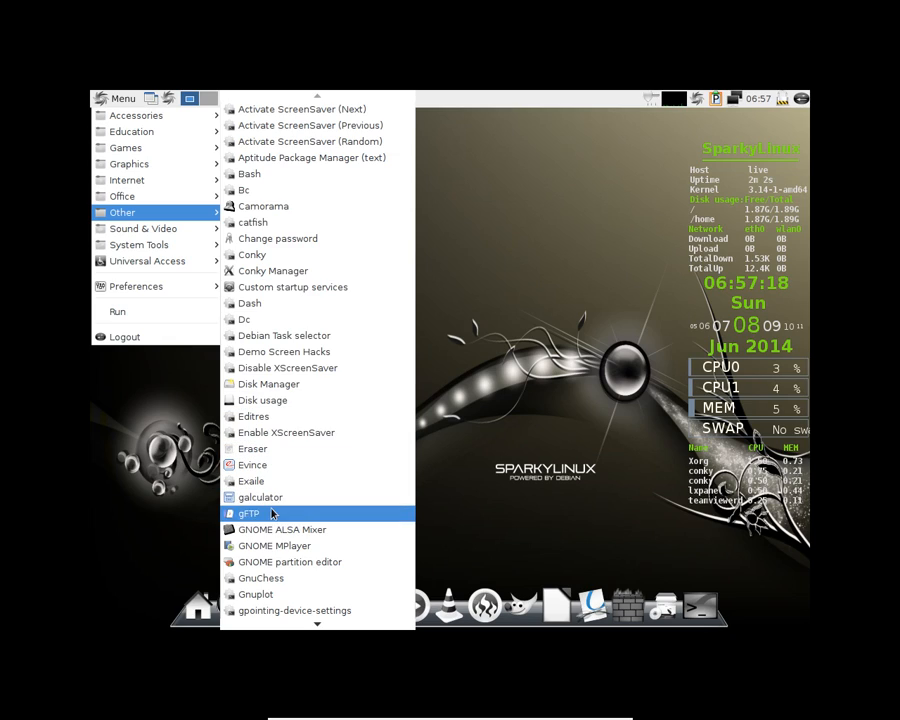
pyautogui.moveTo(289, 561)
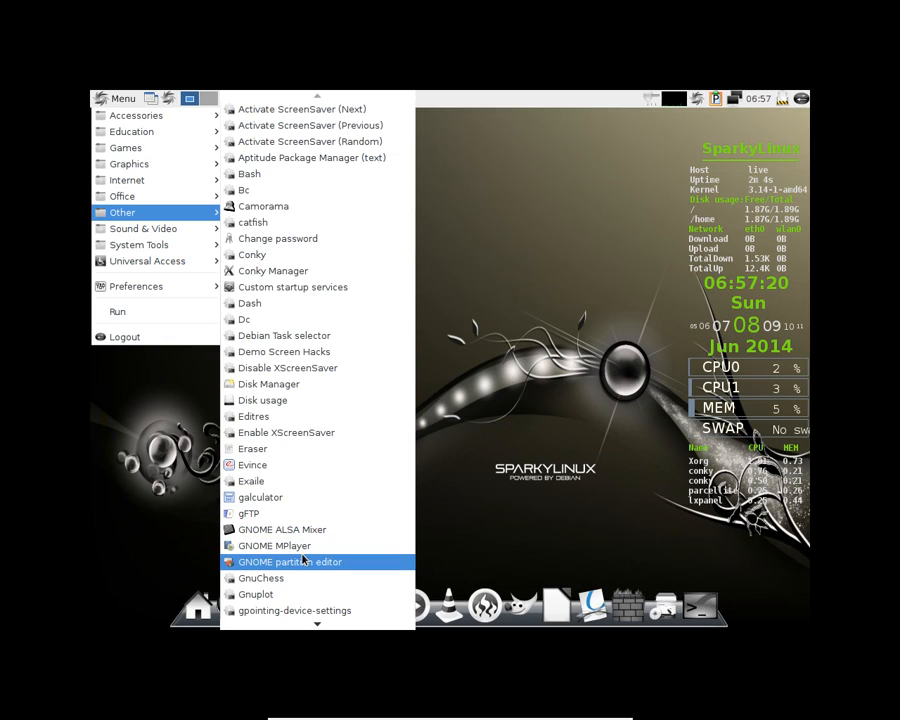
# Scroll the Other applications submenu down to its last entries, through yelp.
pyautogui.scroll(-3)
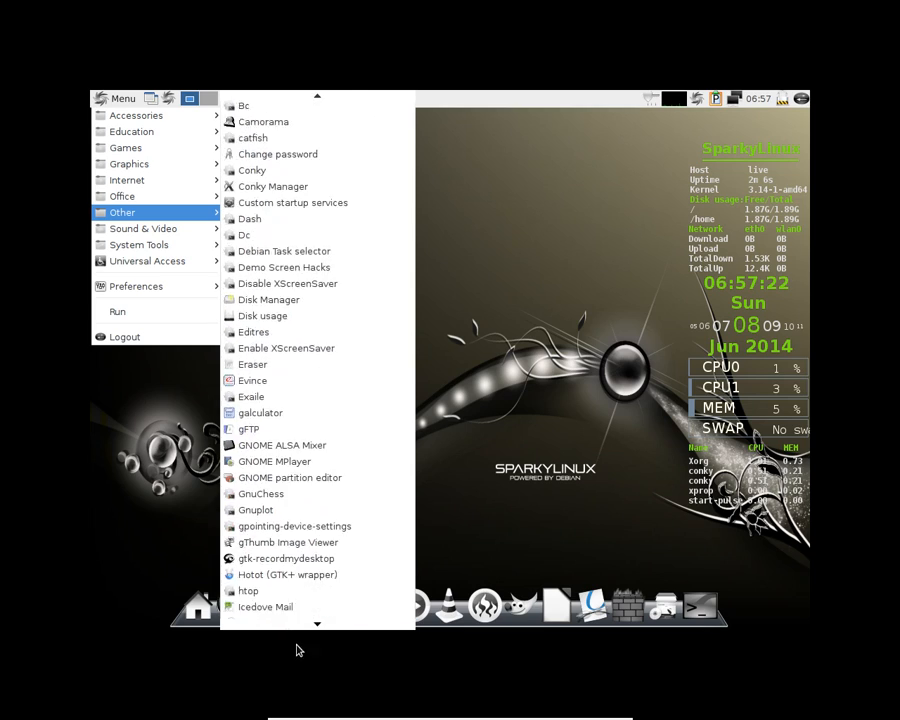
pyautogui.scroll(-3)
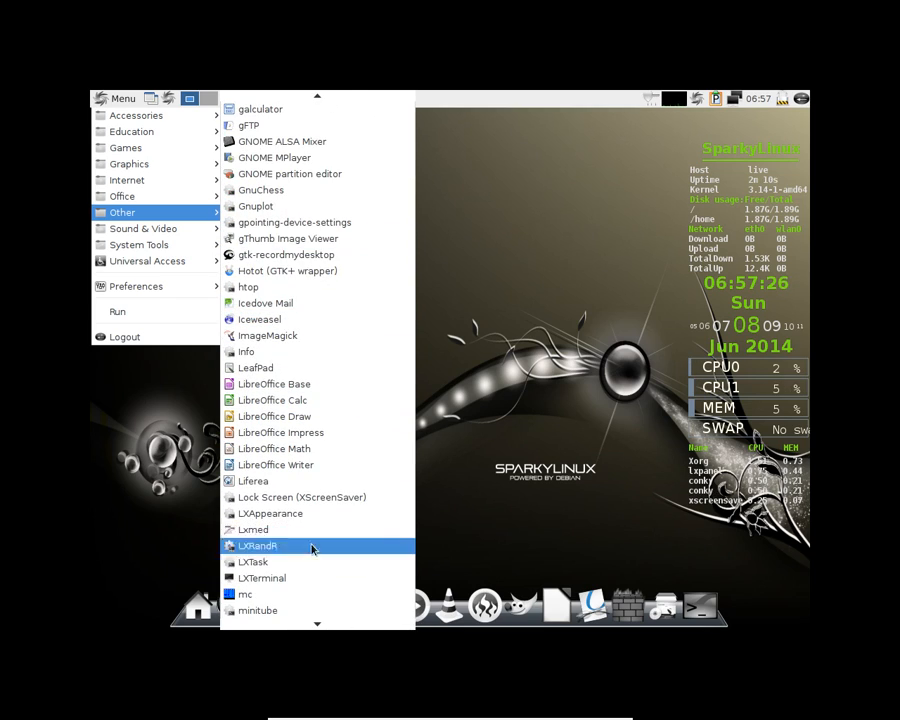
pyautogui.scroll(-3)
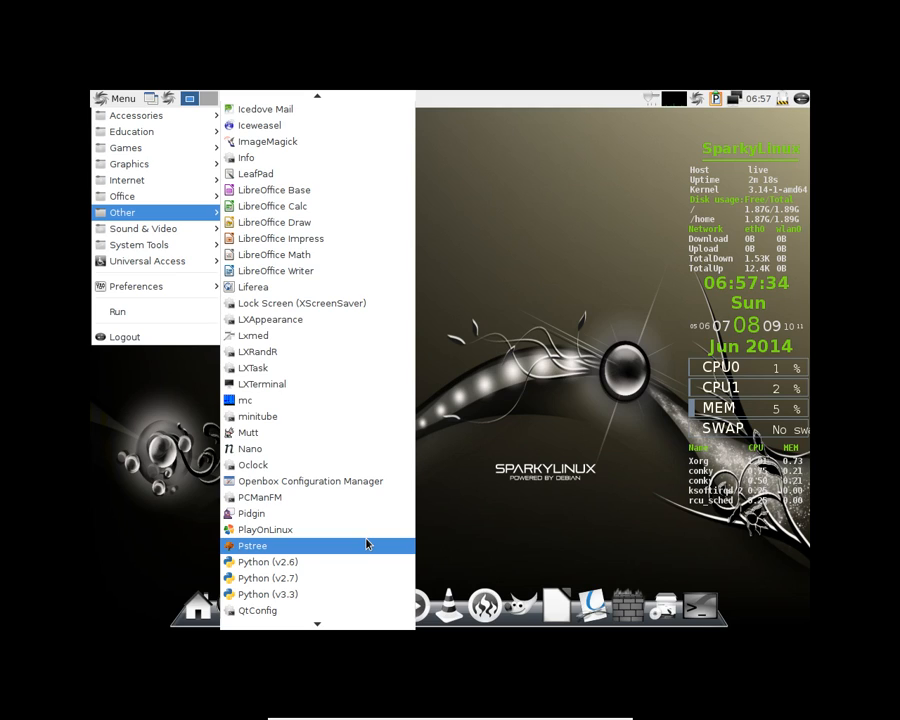
pyautogui.scroll(-3)
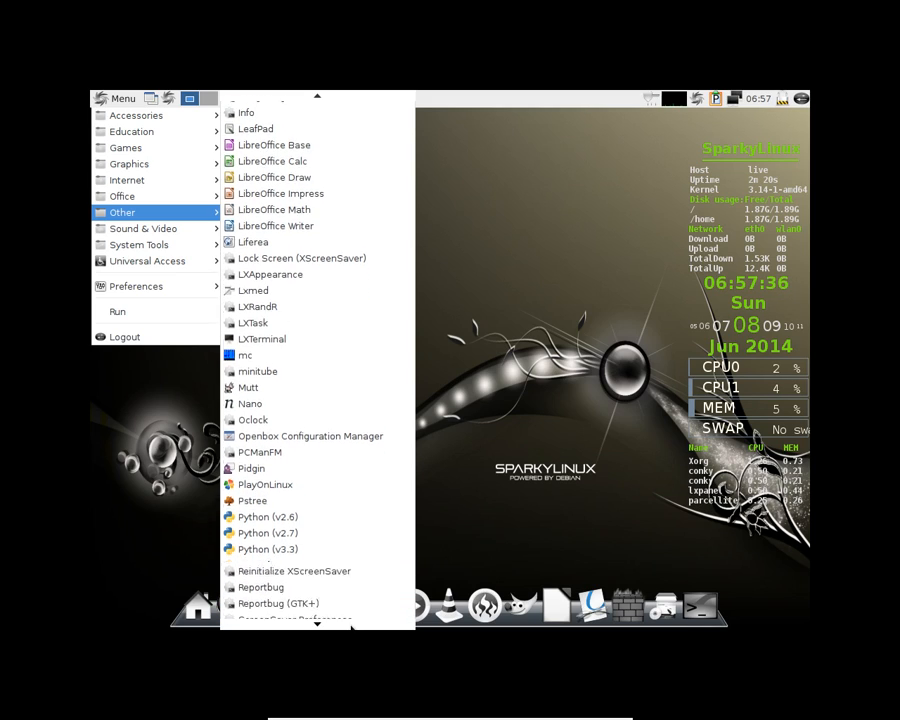
pyautogui.scroll(-3)
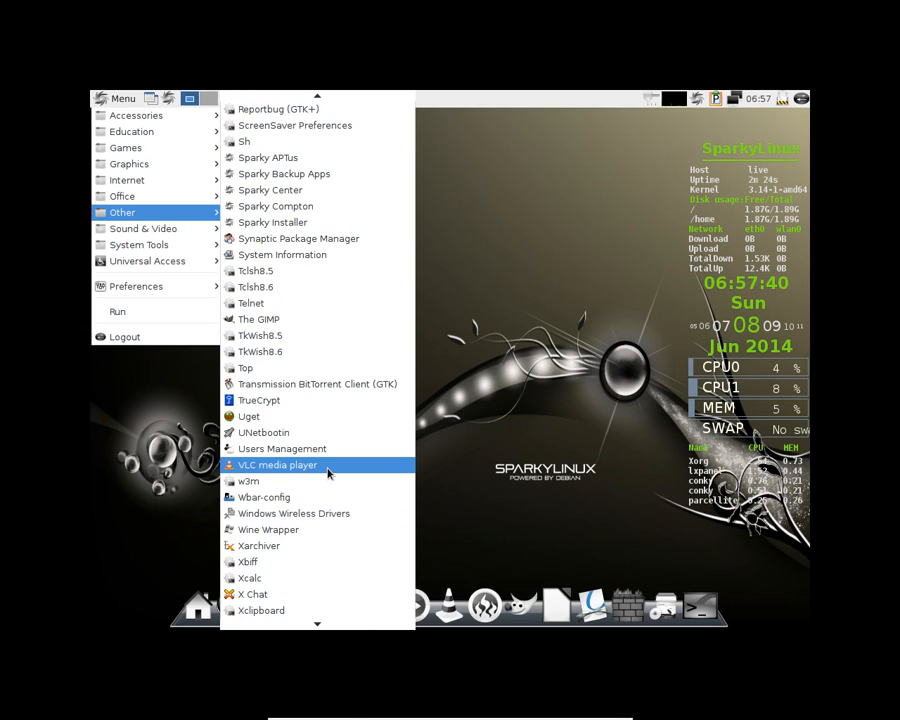
pyautogui.scroll(-3)
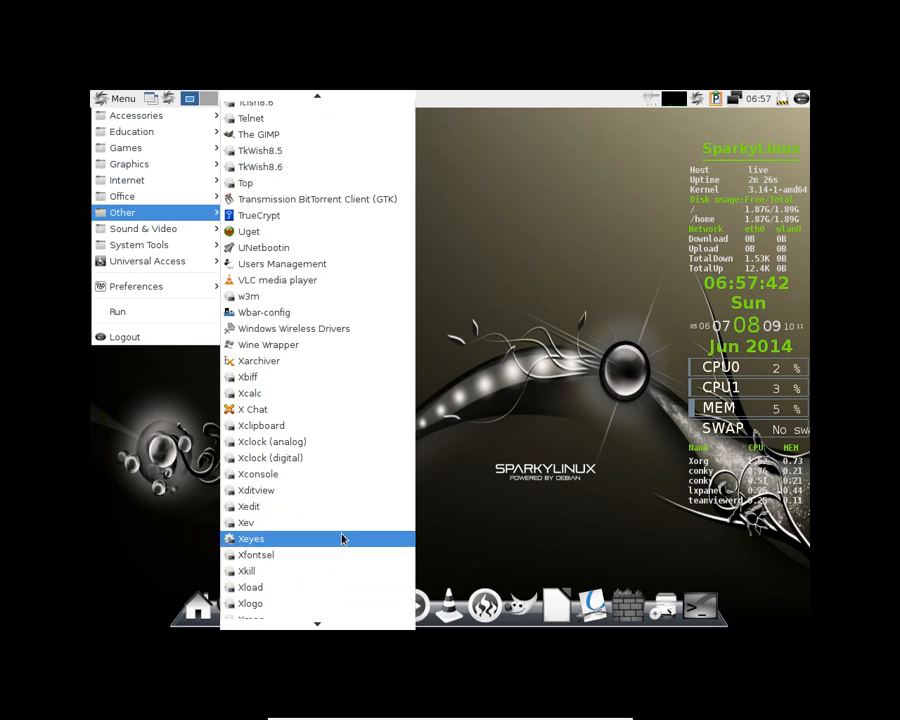
pyautogui.scroll(-3)
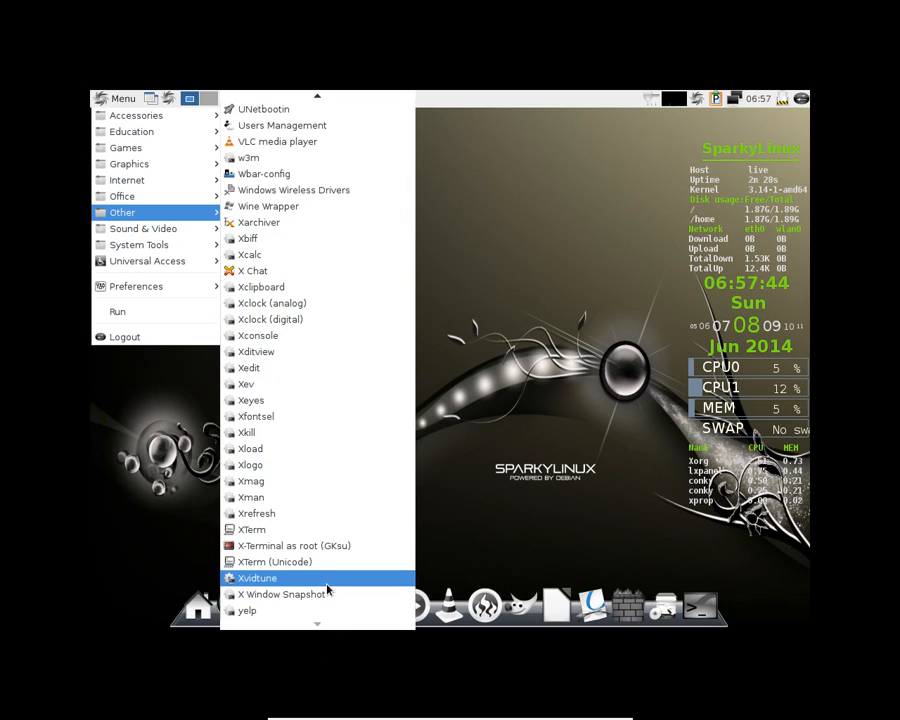
pyautogui.moveTo(338, 241)
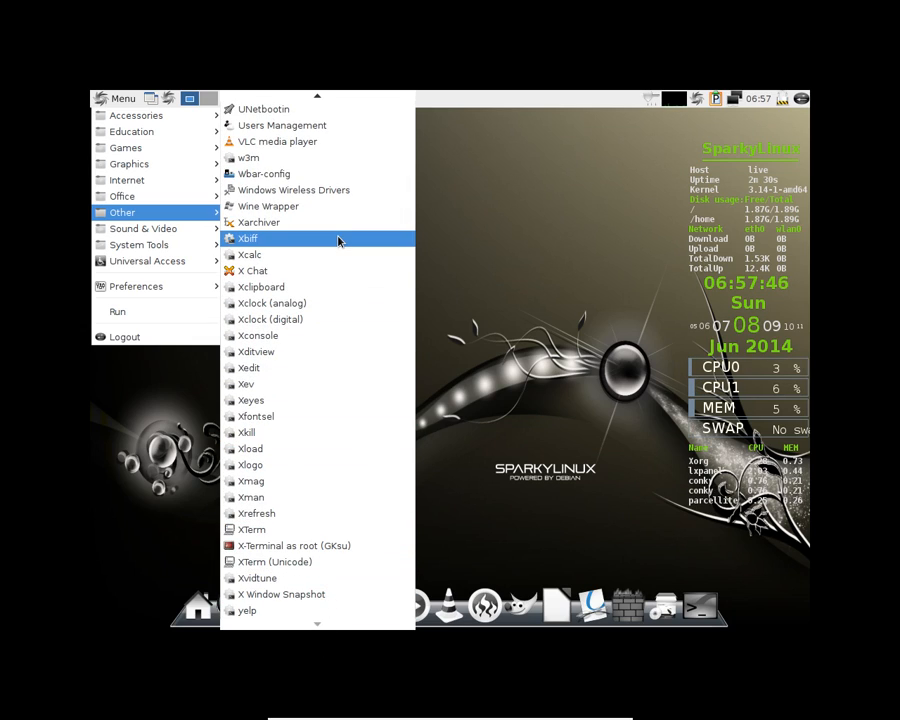
pyautogui.moveTo(200, 222)
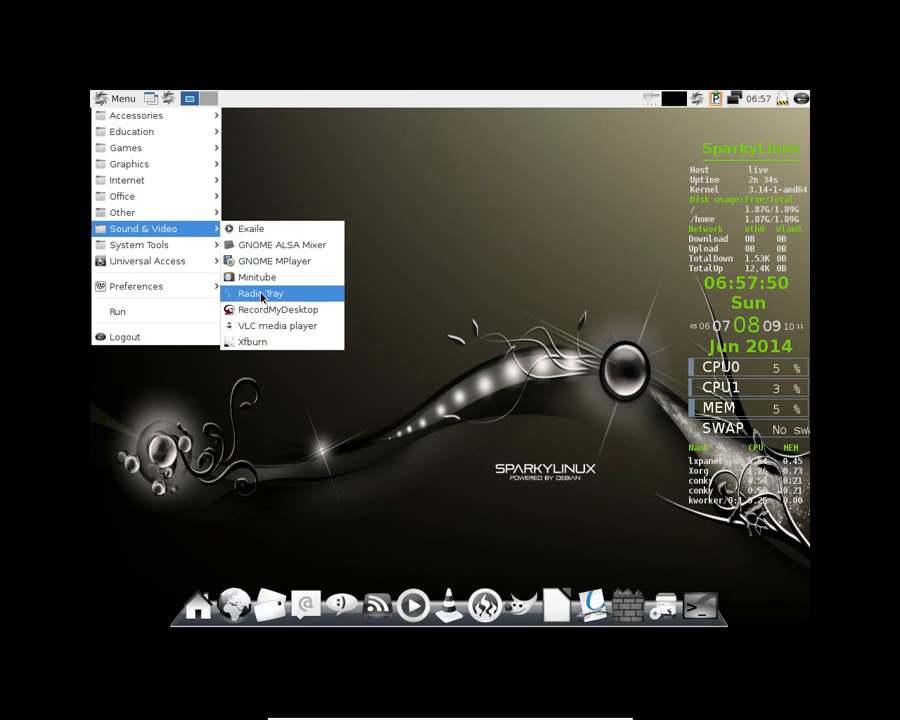
pyautogui.moveTo(278, 309)
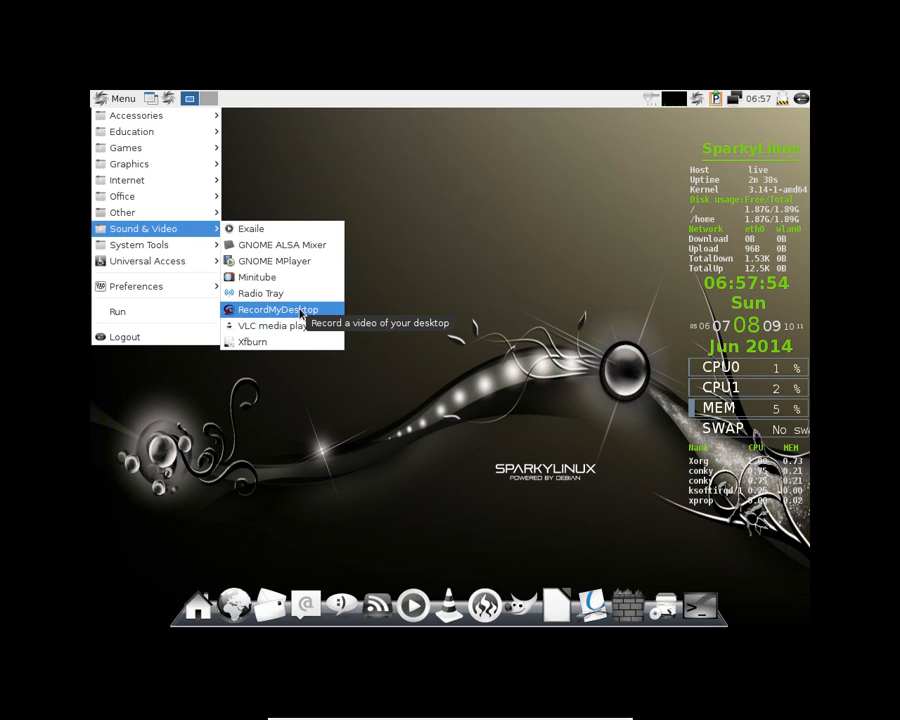
# Quit recordMyDesktop and reopen the SparkyLinux application menu.
pyautogui.click(277, 309)
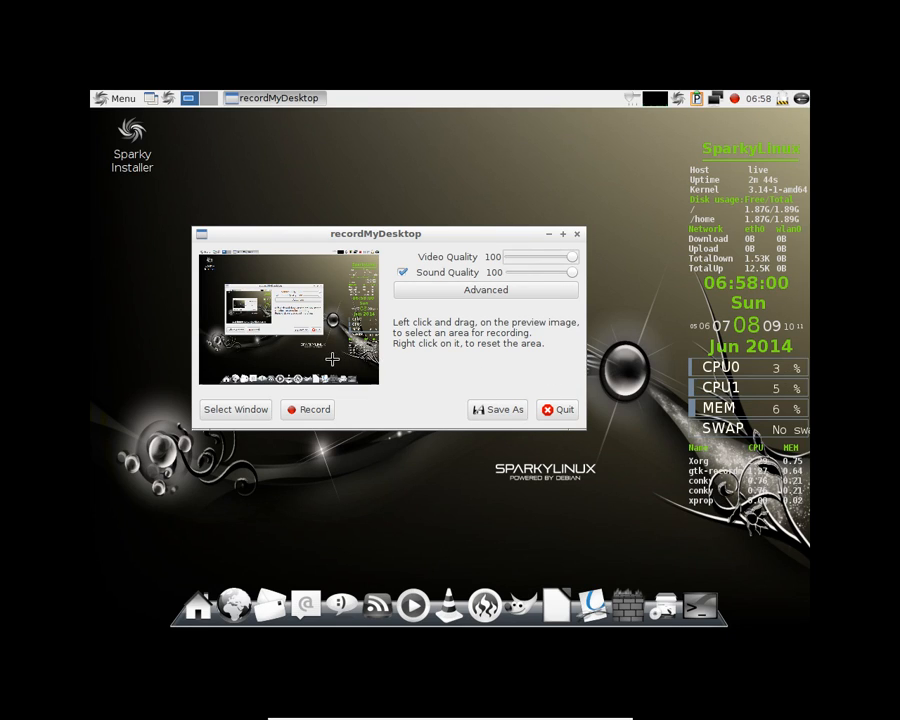
pyautogui.click(116, 98)
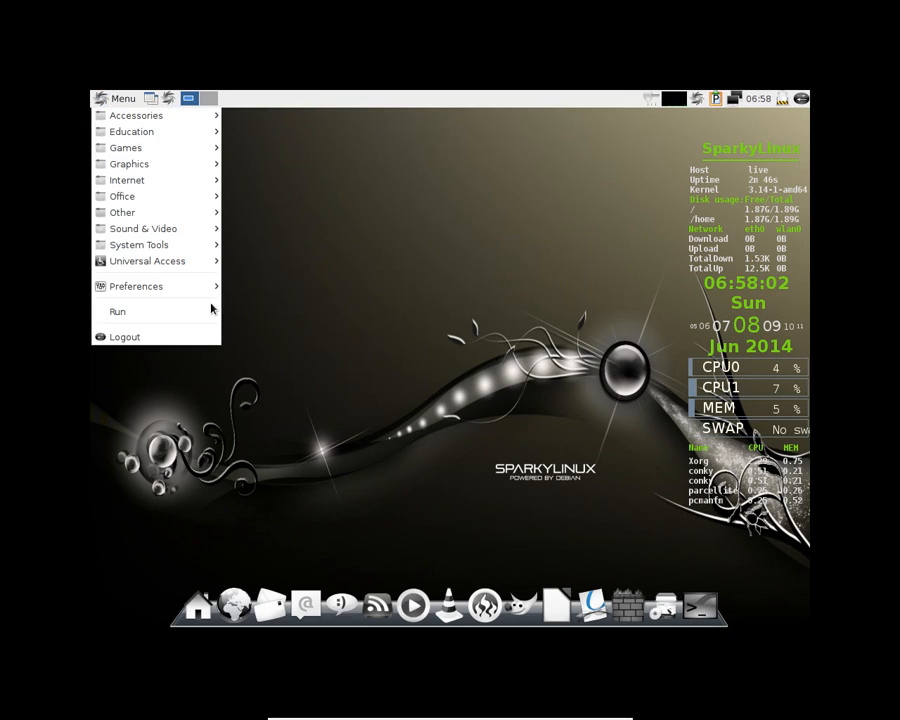
pyautogui.moveTo(140, 244)
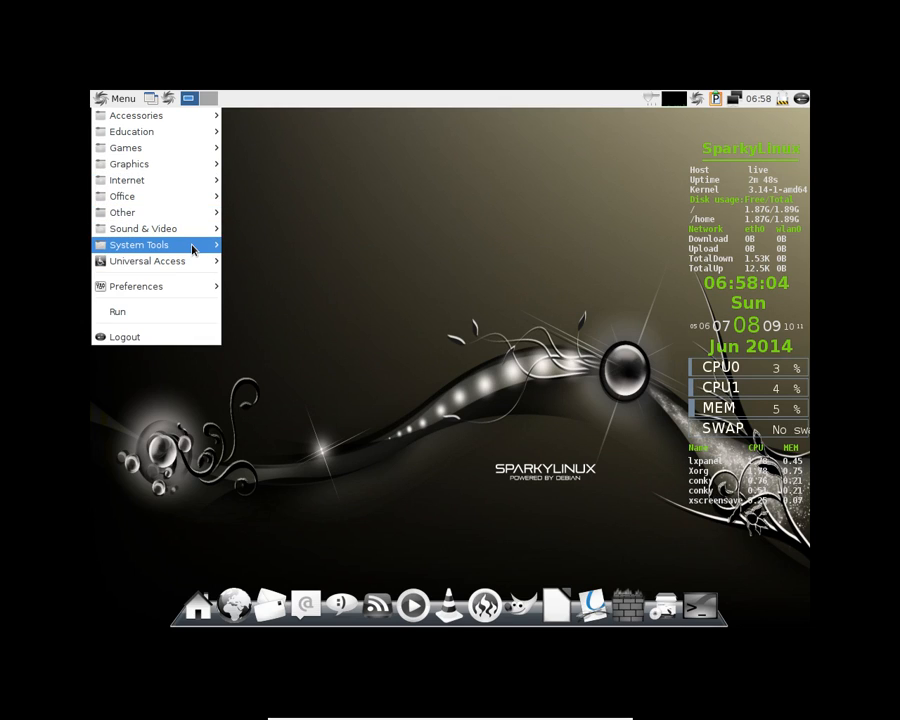
# Browse the System Tools and Preferences submenu entries.
pyautogui.click(139, 244)
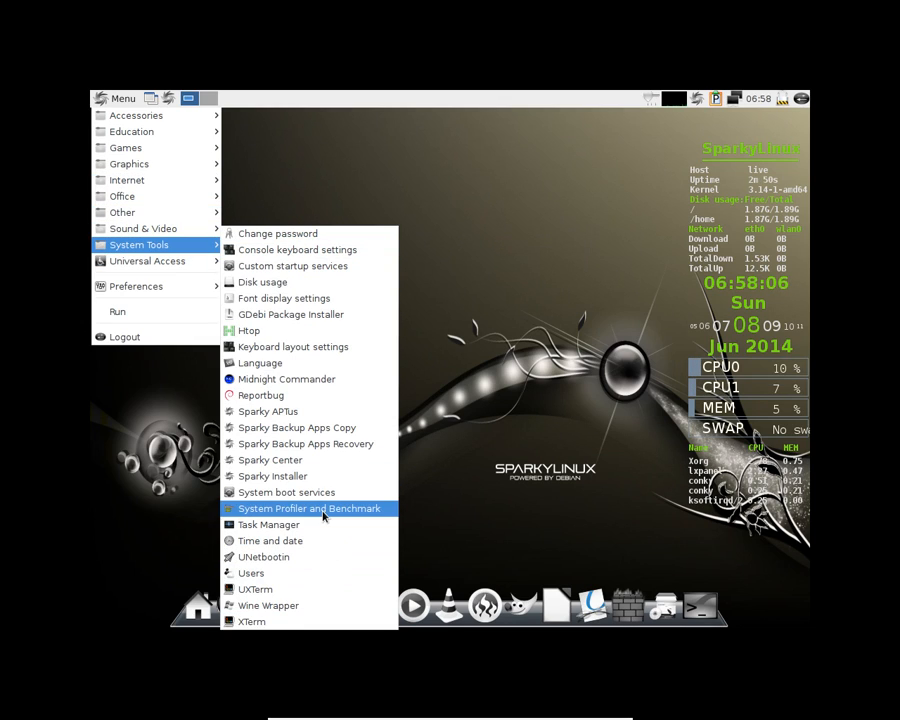
pyautogui.moveTo(284, 298)
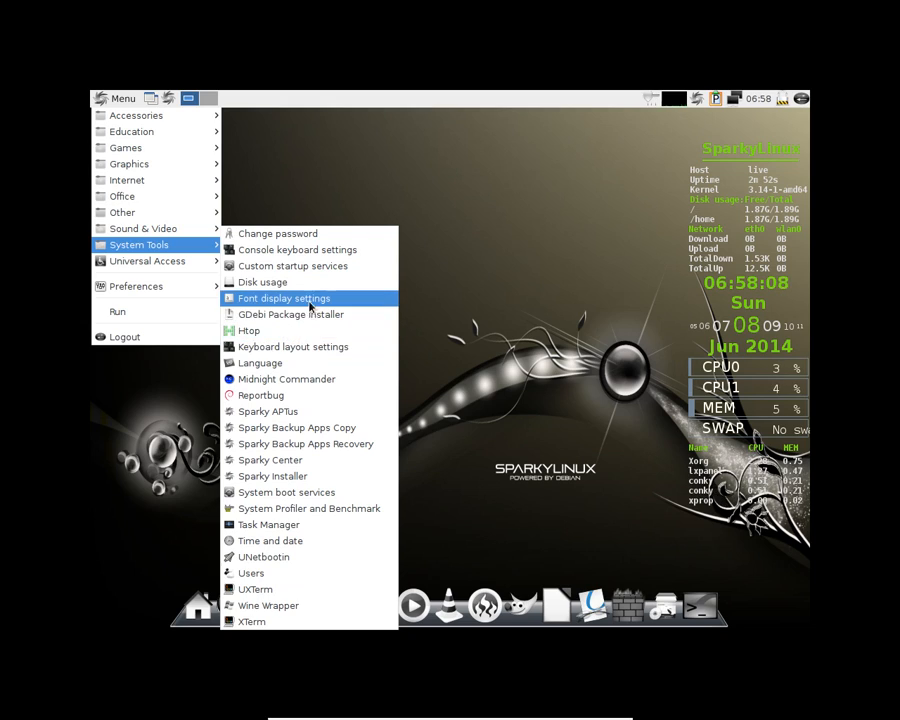
pyautogui.moveTo(284, 298)
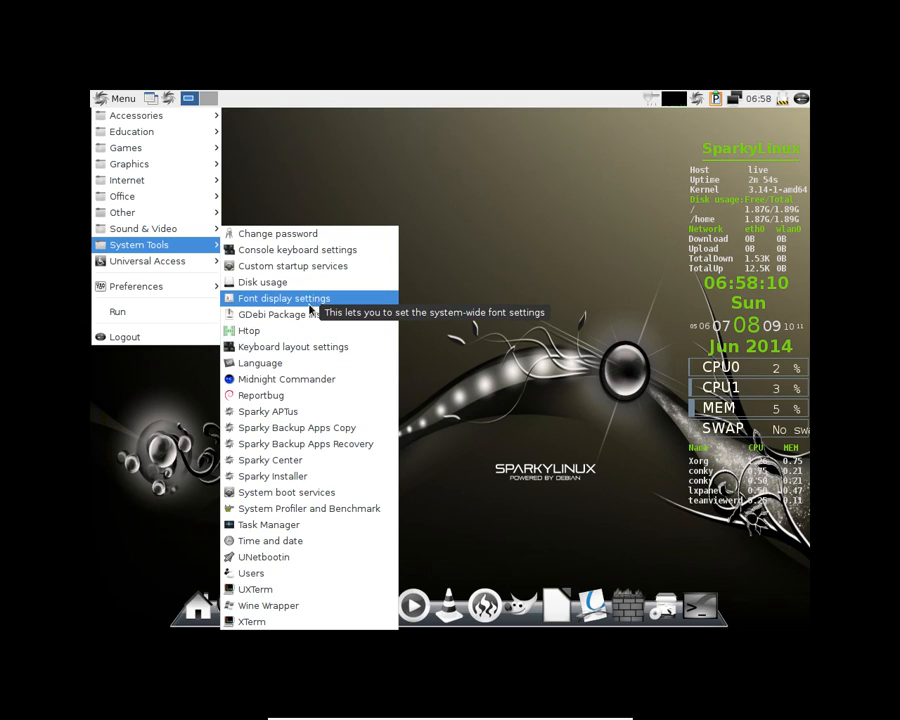
pyautogui.moveTo(296, 427)
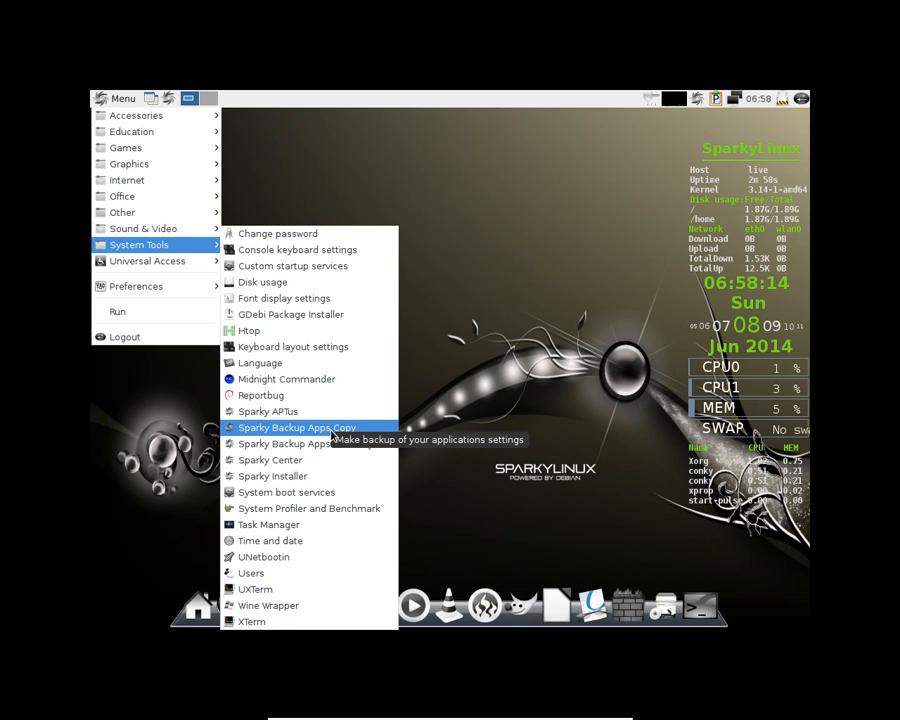
pyautogui.moveTo(270, 459)
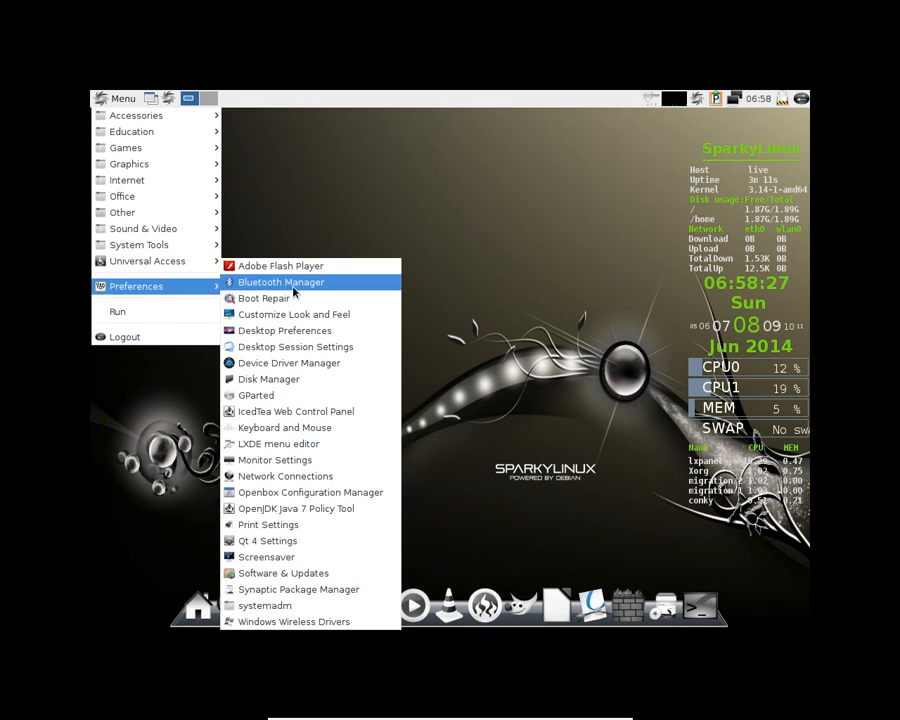
pyautogui.moveTo(296, 508)
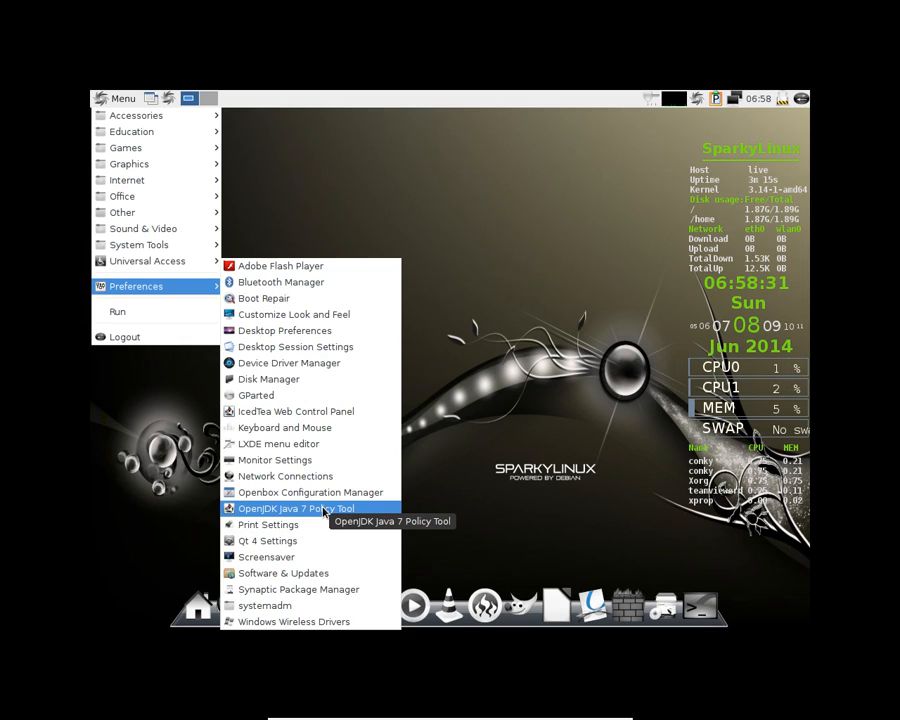
pyautogui.moveTo(299, 589)
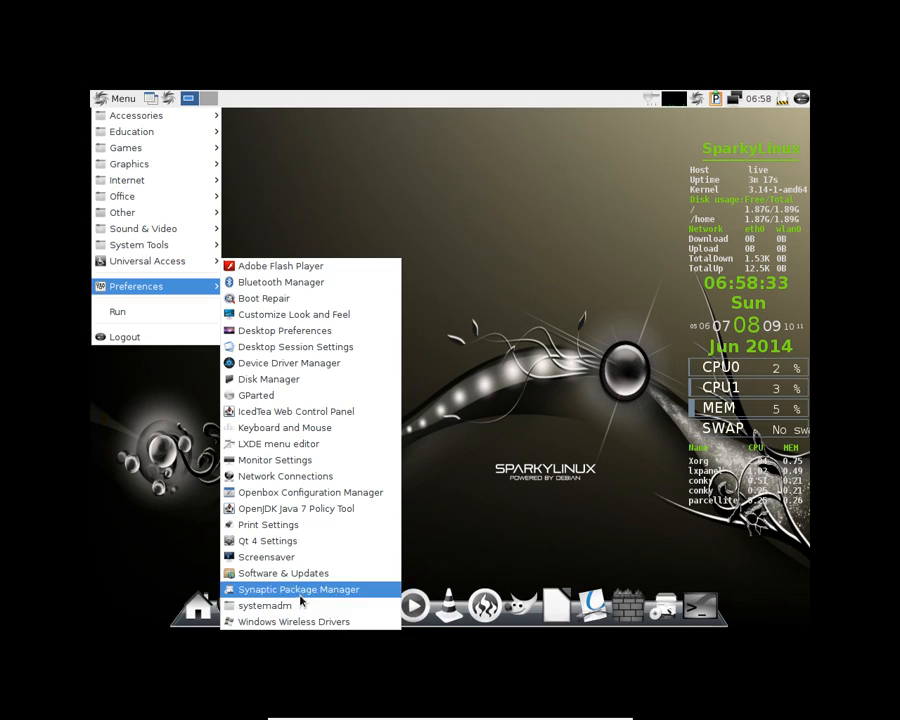
pyautogui.moveTo(310, 347)
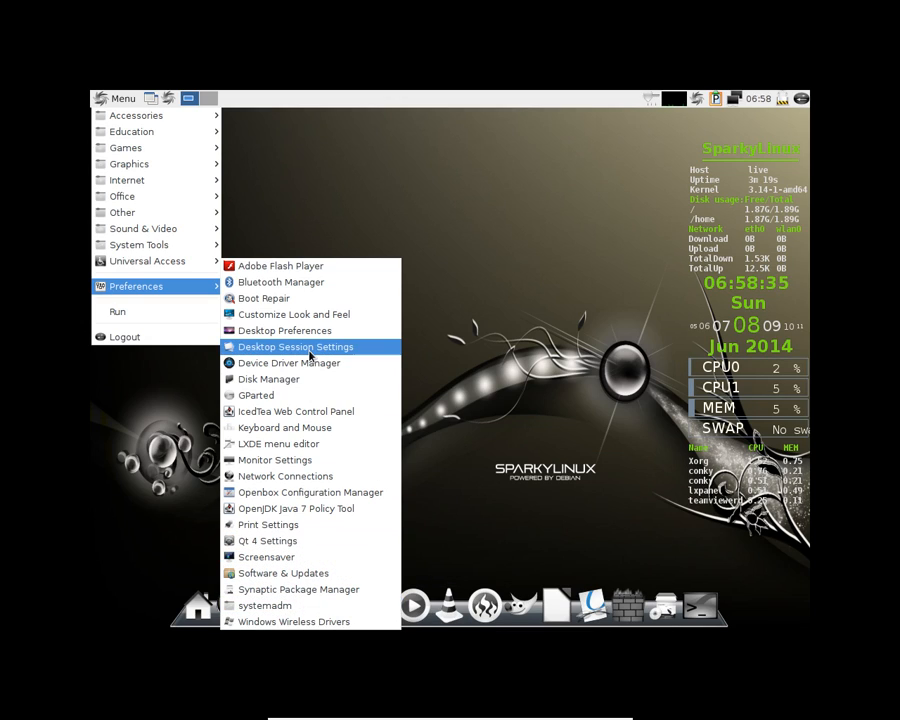
pyautogui.moveTo(281, 265)
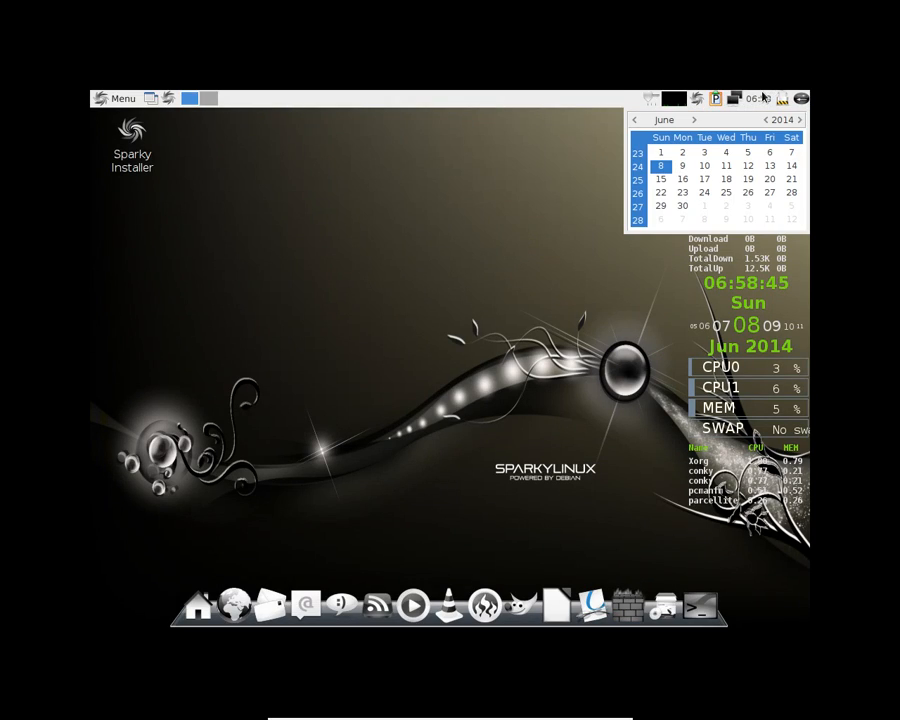
# Show the June 2014 panel calendar, then launch LXTerminal from the dock.
pyautogui.click(731, 98)
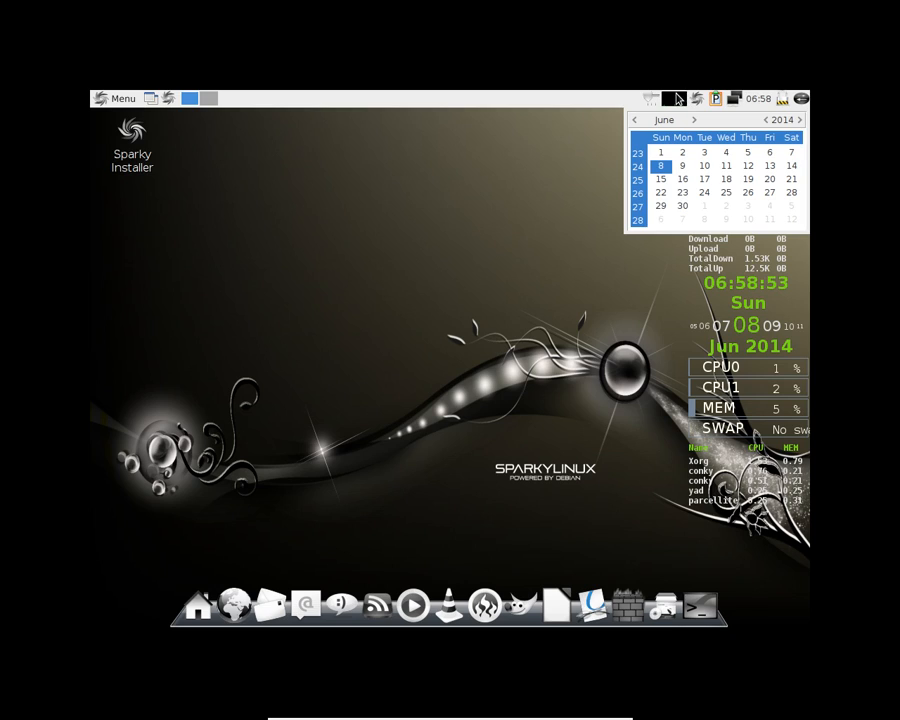
pyautogui.click(649, 98)
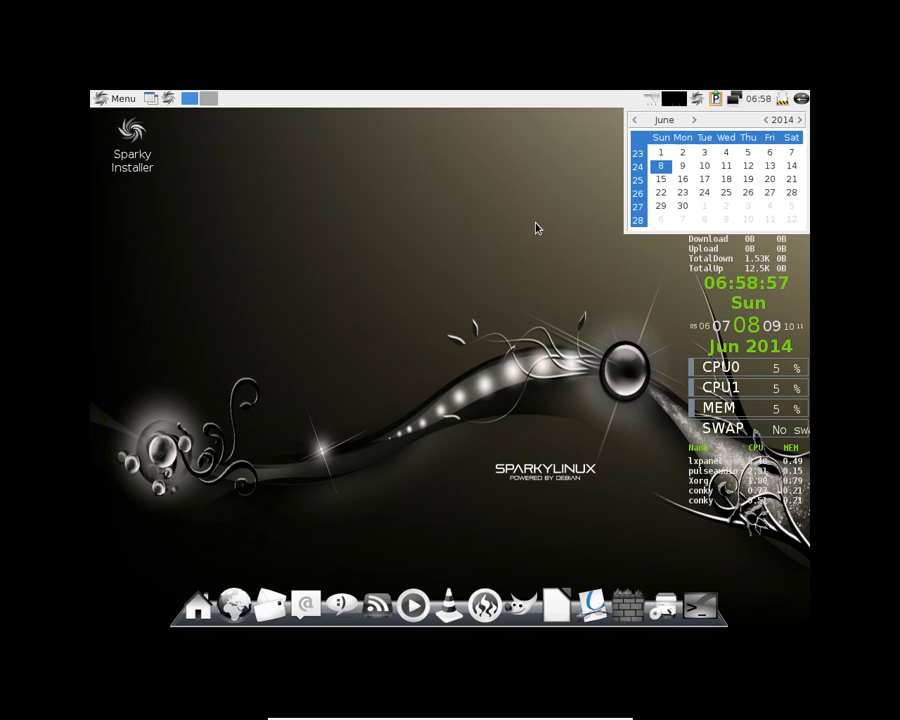
pyautogui.moveTo(220, 595)
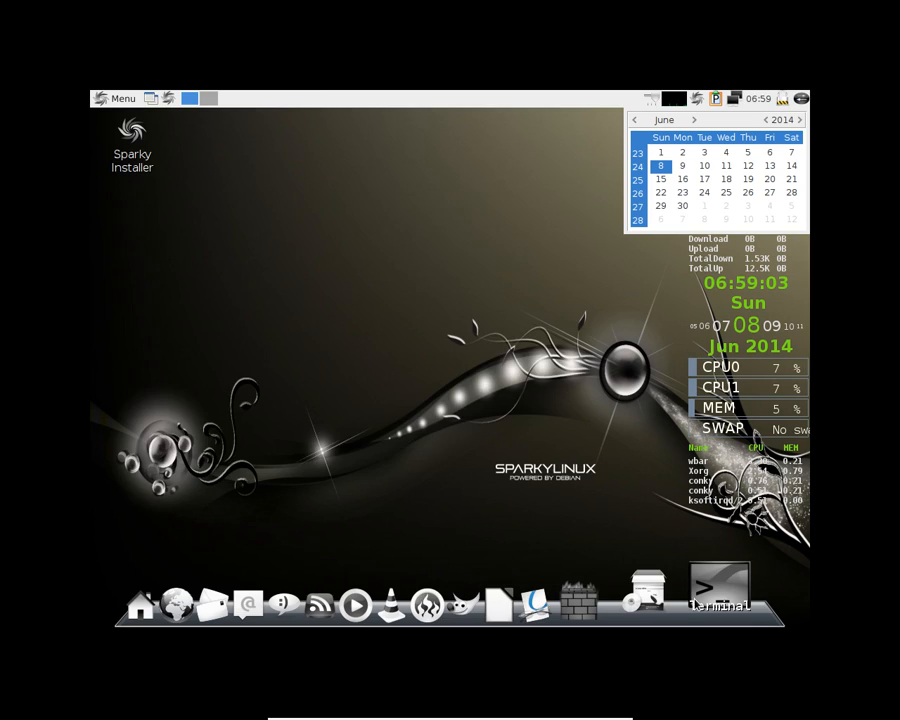
pyautogui.click(700, 605)
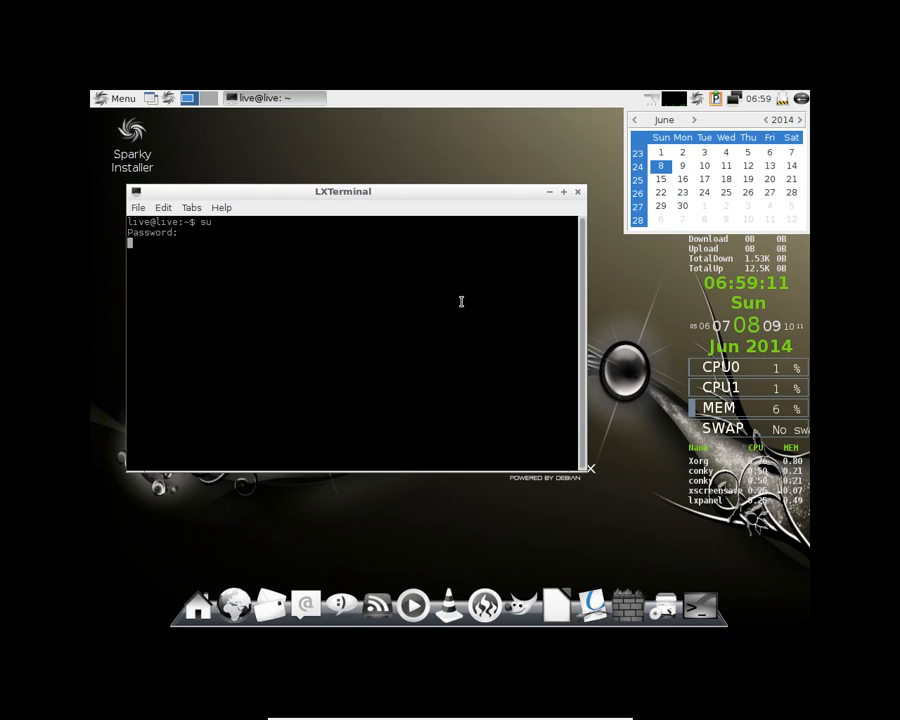
# Run sudo passwd and enter the new password twice.
pyautogui.write('sudo')
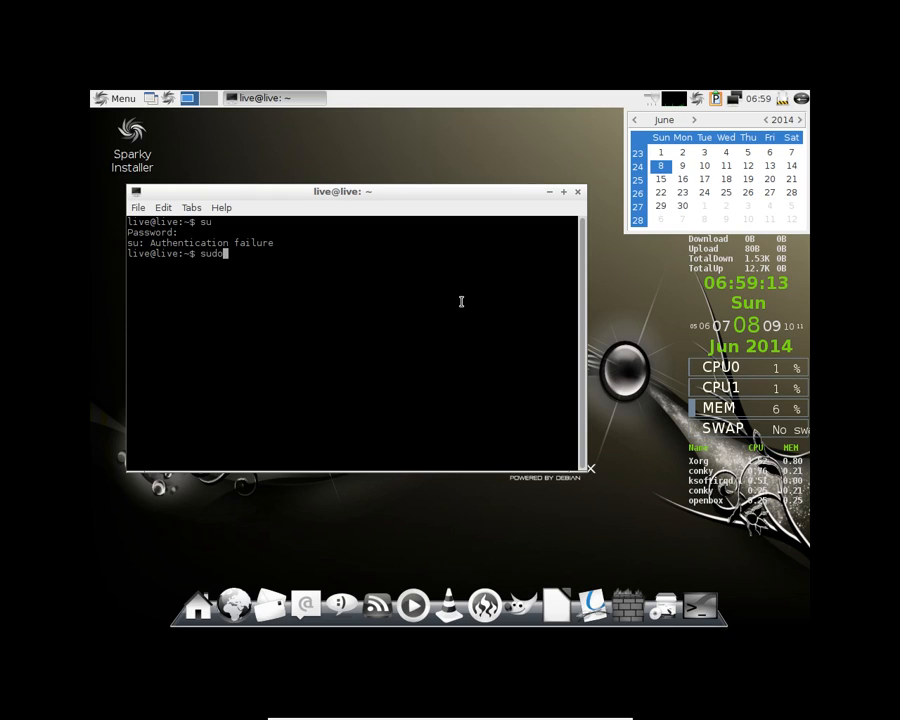
pyautogui.press('Return')
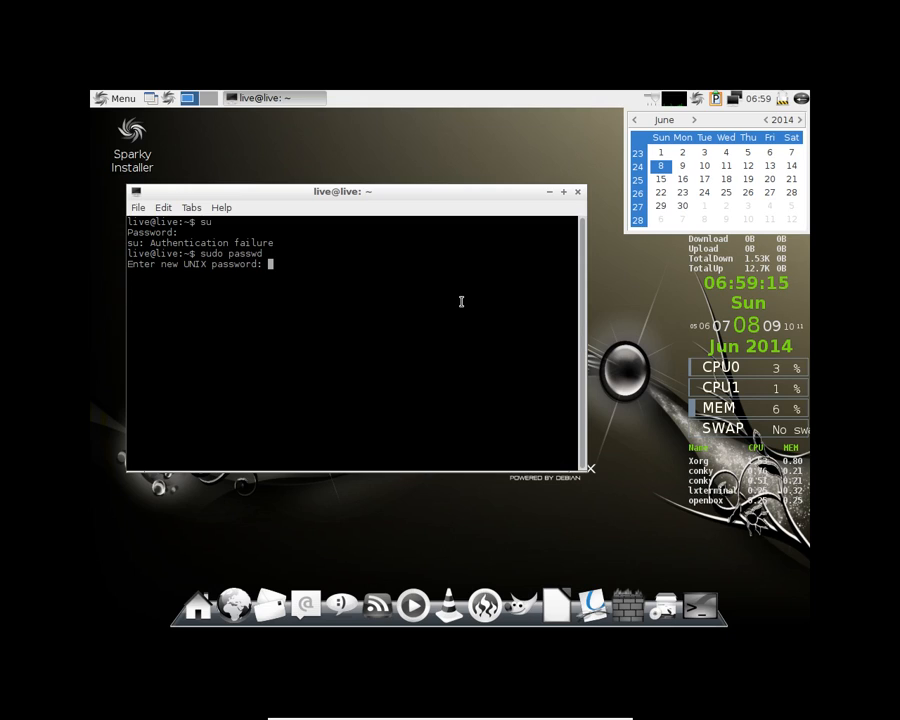
pyautogui.press('Return')
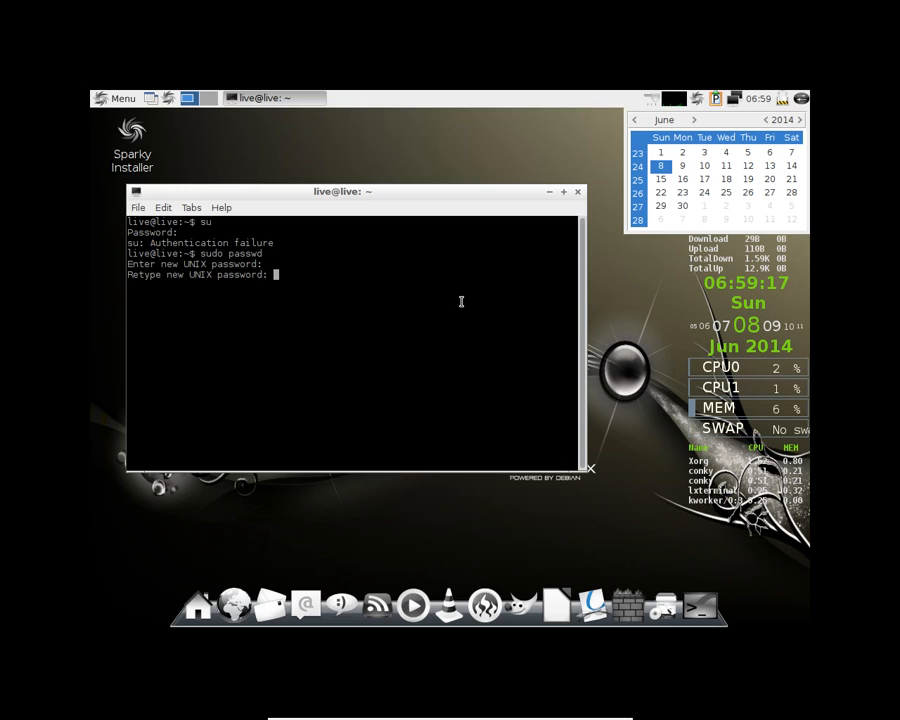
pyautogui.press('Return')
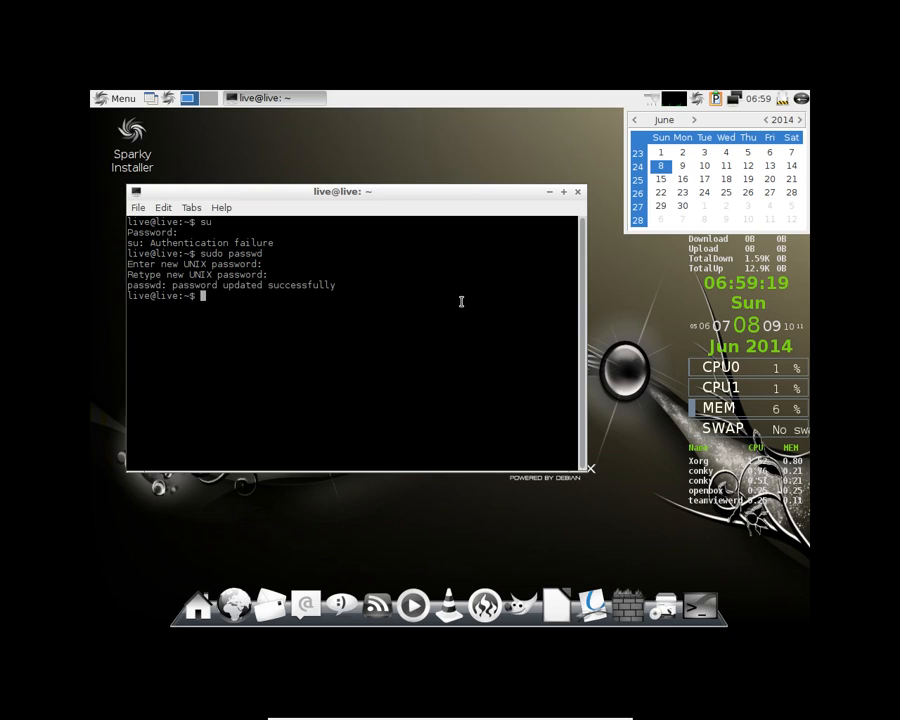
# Become root with su, run top, and close the terminal.
pyautogui.write('su')
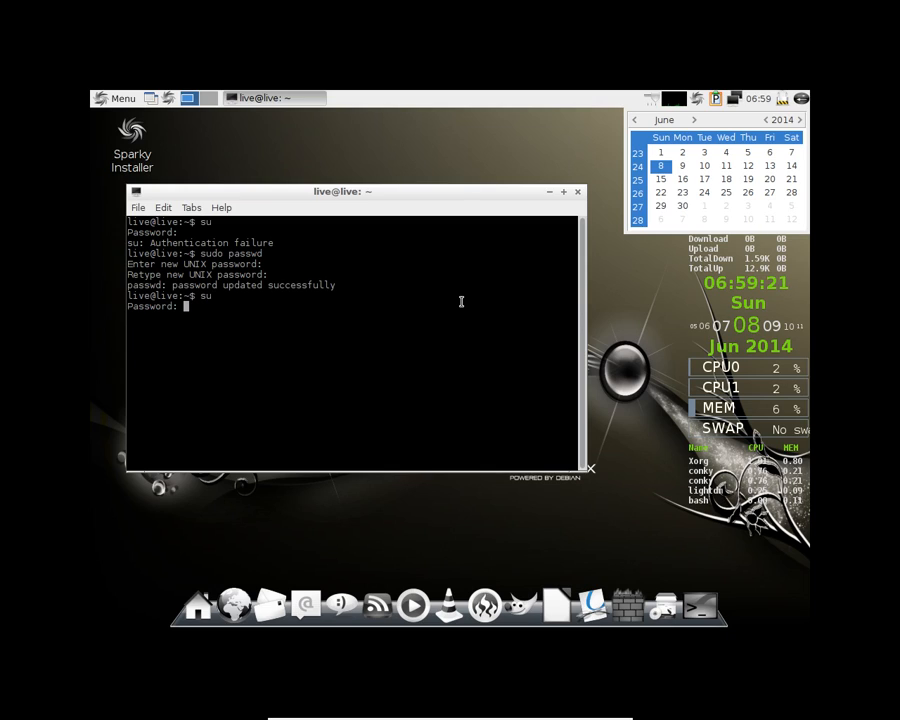
pyautogui.press('Return')
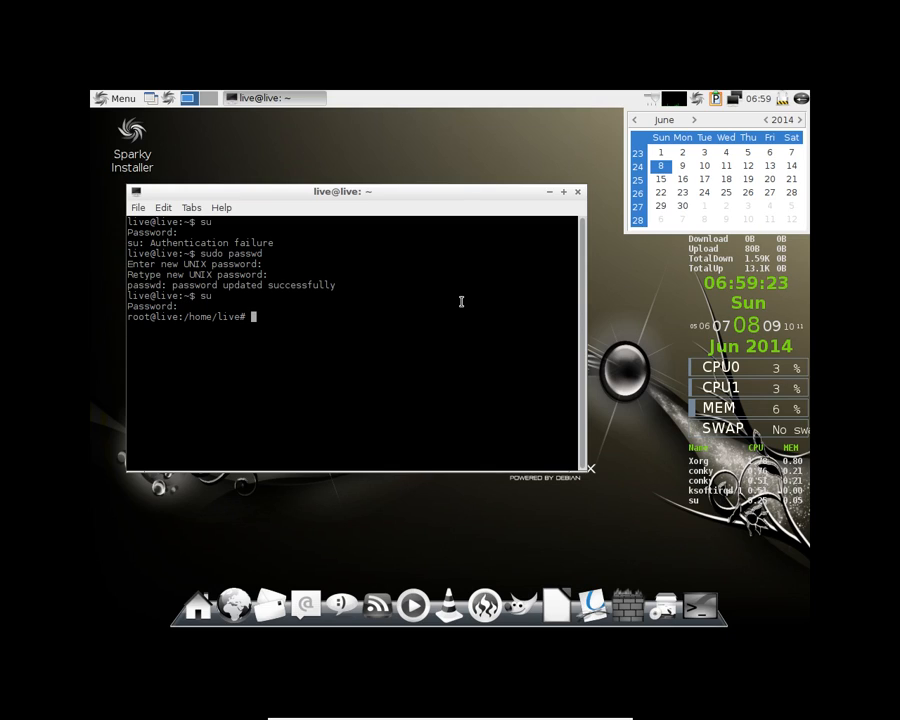
pyautogui.write('top')
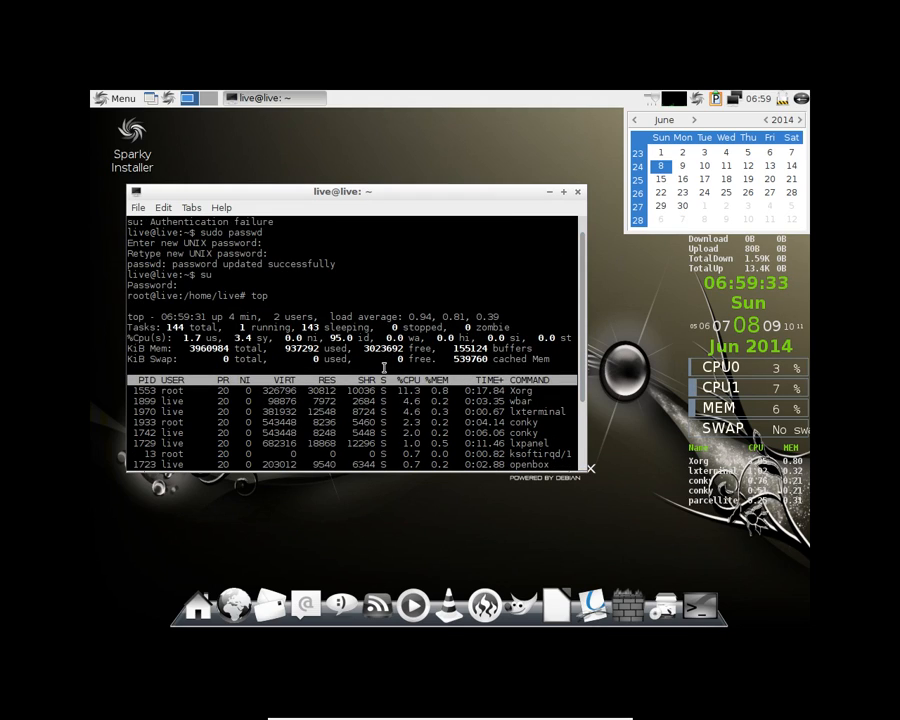
pyautogui.click(578, 191)
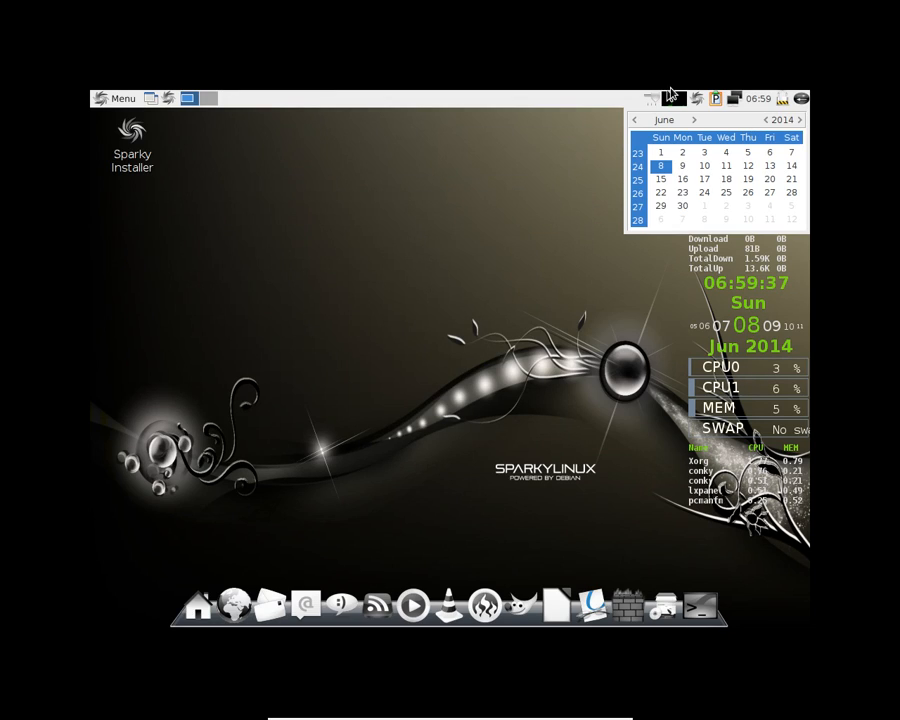
pyautogui.click(116, 98)
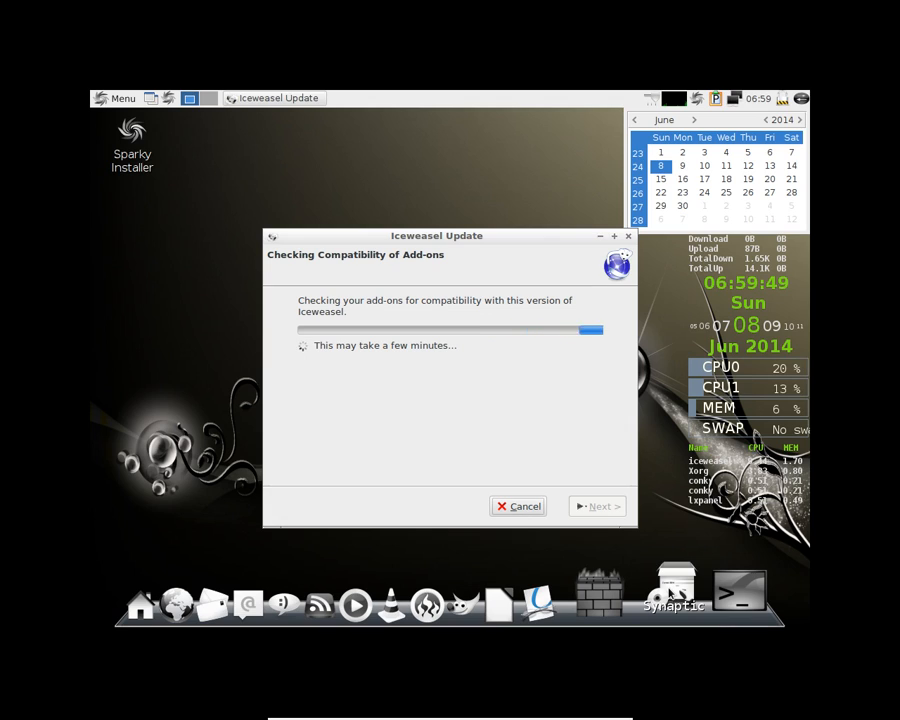
pyautogui.click(675, 590)
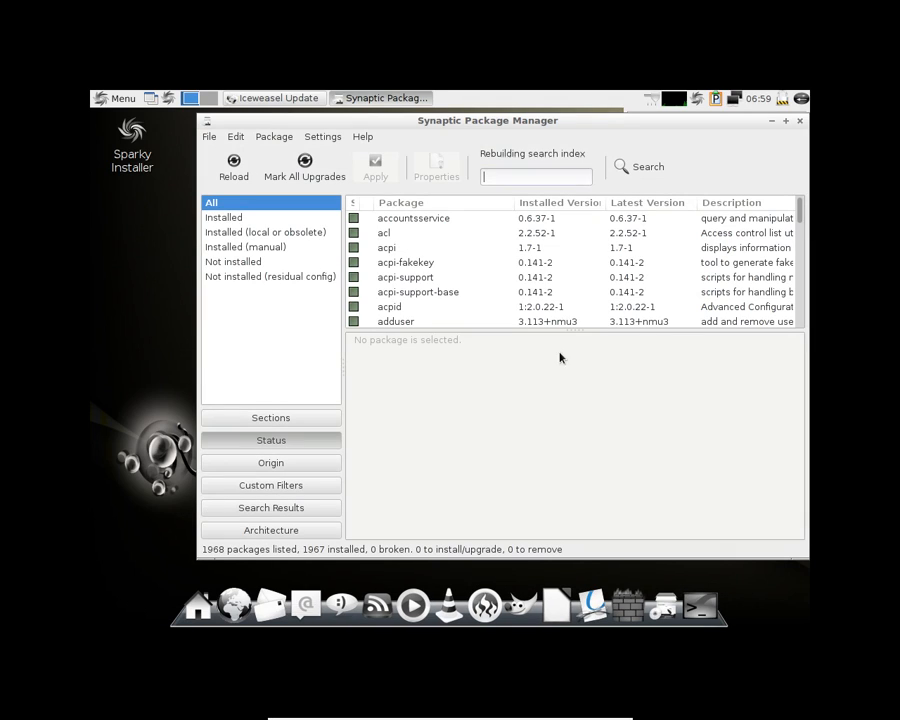
pyautogui.scroll(-3)
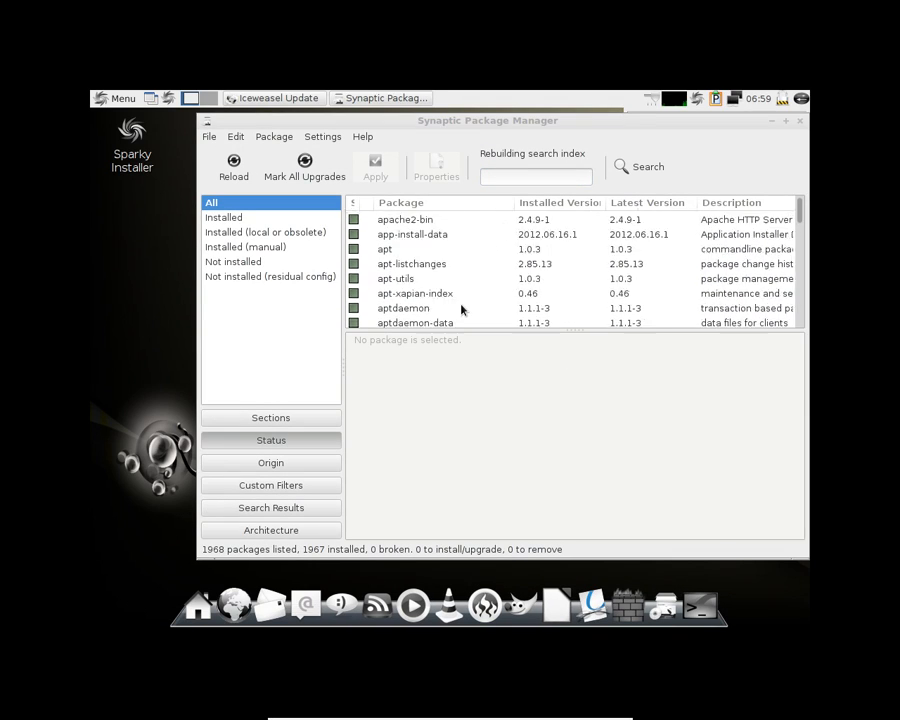
pyautogui.scroll(3)
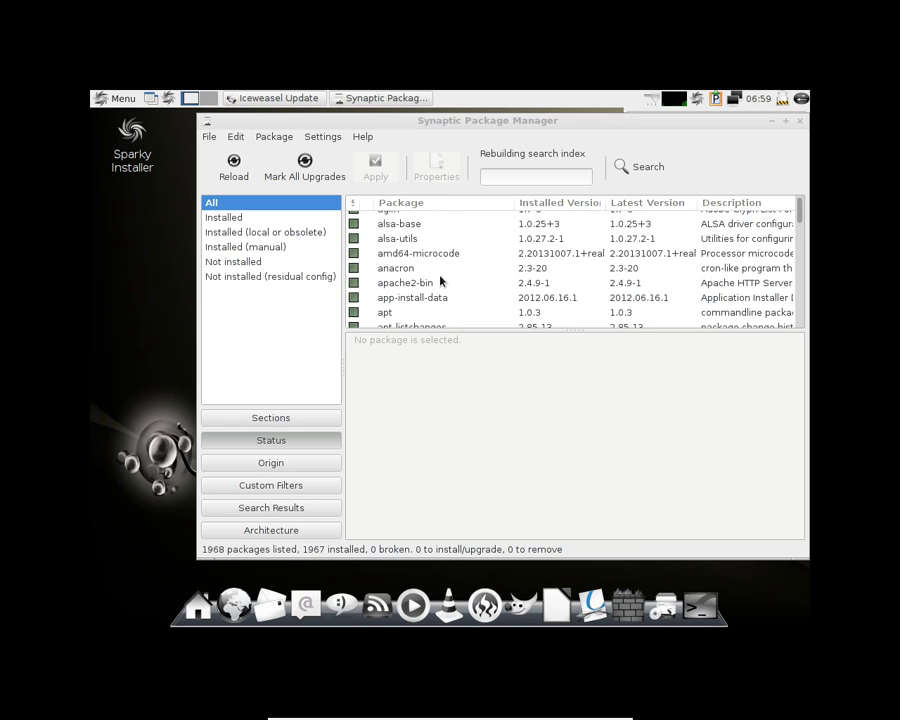
pyautogui.scroll(-3)
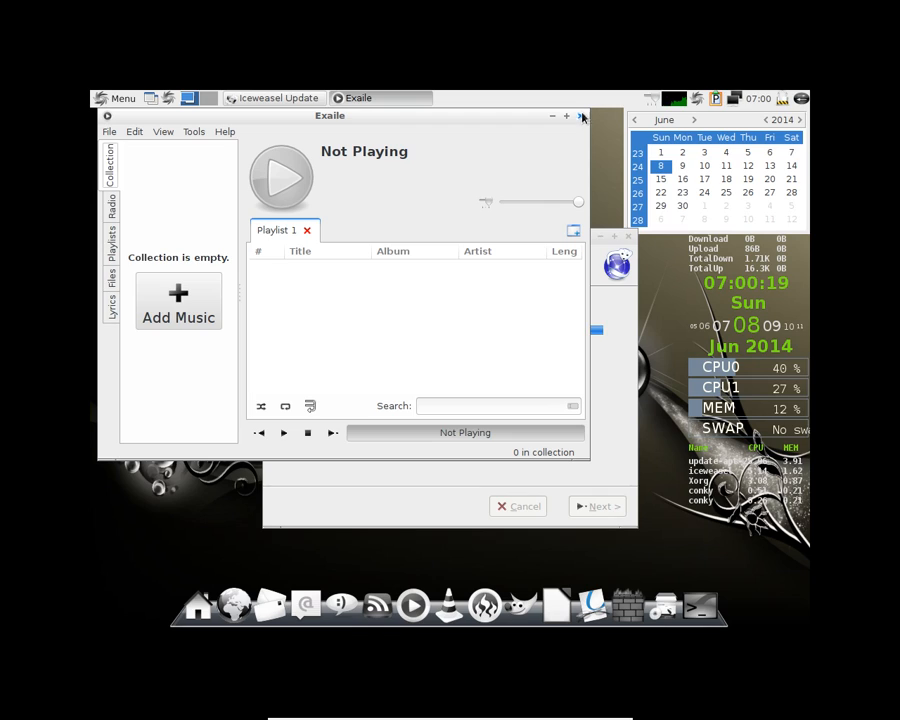
# Close Exaile, then launch Pidgin and close its Accounts and Buddy List windows.
pyautogui.click(583, 116)
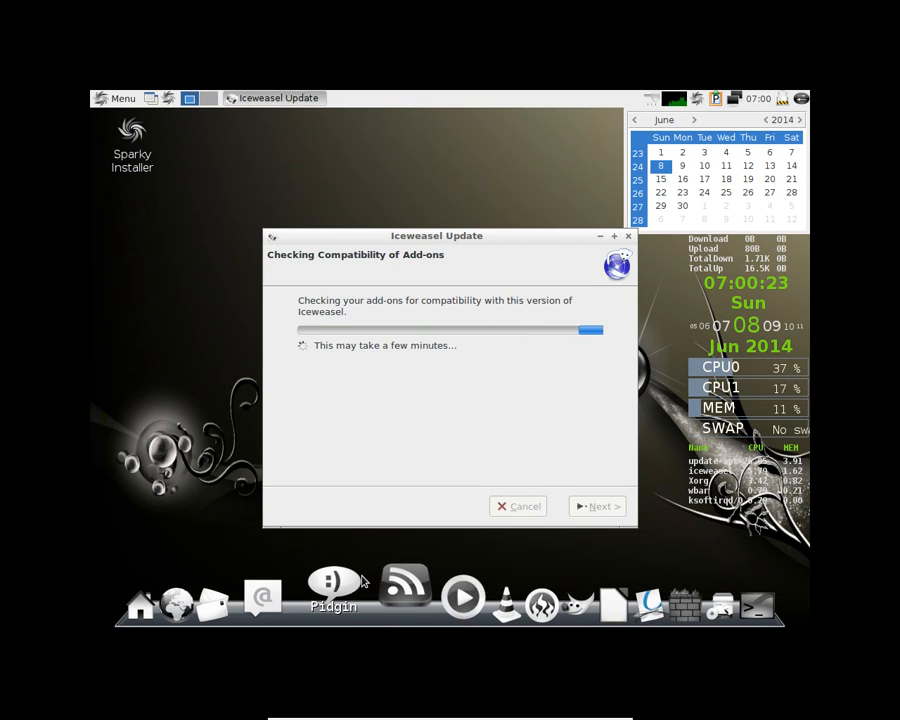
pyautogui.click(333, 580)
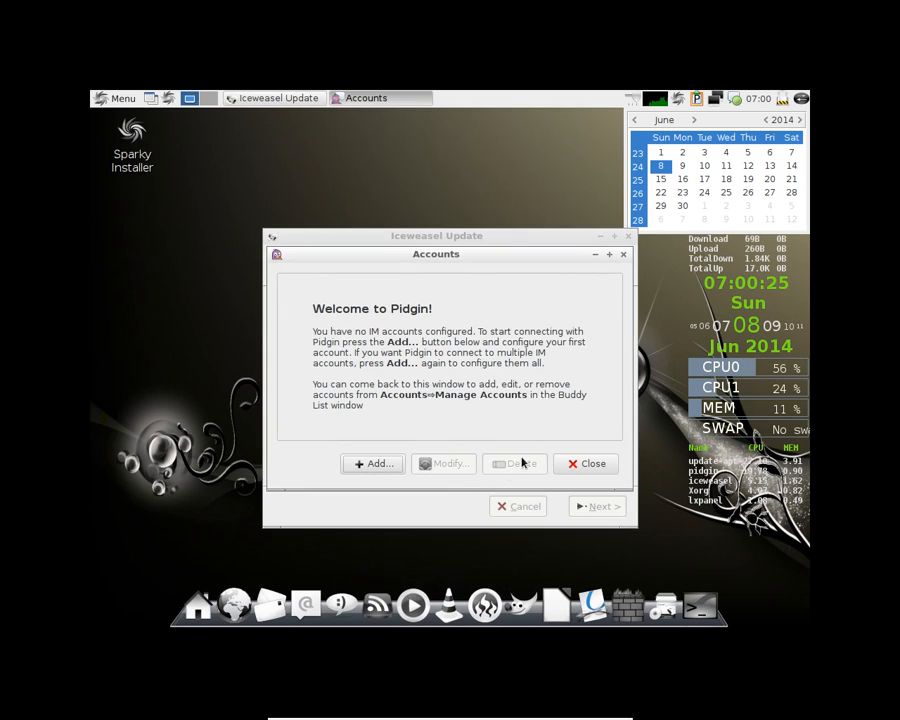
pyautogui.click(585, 463)
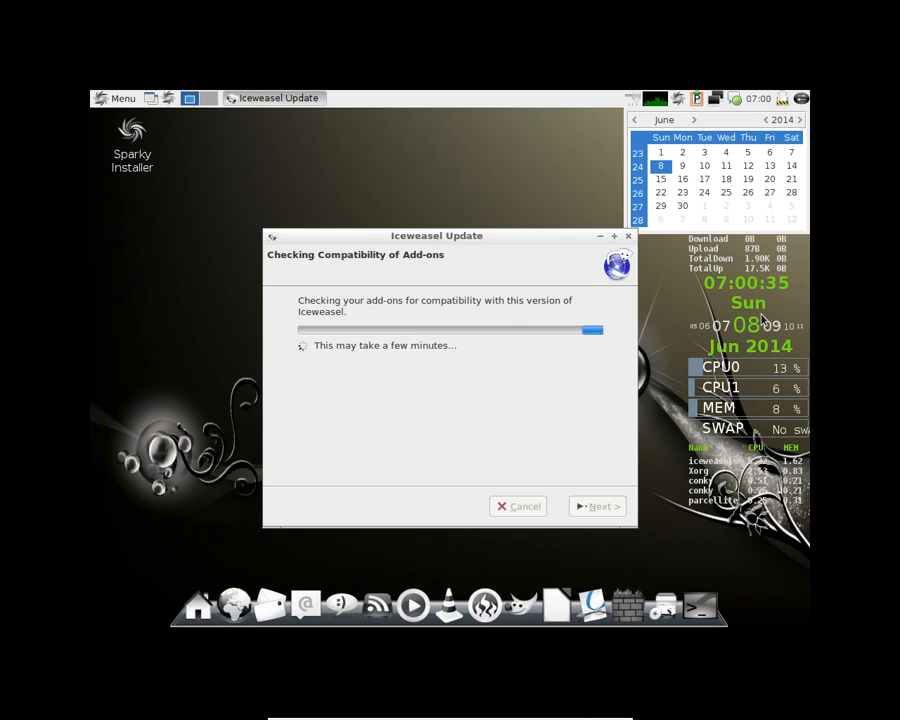
pyautogui.moveTo(721, 196)
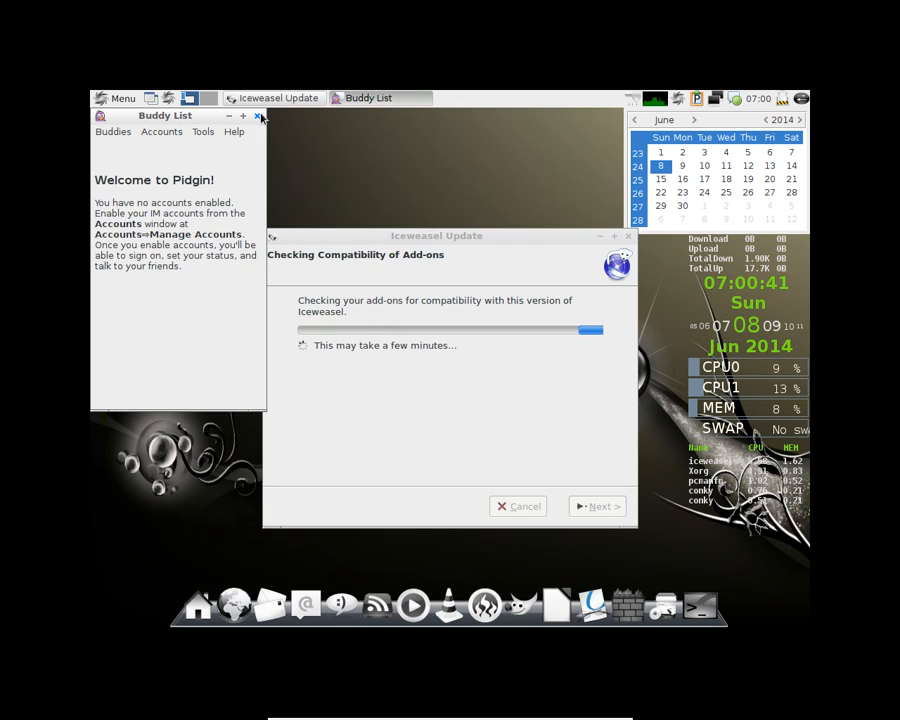
pyautogui.click(116, 98)
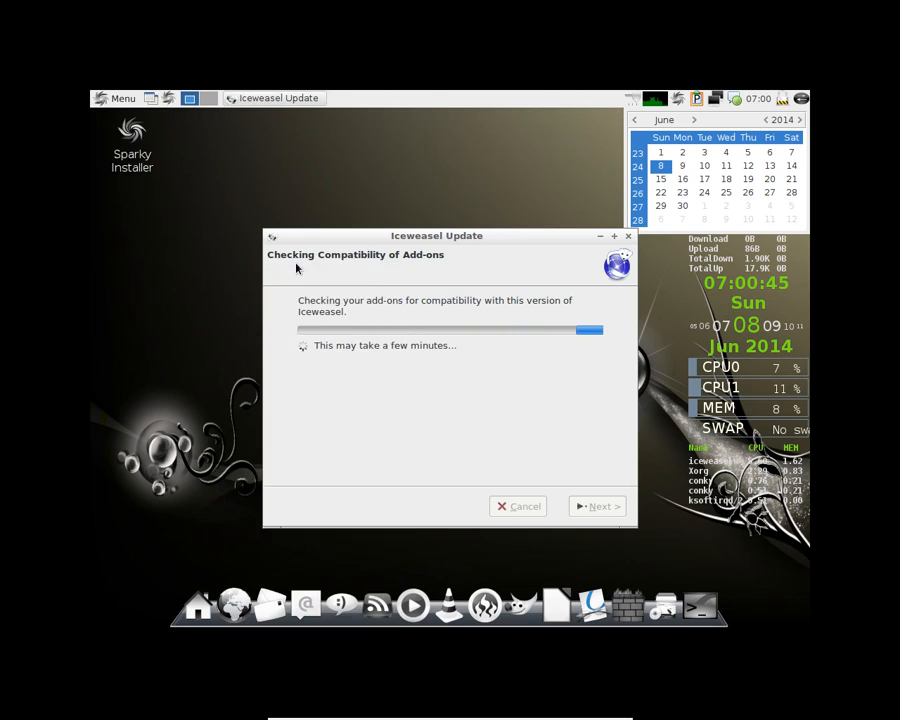
pyautogui.moveTo(65, 140)
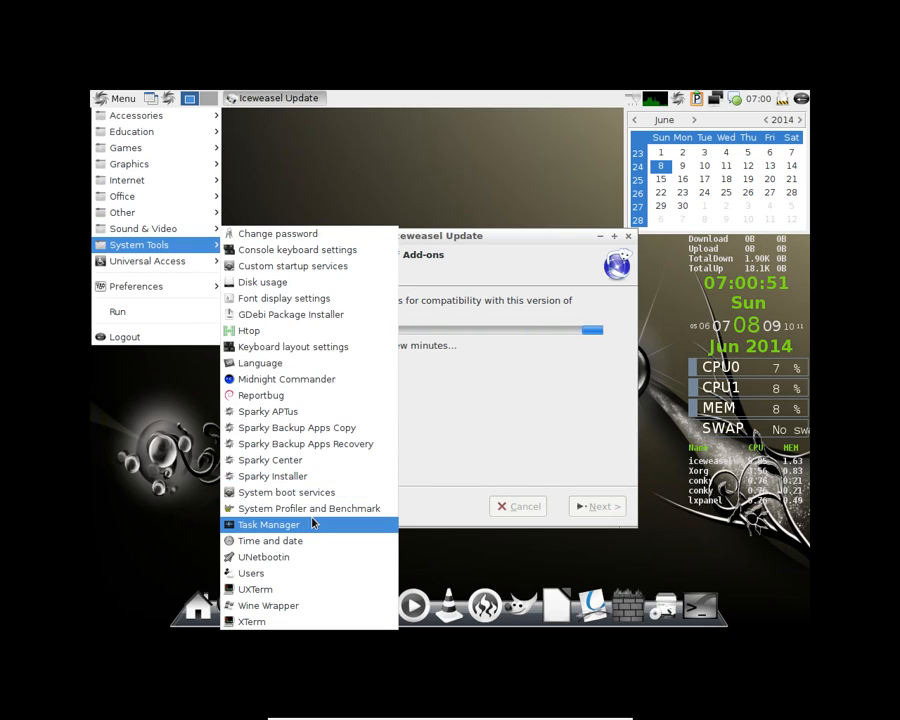
pyautogui.moveTo(286, 492)
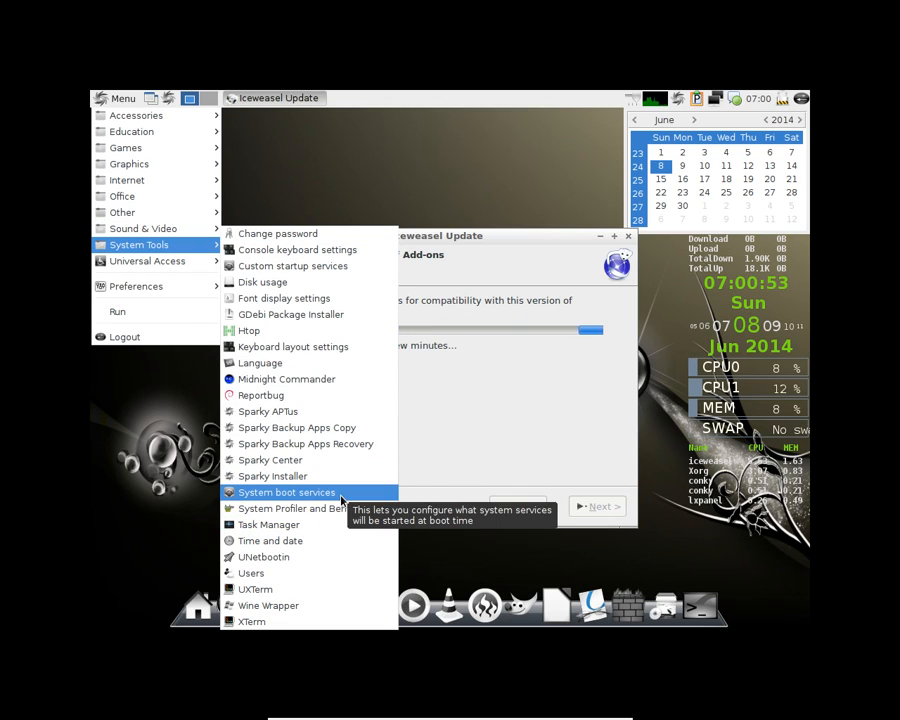
pyautogui.moveTo(293, 265)
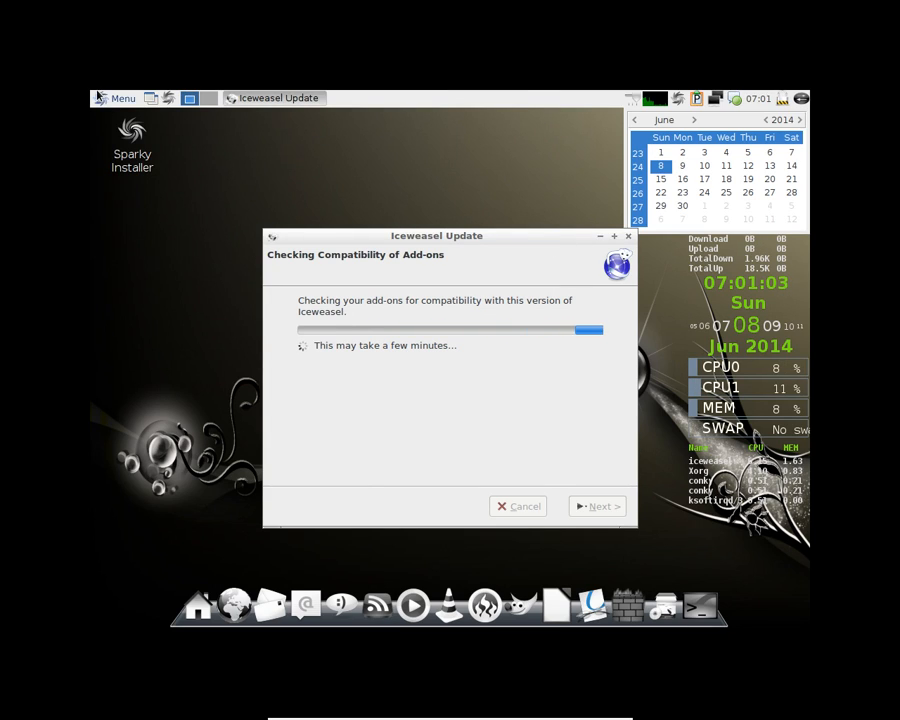
pyautogui.click(115, 98)
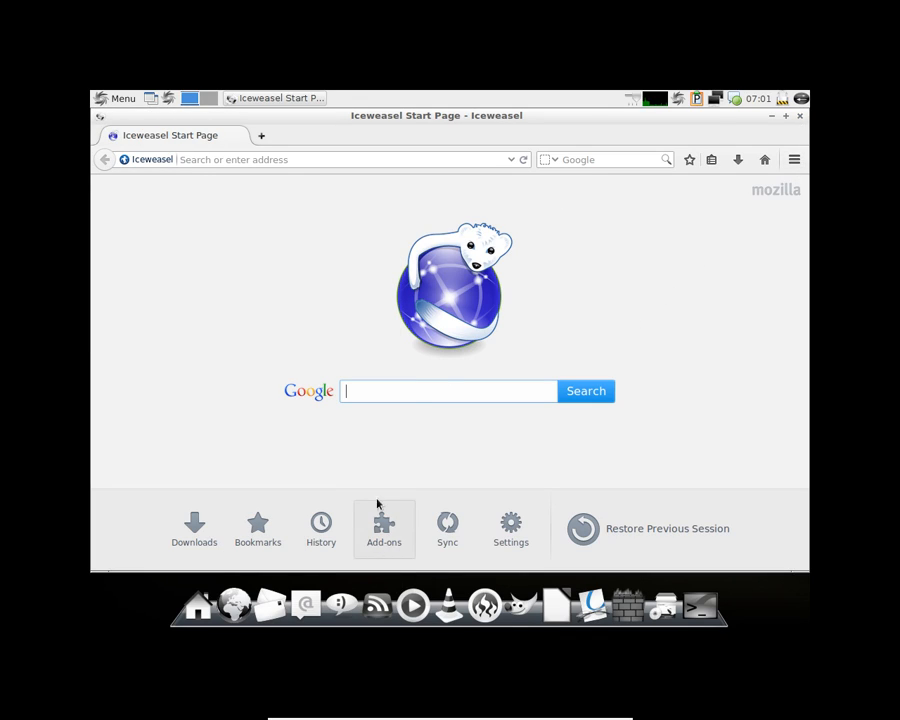
pyautogui.moveTo(763, 128)
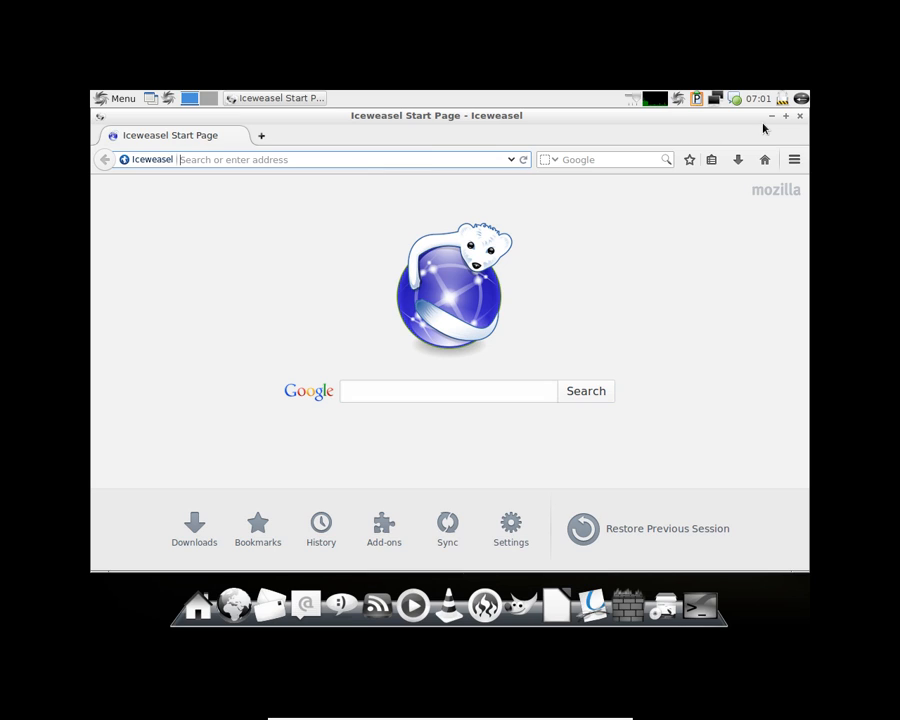
# Close the Iceweasel Start Page window.
pyautogui.click(117, 98)
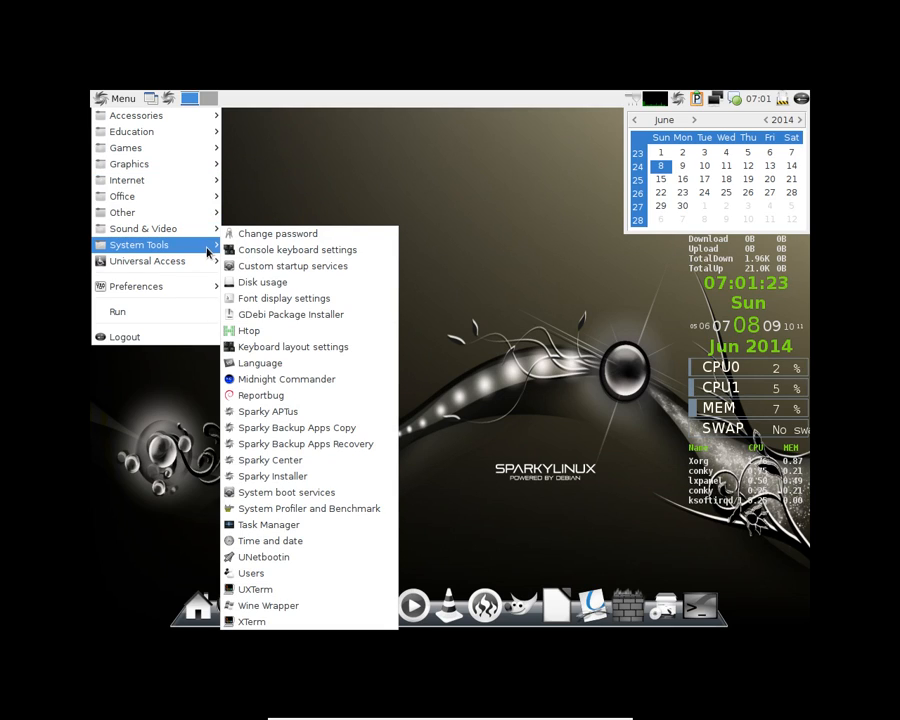
pyautogui.moveTo(263, 282)
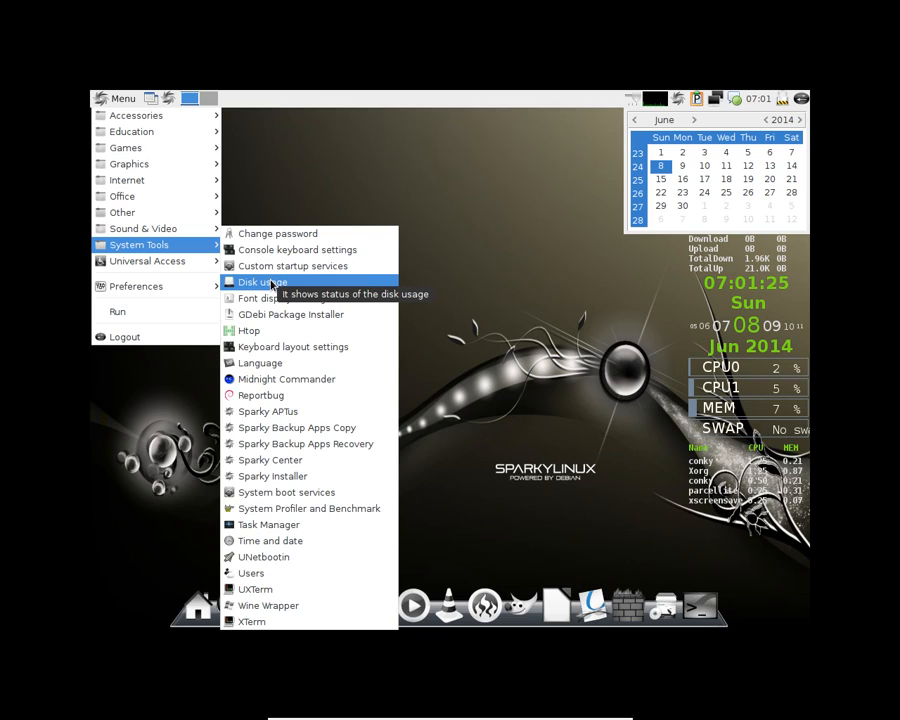
pyautogui.moveTo(308, 508)
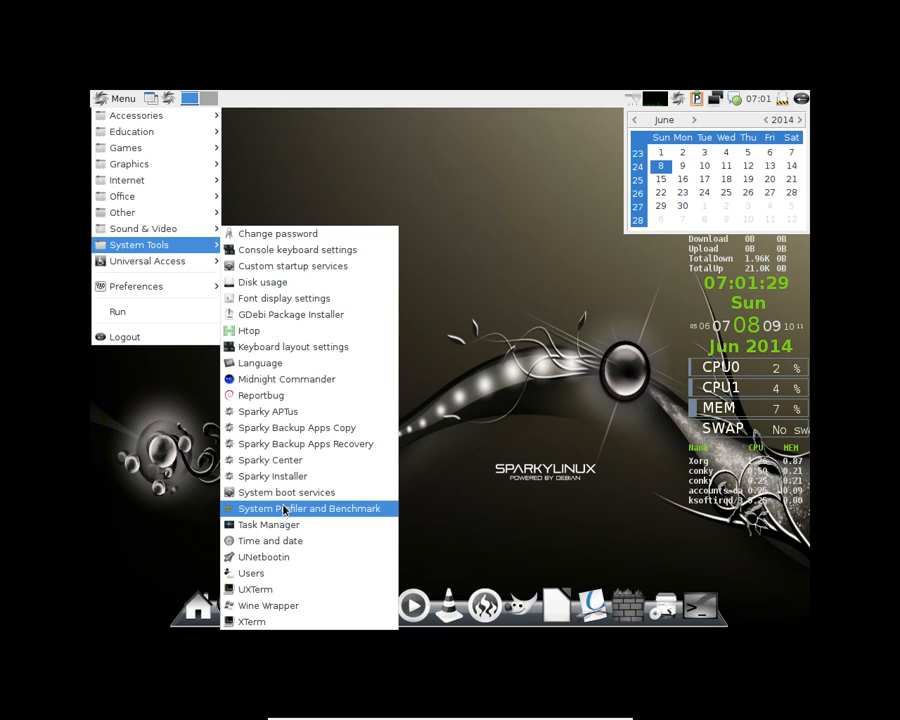
pyautogui.moveTo(307, 443)
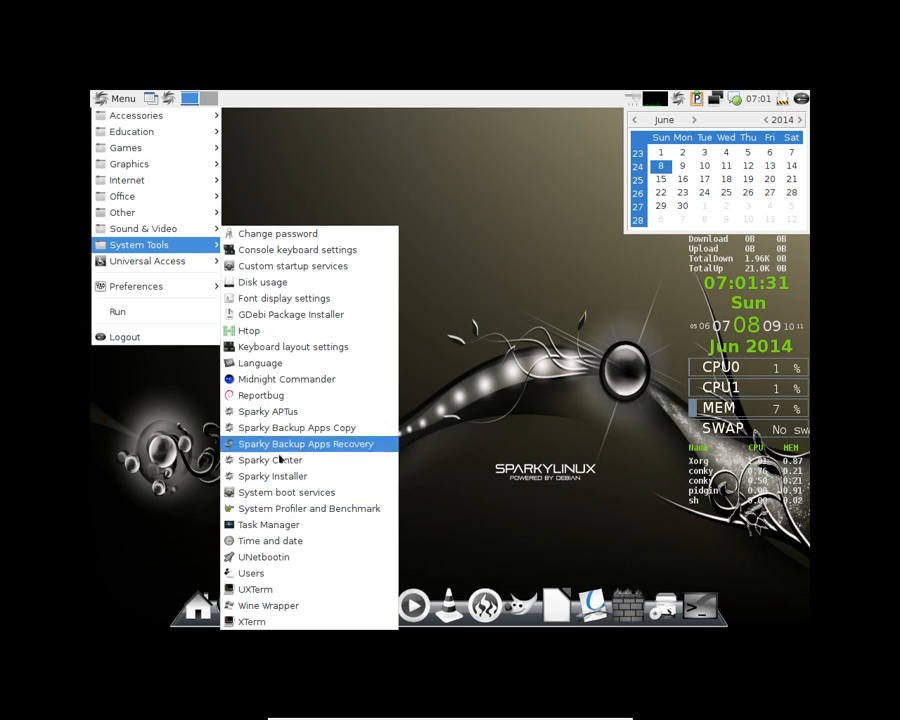
pyautogui.moveTo(293, 347)
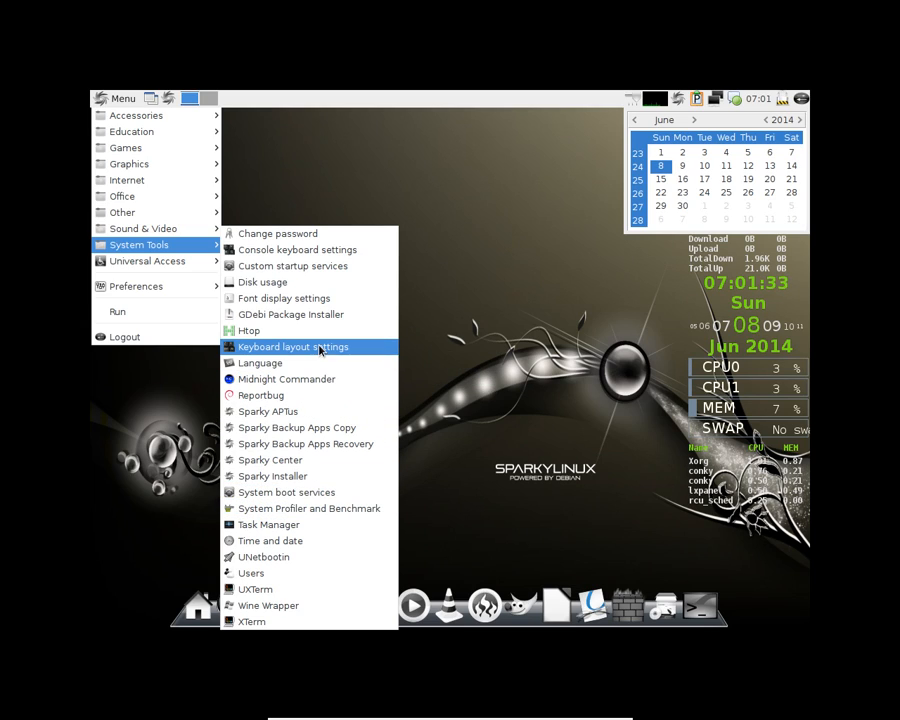
pyautogui.moveTo(269, 540)
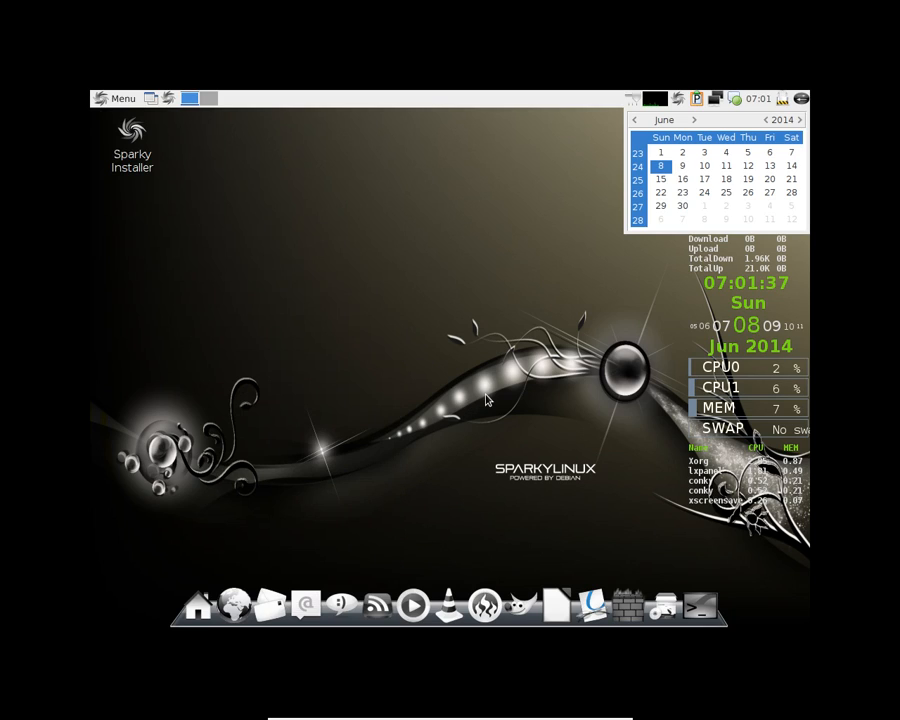
pyautogui.moveTo(700, 595)
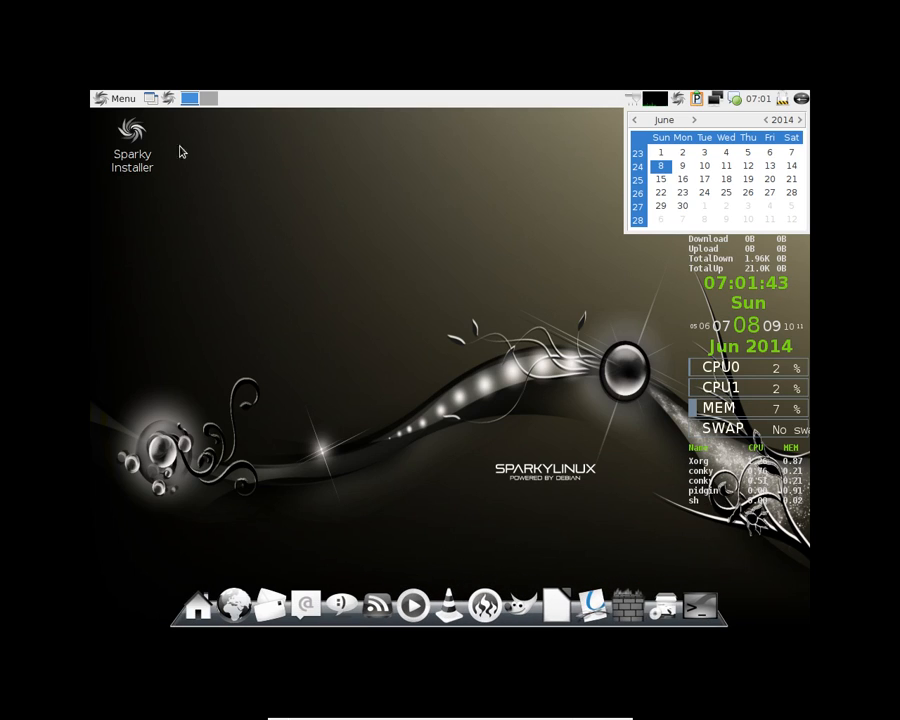
# Open the LXDE logout dialog from the applications menu's Logout entry.
pyautogui.click(116, 98)
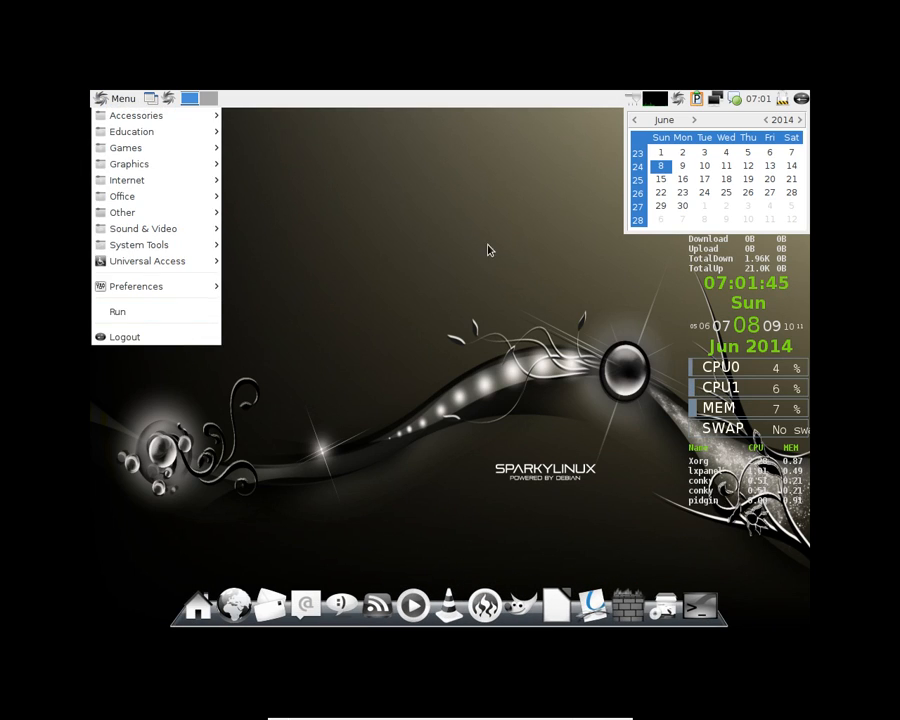
pyautogui.click(124, 336)
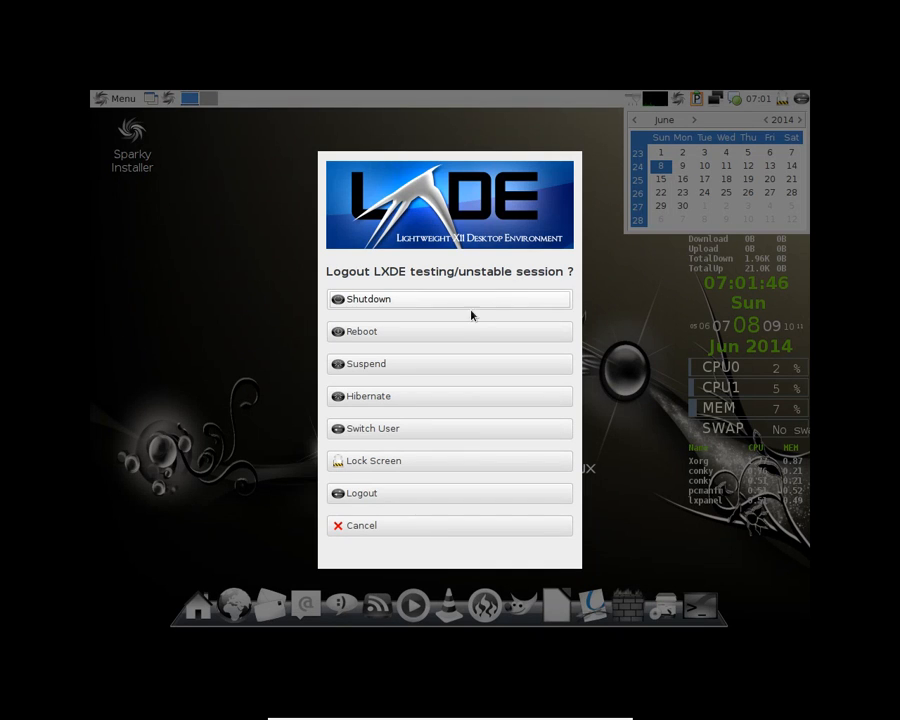
pyautogui.moveTo(390, 381)
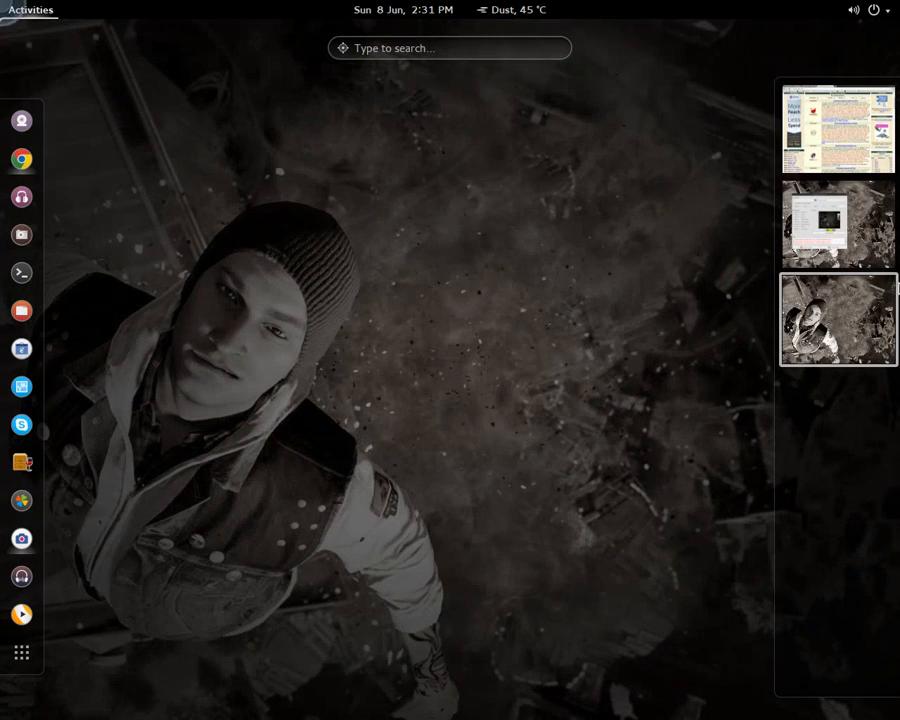
# Focus the SimpleScreenRecorder window from the GNOME Activities overview.
pyautogui.click(838, 223)
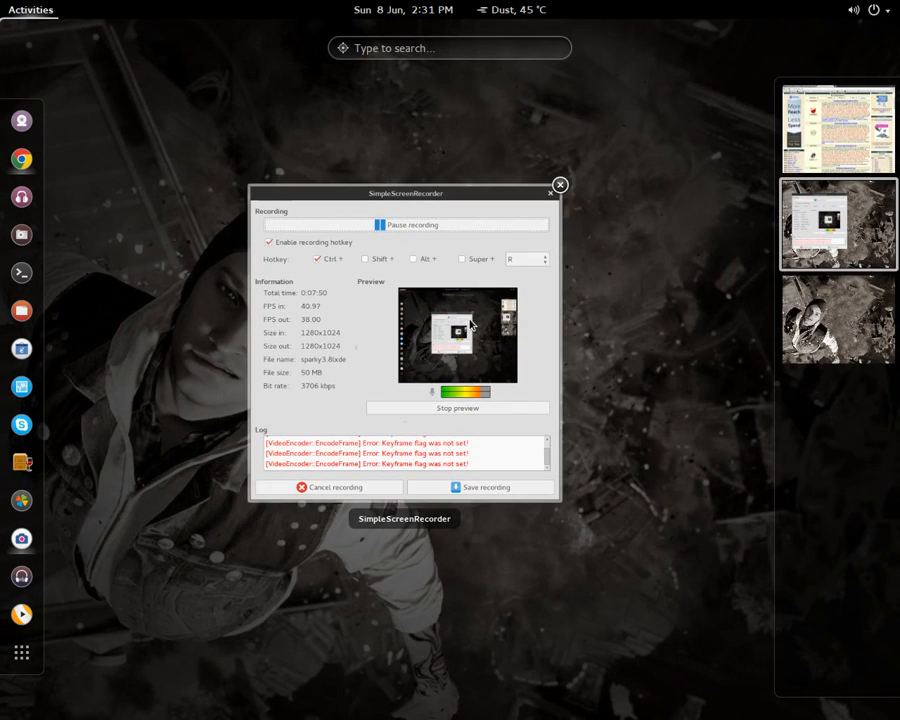
pyautogui.moveTo(405, 193); pyautogui.dragTo(296, 129)
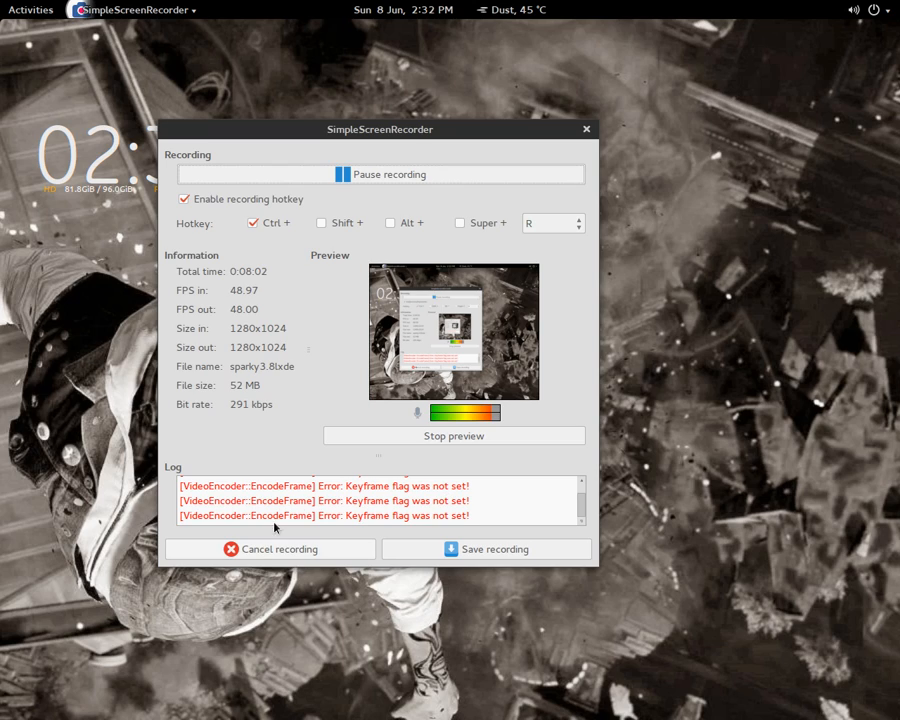
pyautogui.moveTo(473, 542)
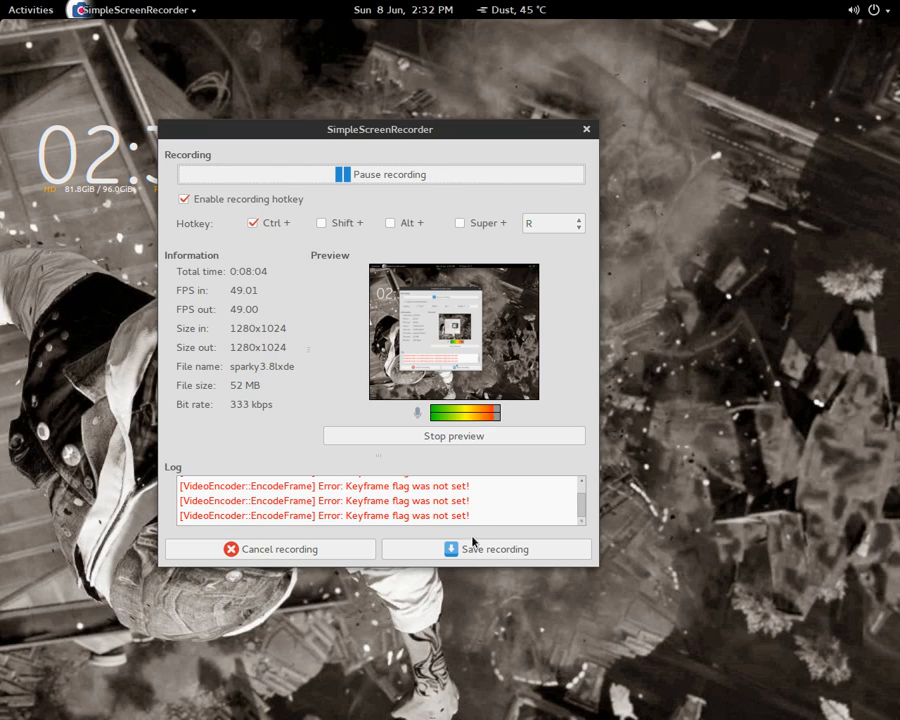